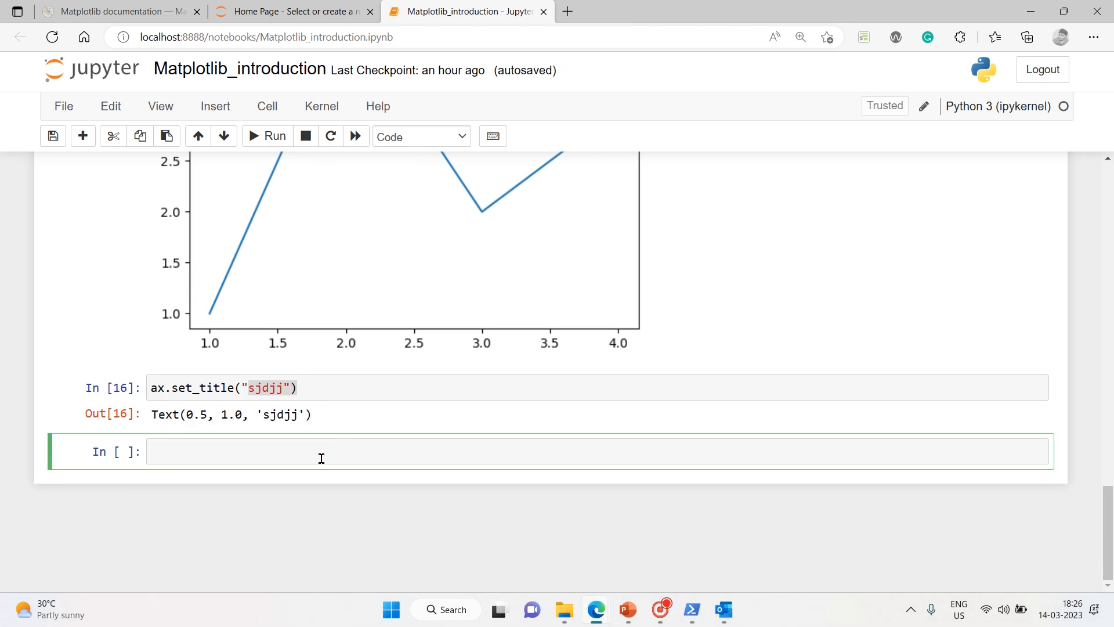
Add the markdown heading 'let us understand about the figure' and move into the empty cell below.
text(let us underst)
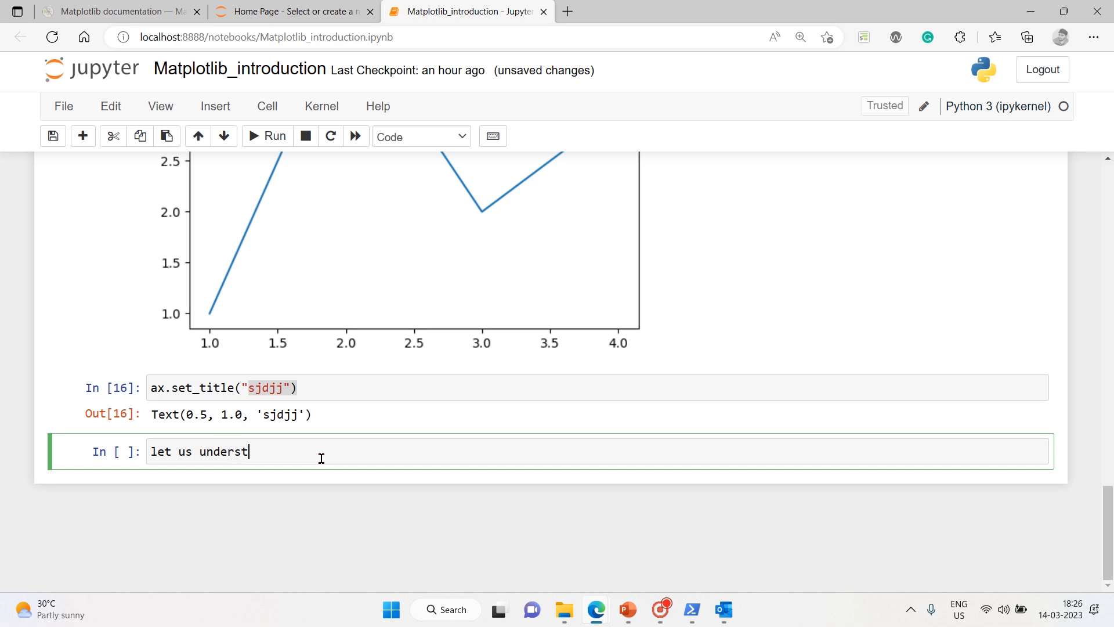
text(and about th)
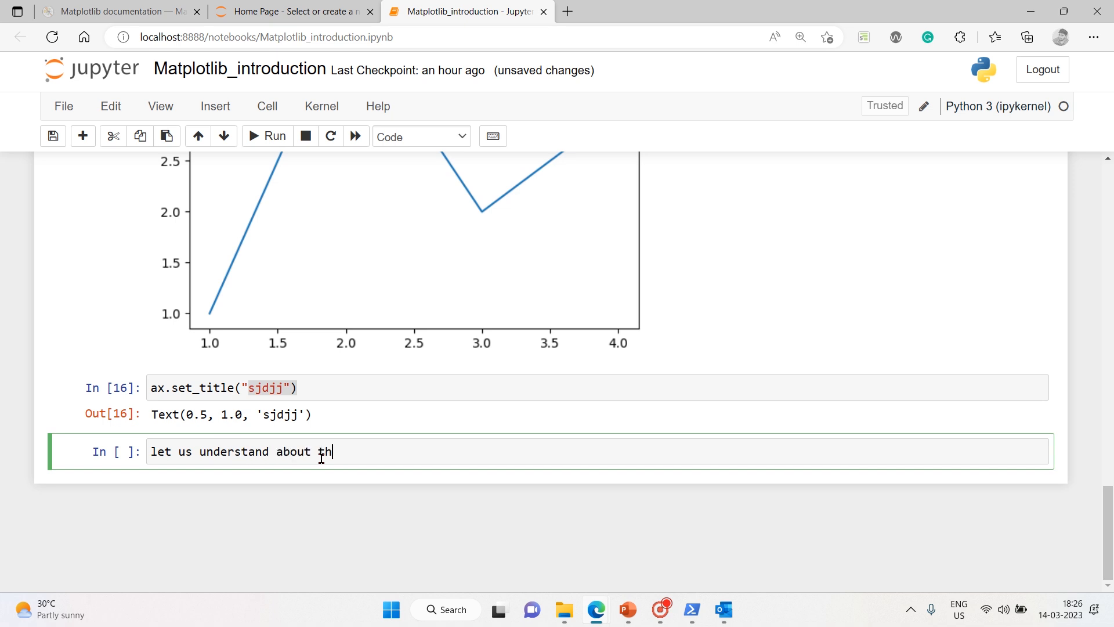
text(e figure)
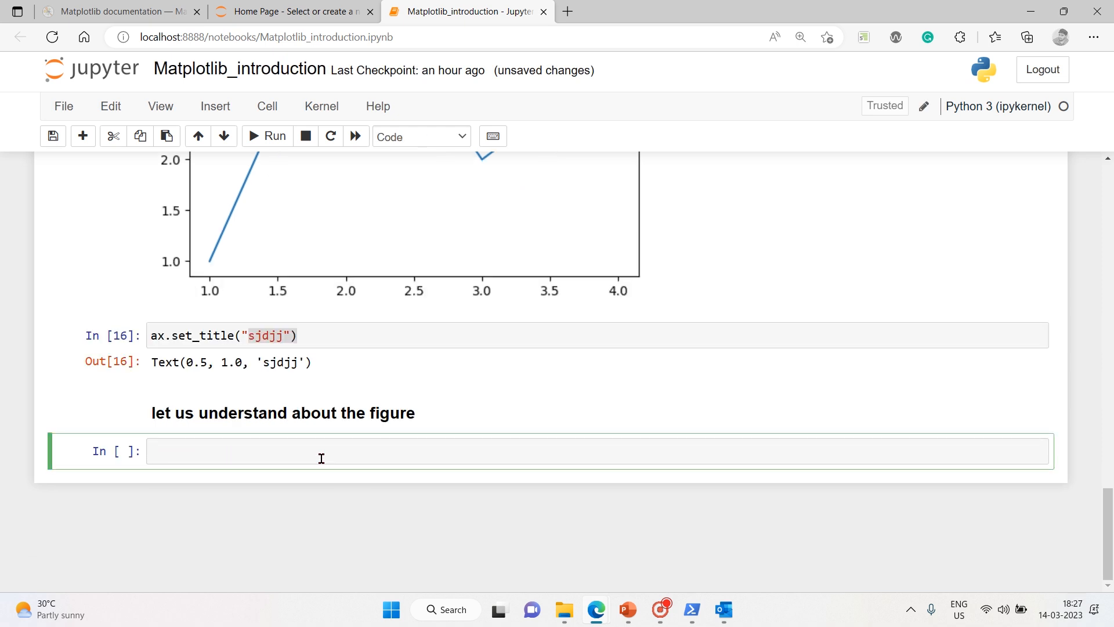
click(321, 450)
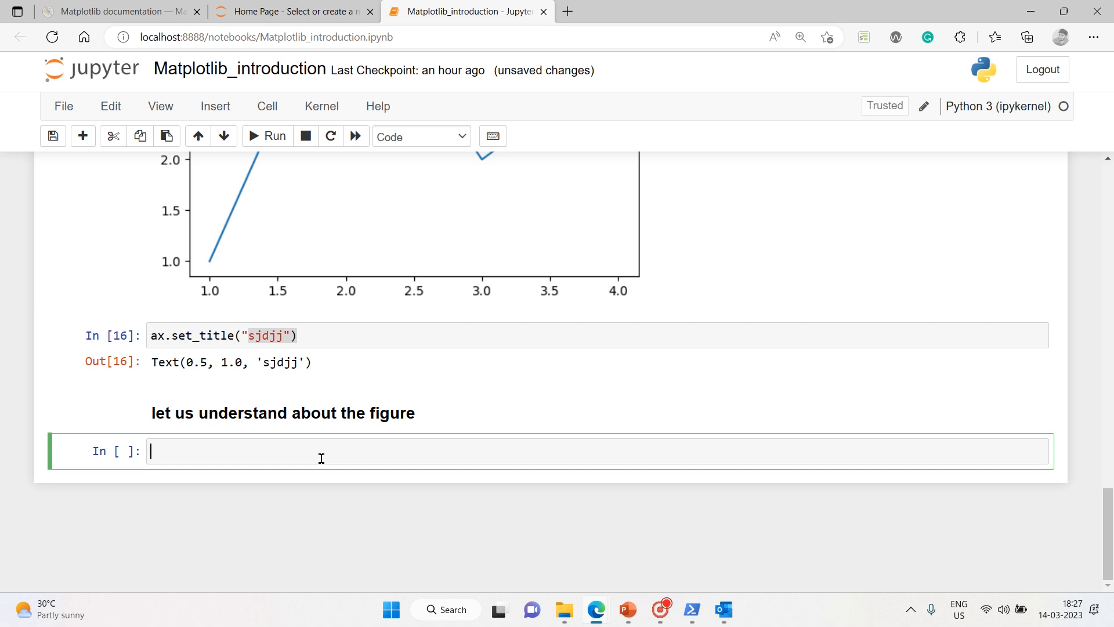
Enter and run fig1 = plt.figure(), completing figure from suggestions.
text(fig)
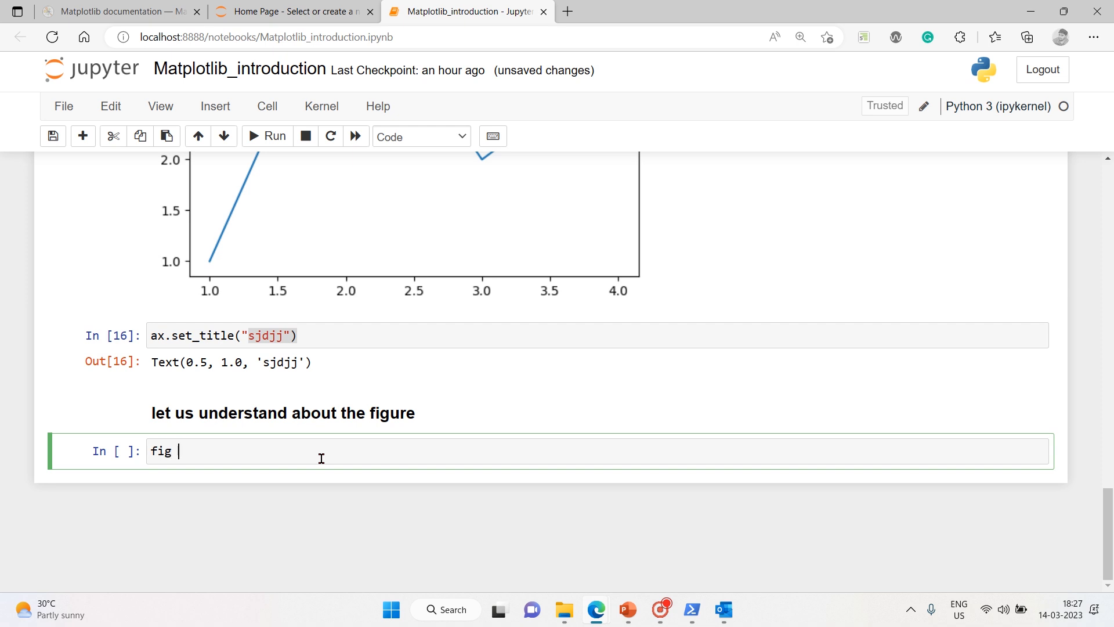
text(1 =)
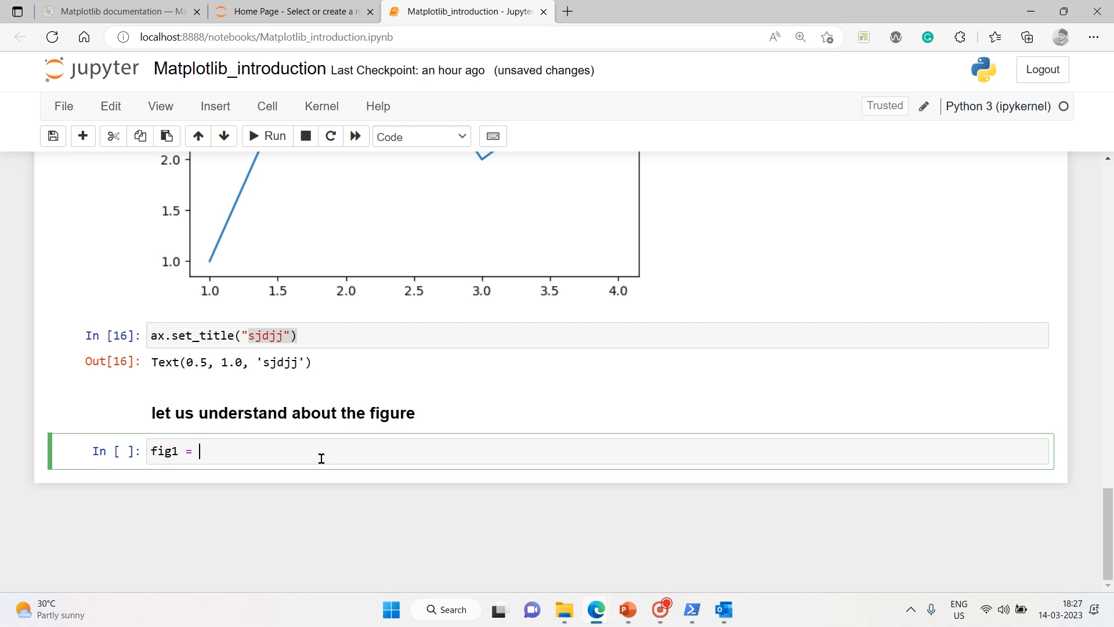
text(plt.)
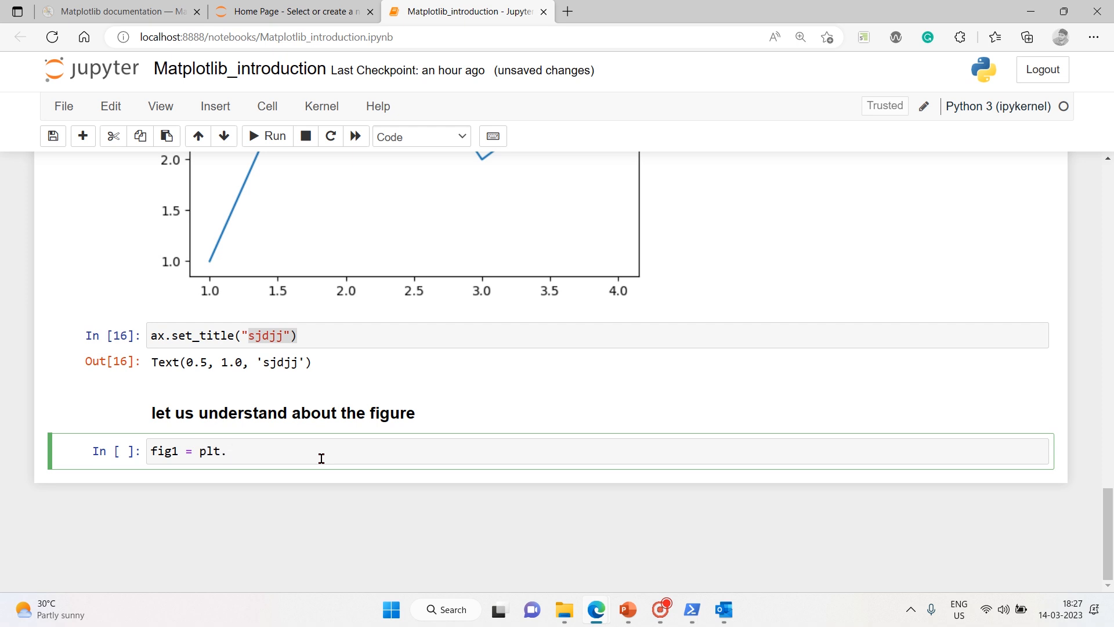
text(fi)
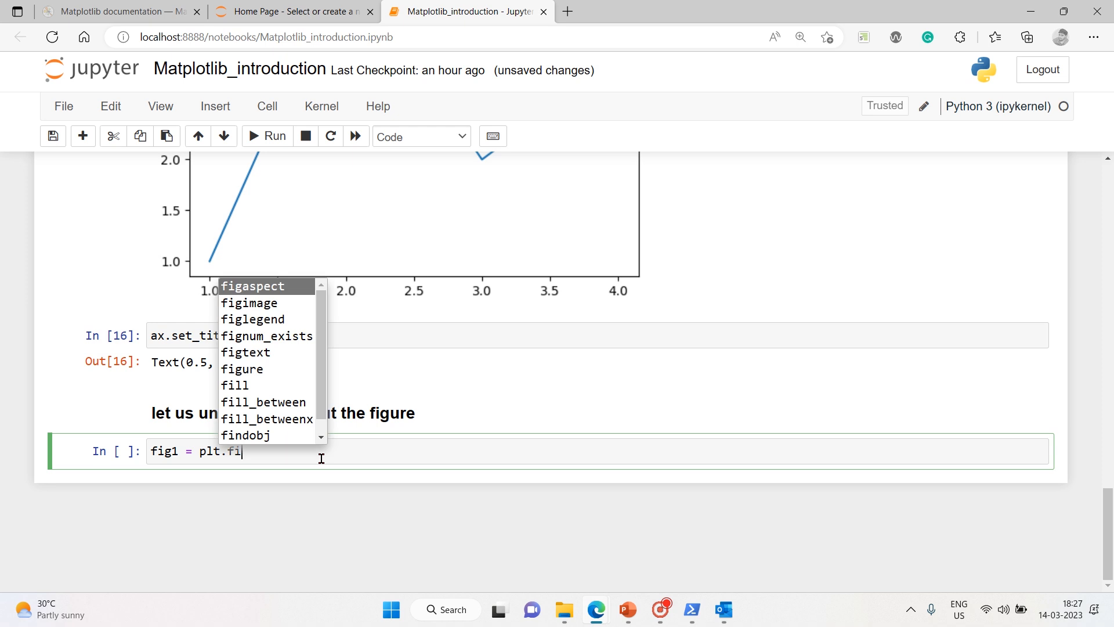
key(Down)
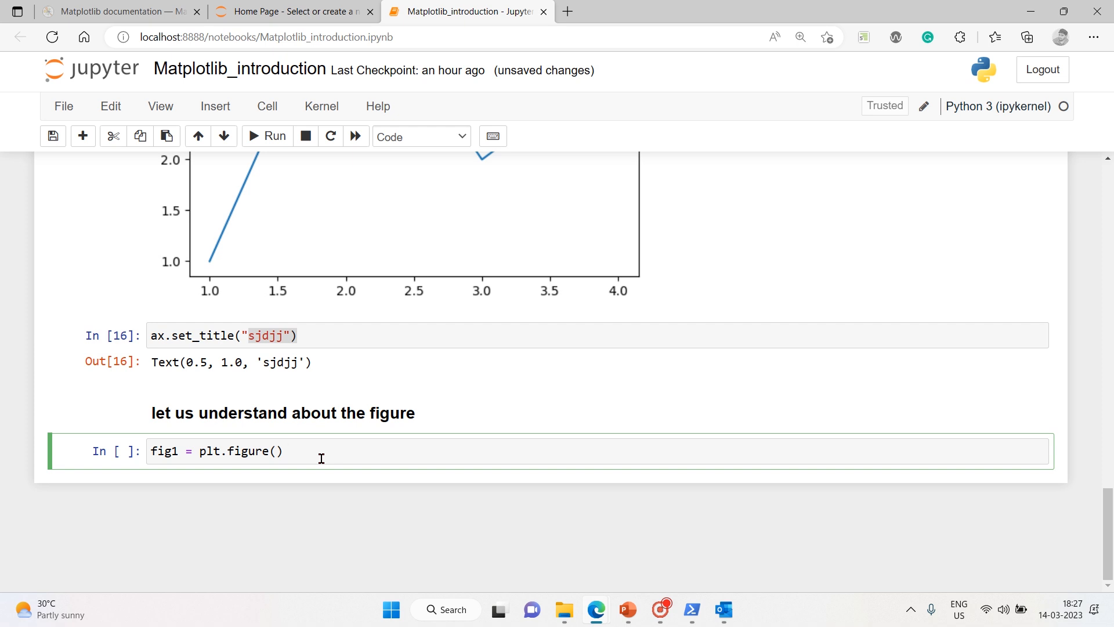
click(291, 450)
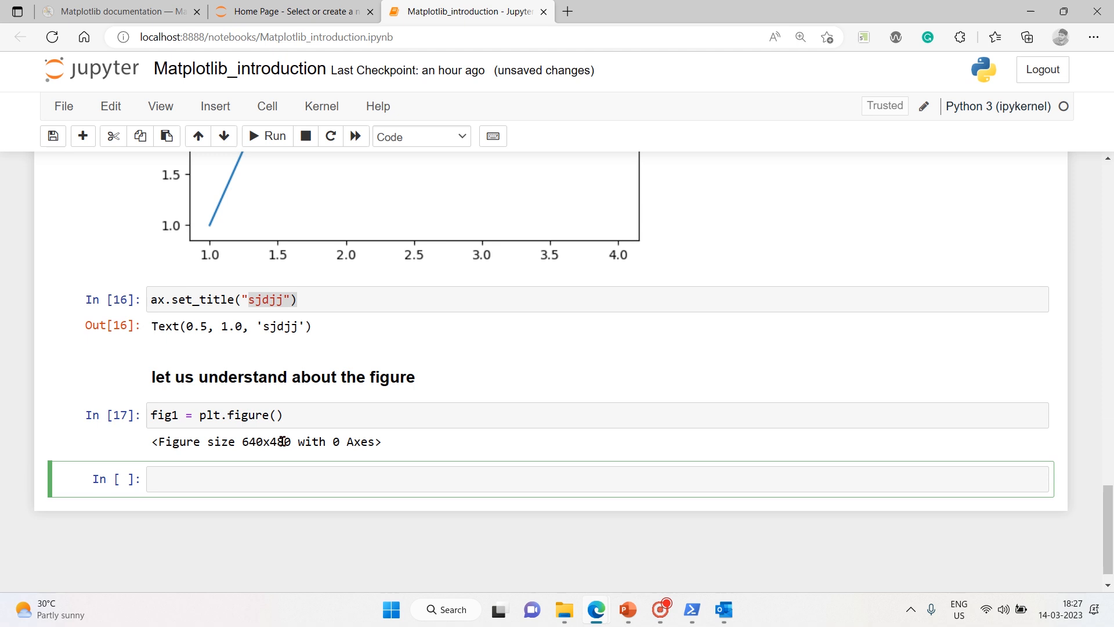
Highlight the 640x480 size and 0 Axes parts of the figure output.
double_click(261, 441)
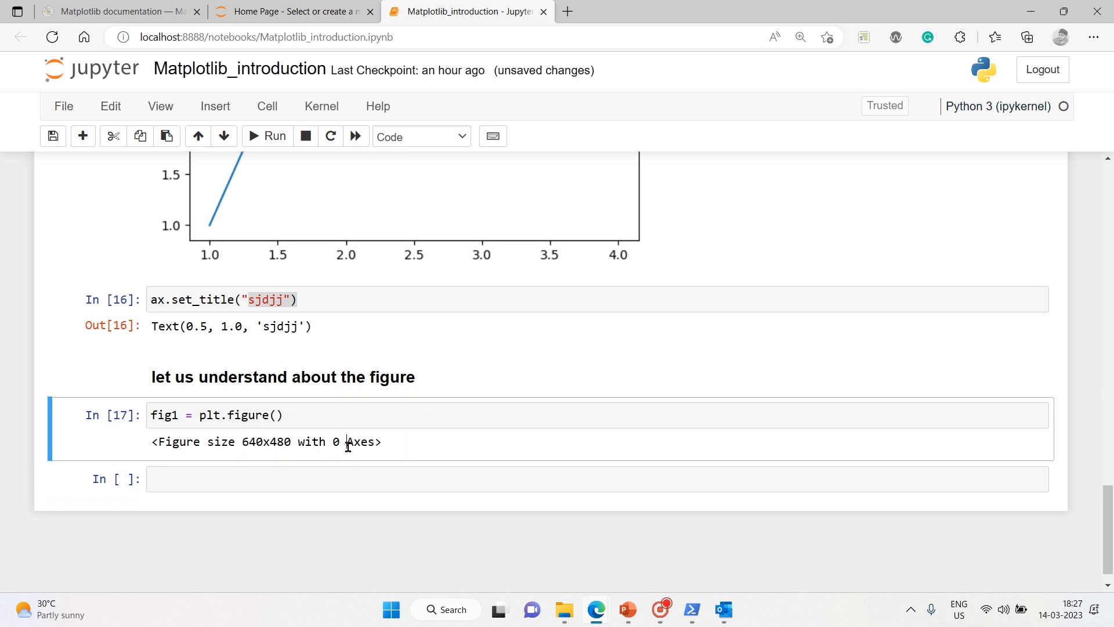
double_click(350, 441)
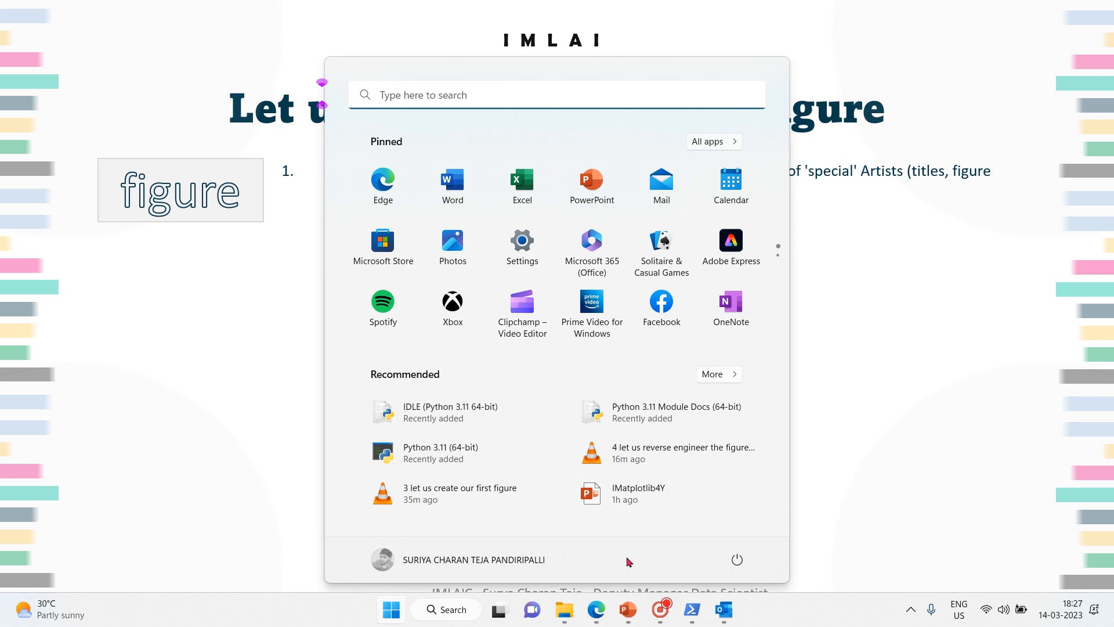
mouse_move(611, 585)
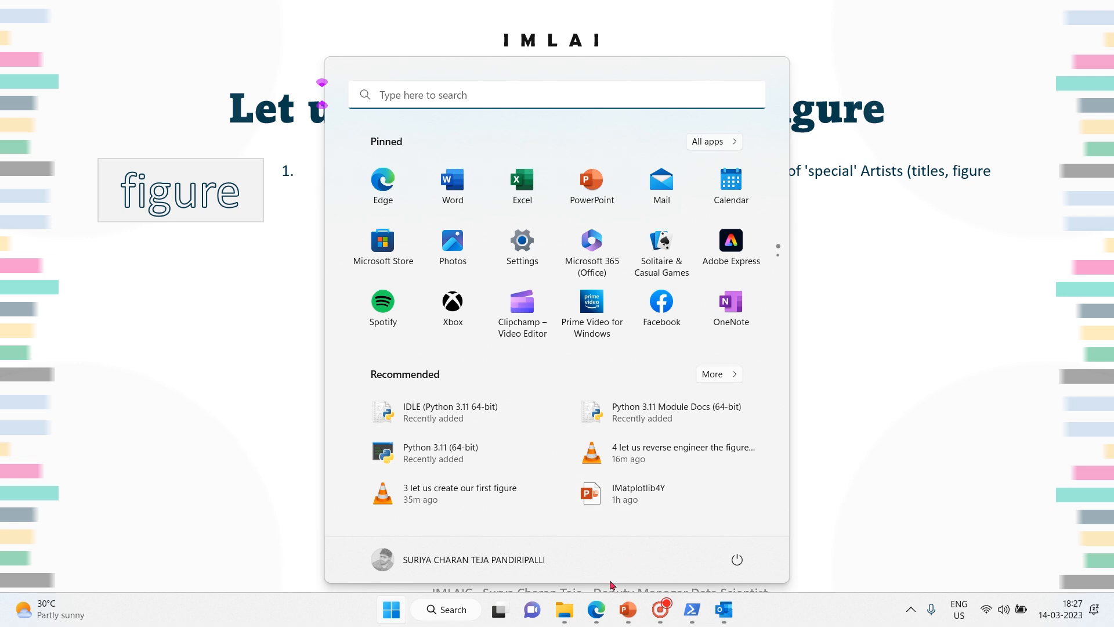
mouse_move(596, 609)
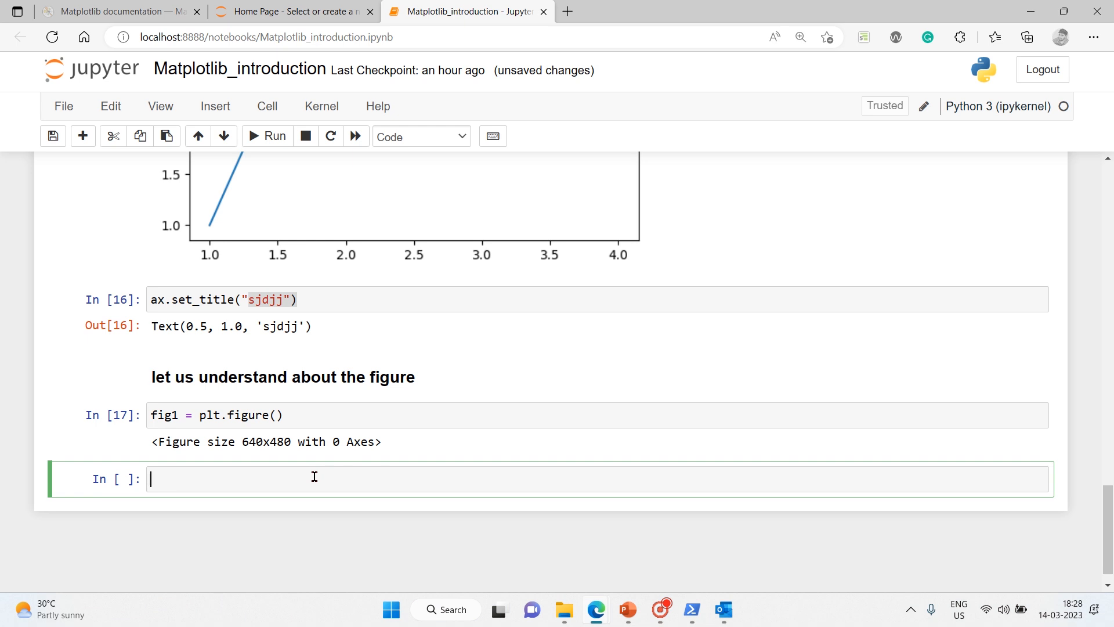
Enter and run fig2, ax = plt.subplots(), completing subplots from autocomplete.
text(fi)
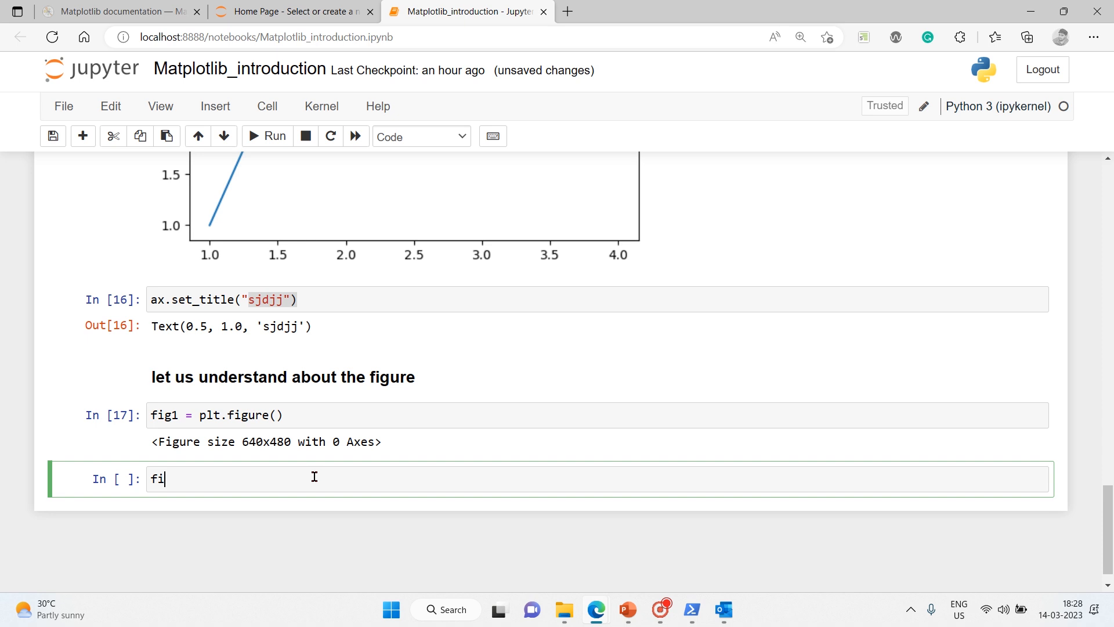
text(g)
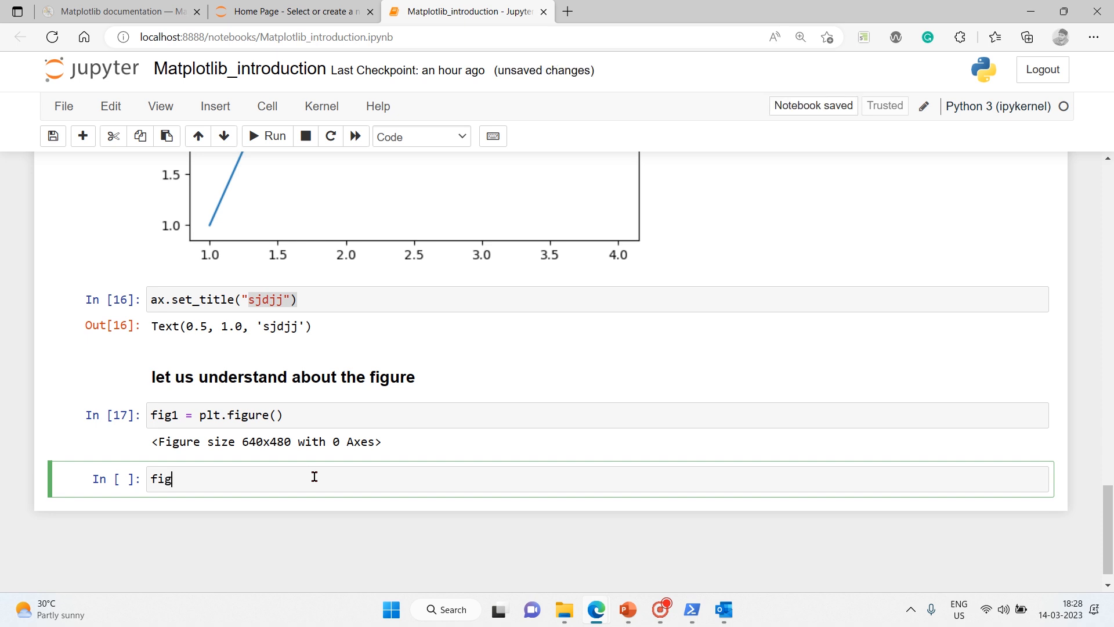
text(2, a)
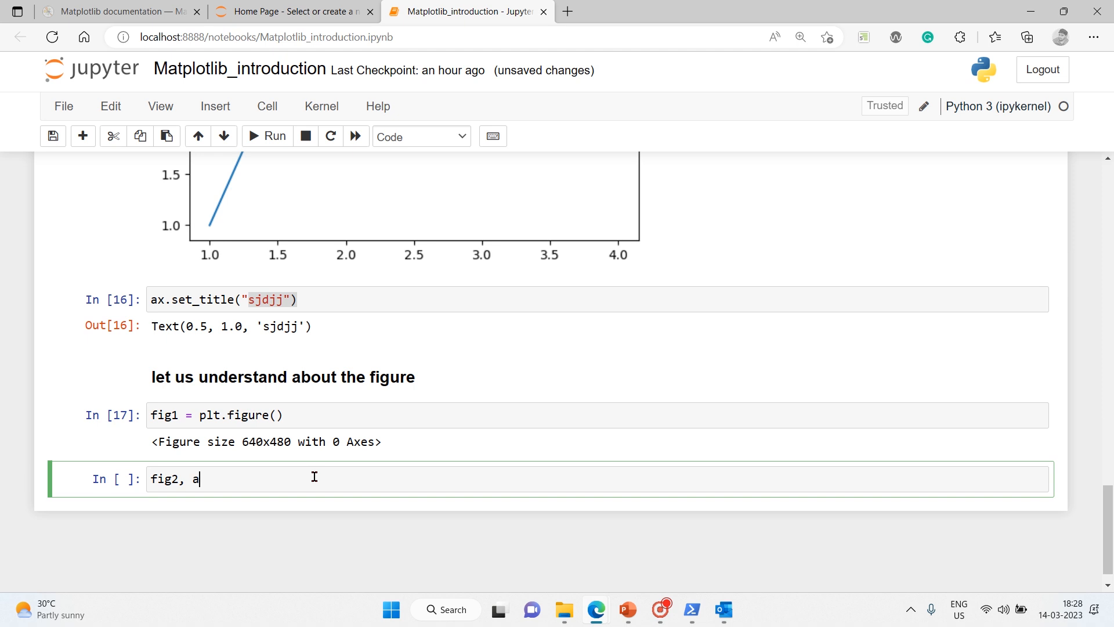
text(x =)
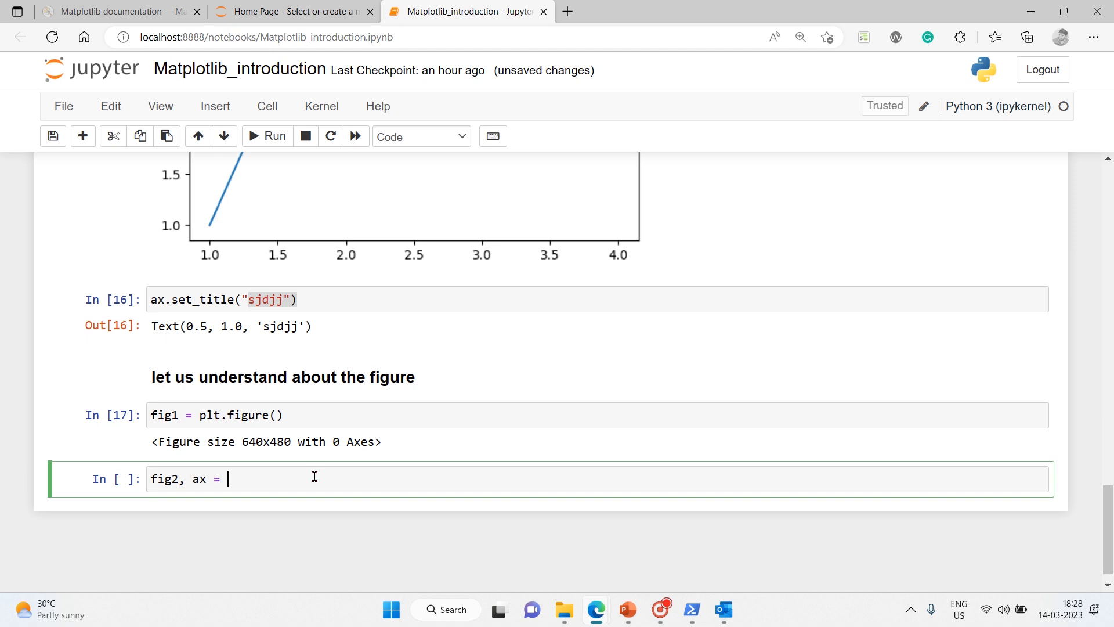
text(plt.su)
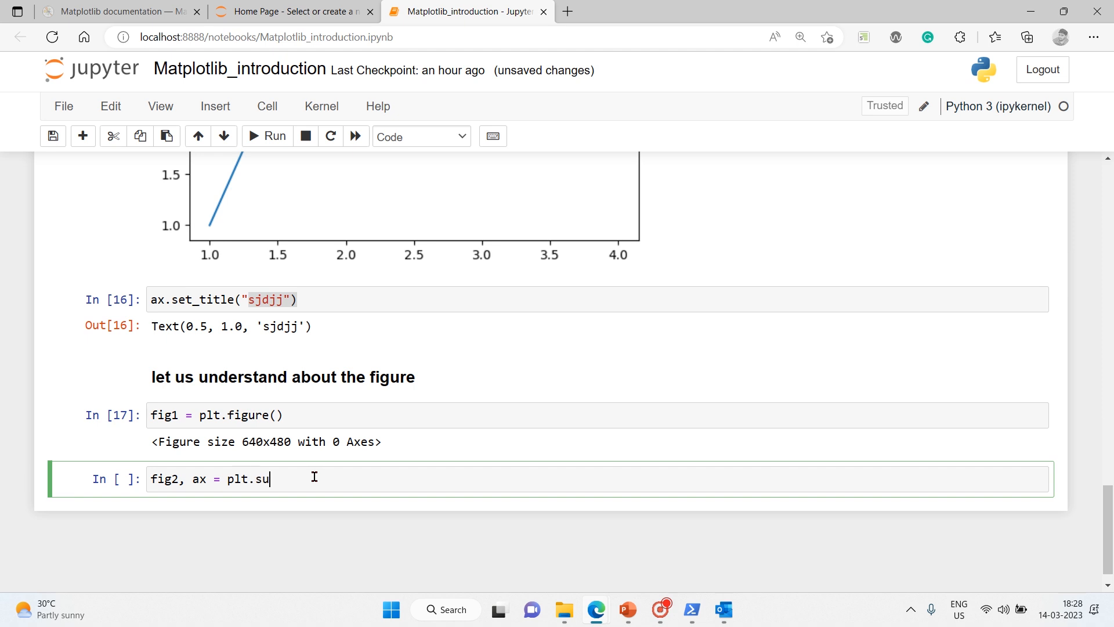
text(b)
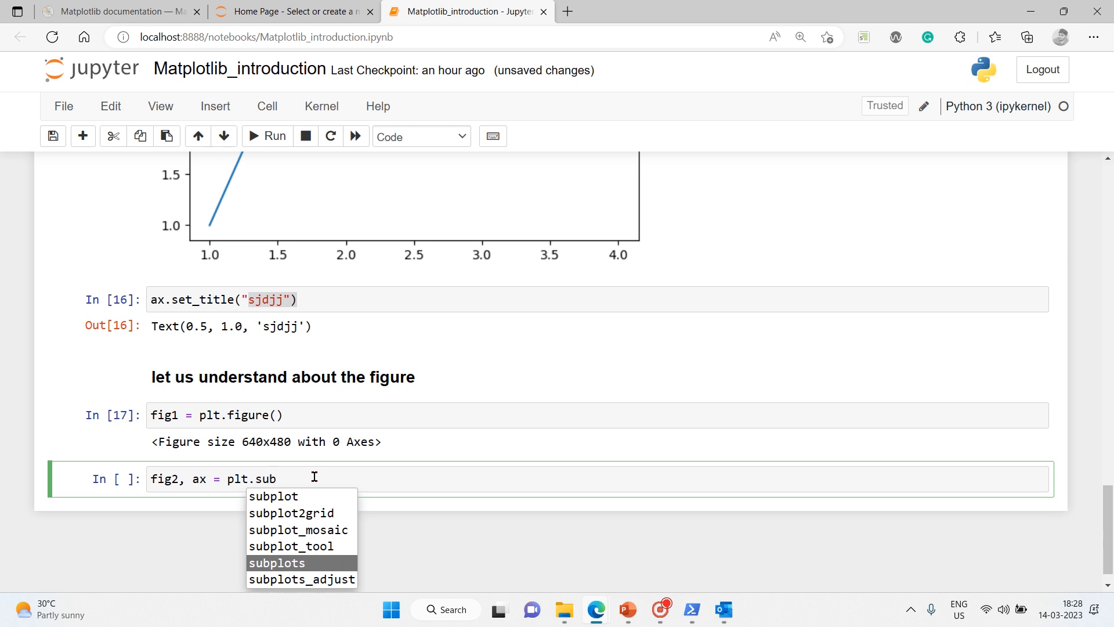
click(276, 563)
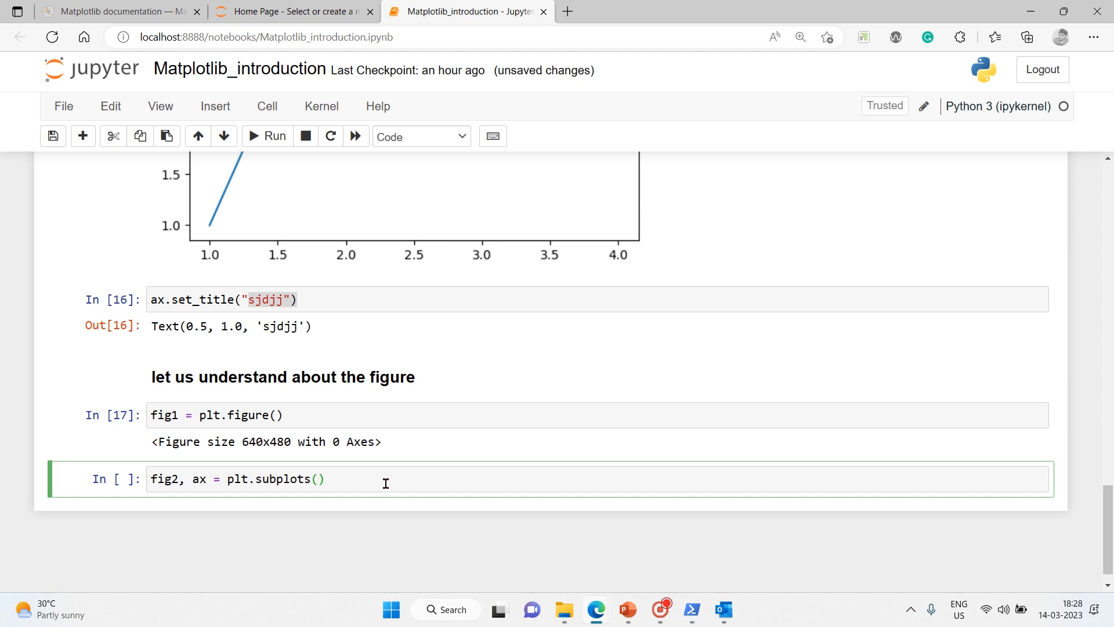
click(318, 478)
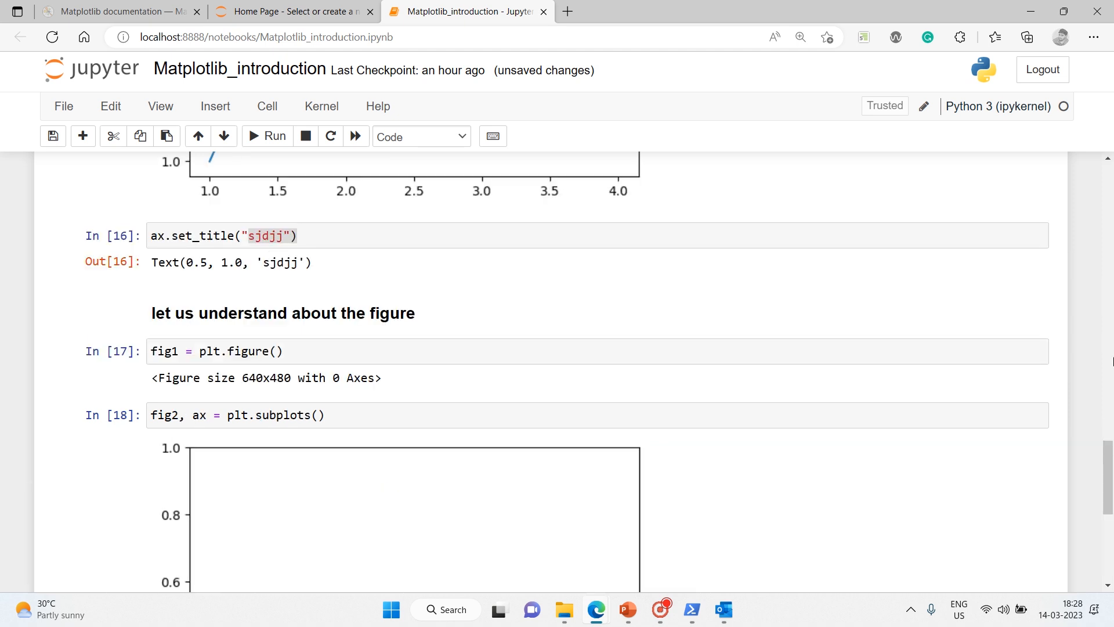
Move down past the empty axes plot into the new cell below.
scroll(down, 3)
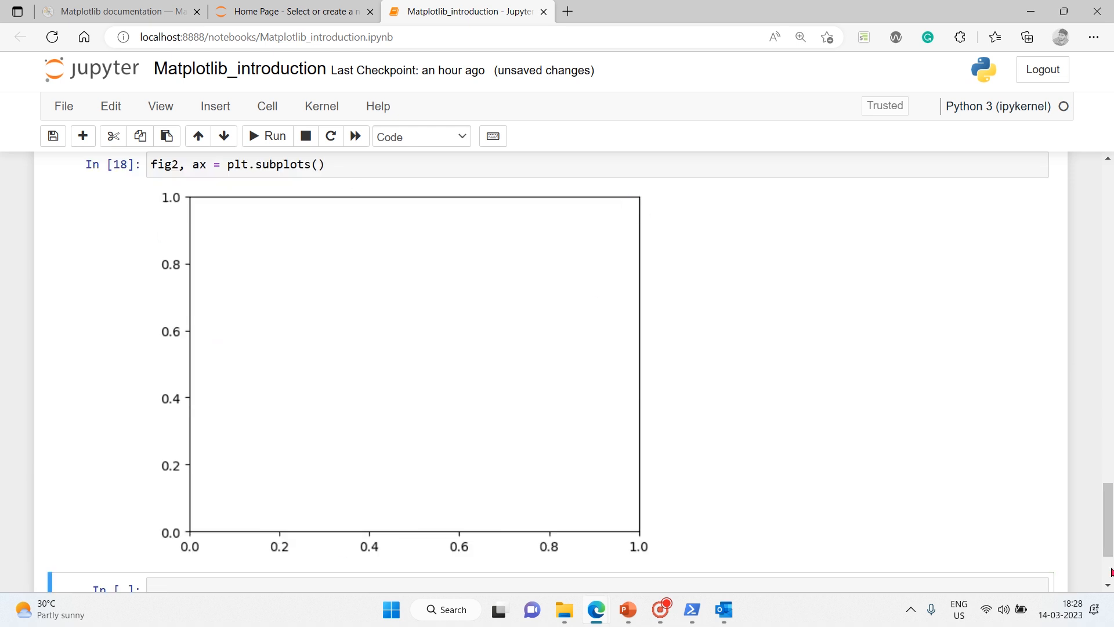
scroll(down, 3)
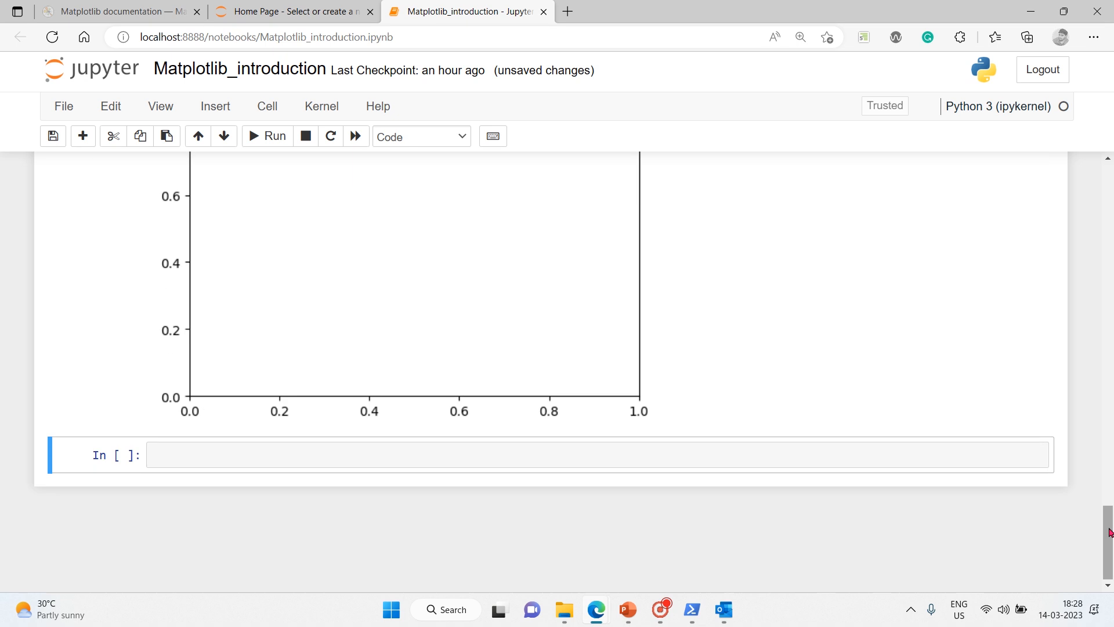
mouse_move(349, 571)
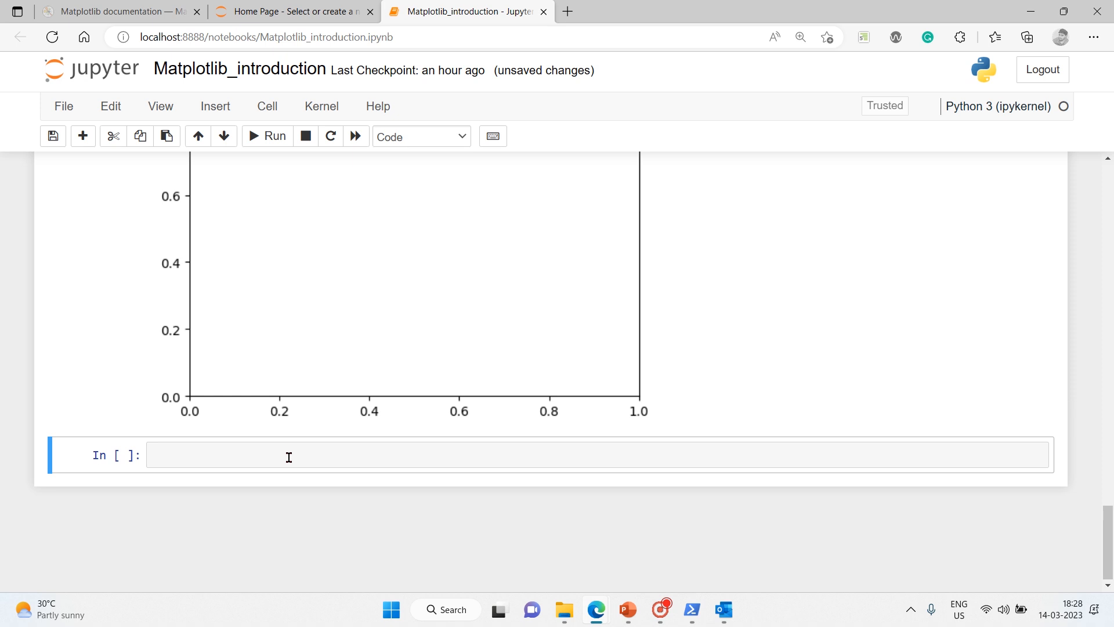
click(288, 454)
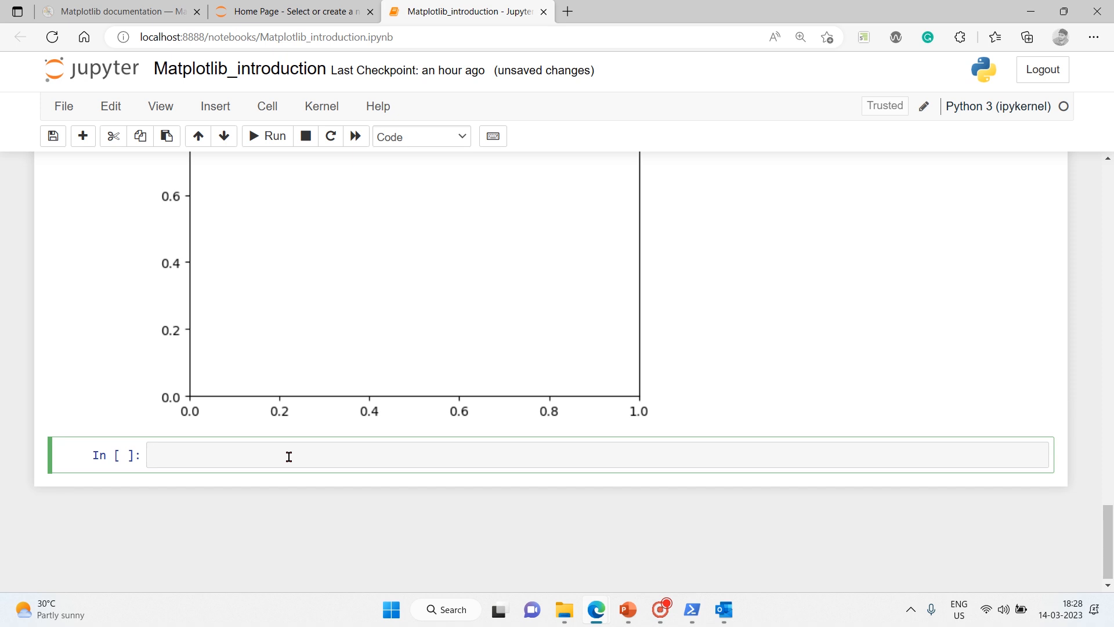
click(284, 455)
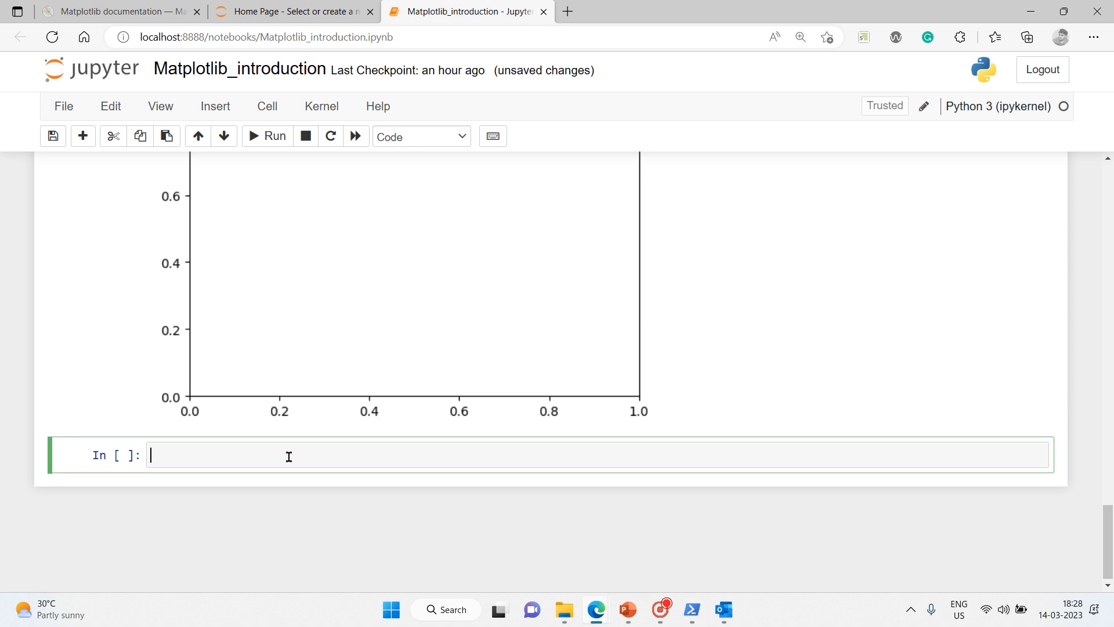
Write fig3, axs = plt.subplots(2, 2), completing subplots from autocomplete.
text(fig3,)
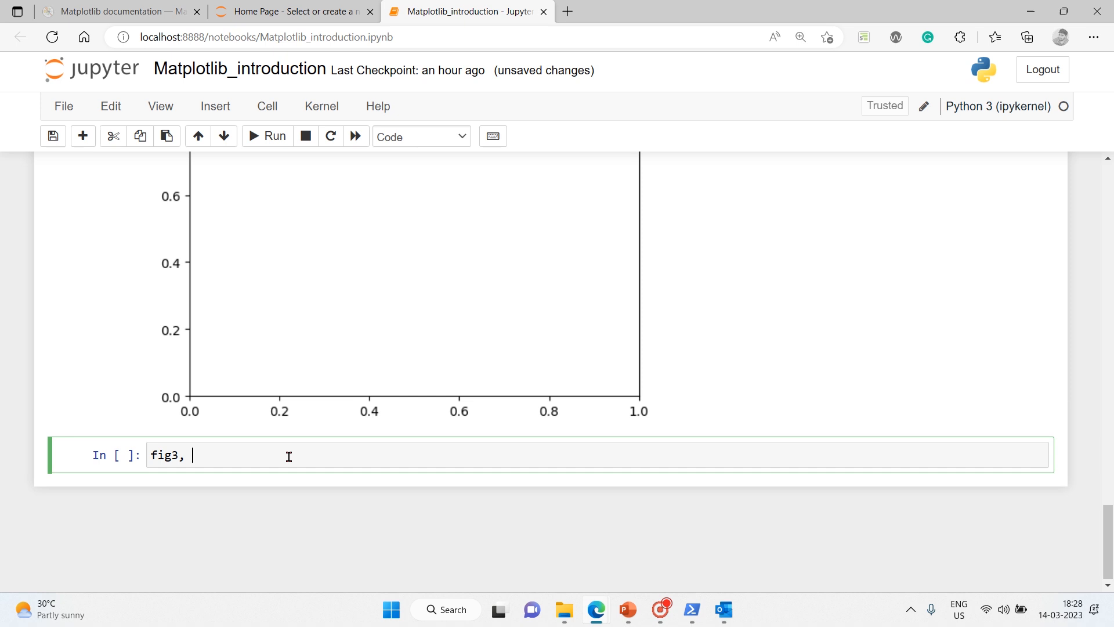
text(ax)
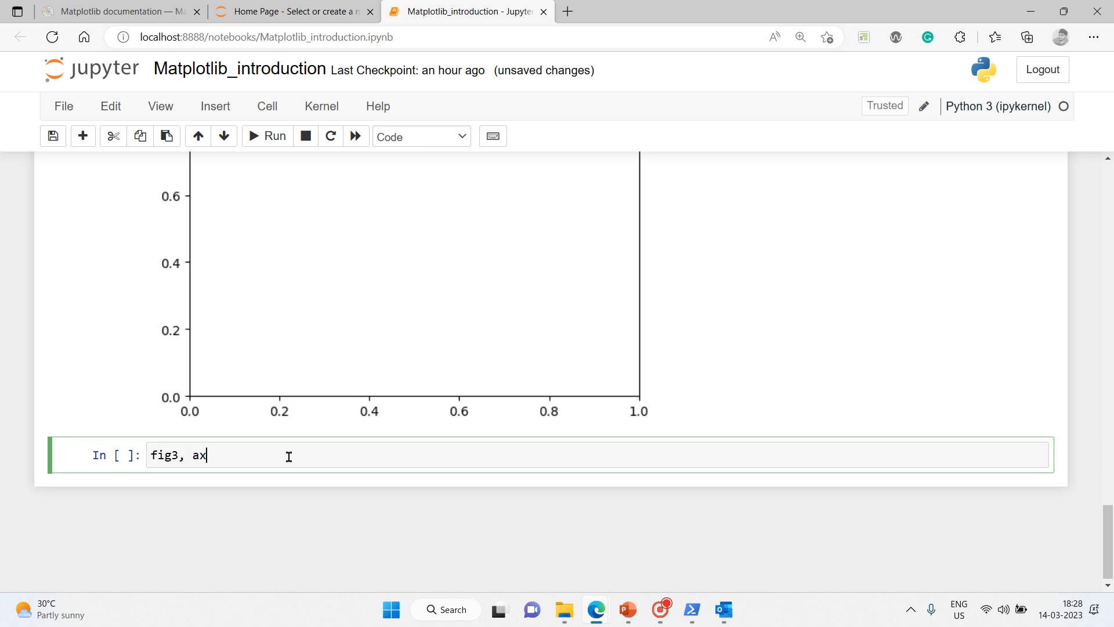
text(s)
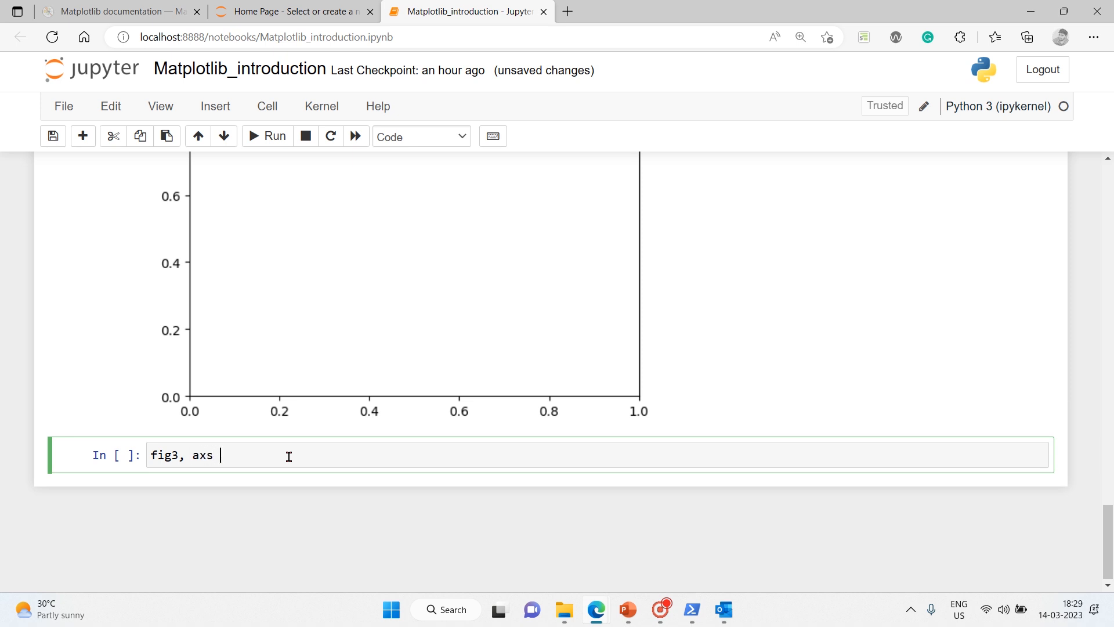
text(= plt.)
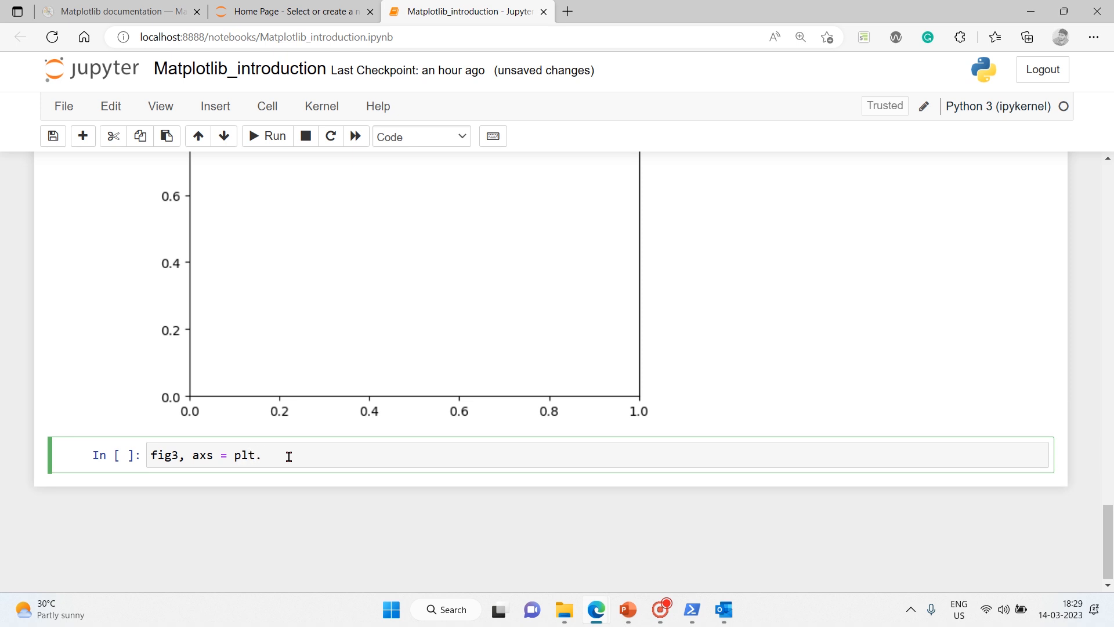
text(sub)
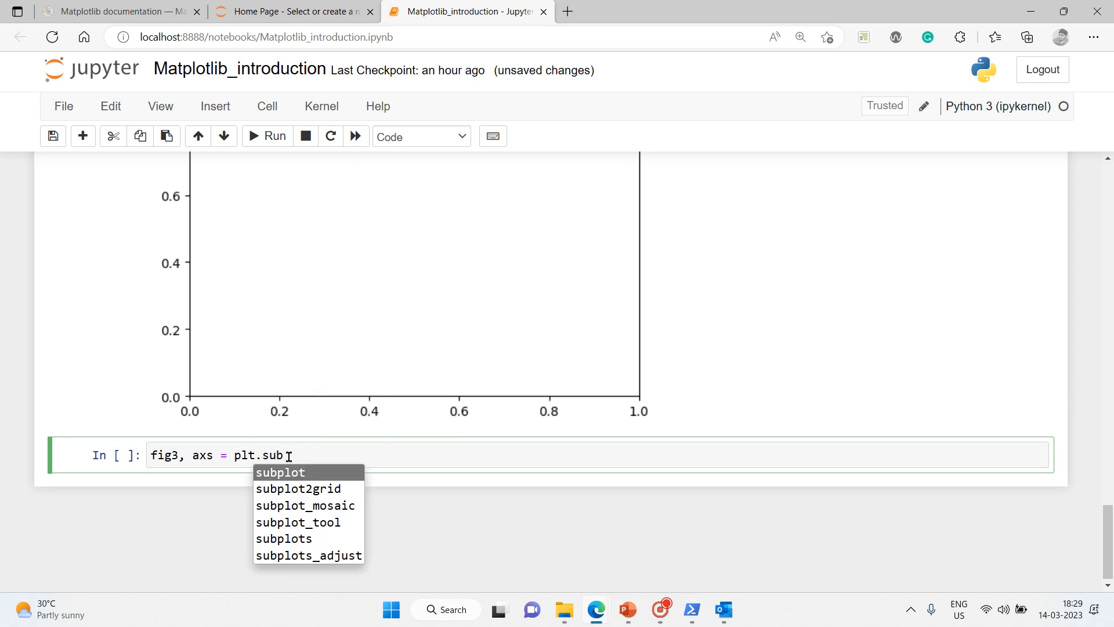
click(283, 538)
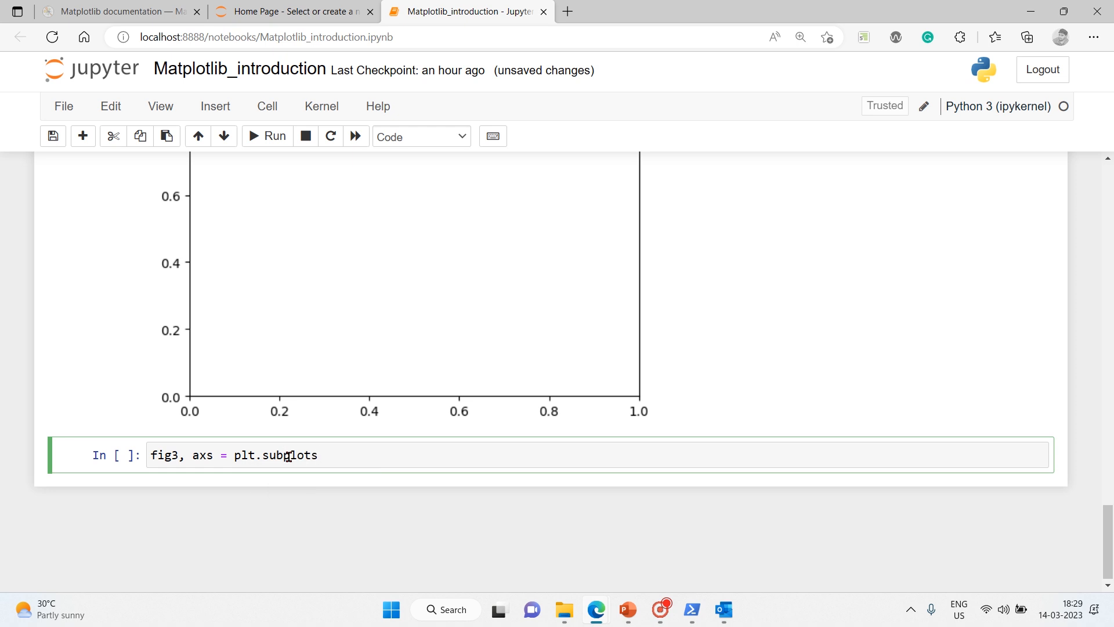
text(())
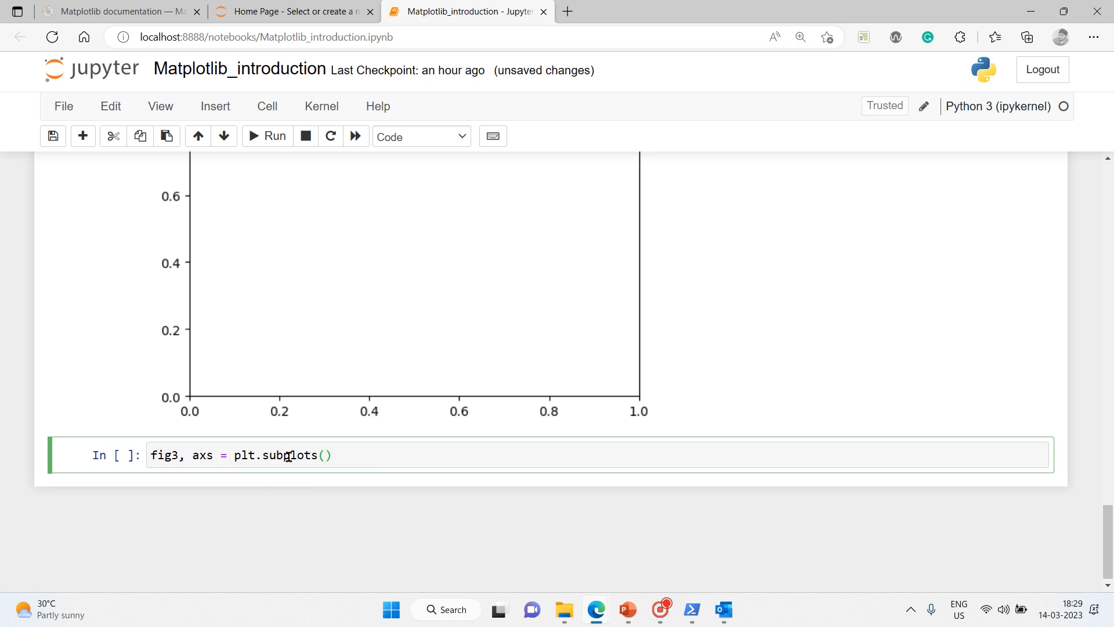
text(2, 2)
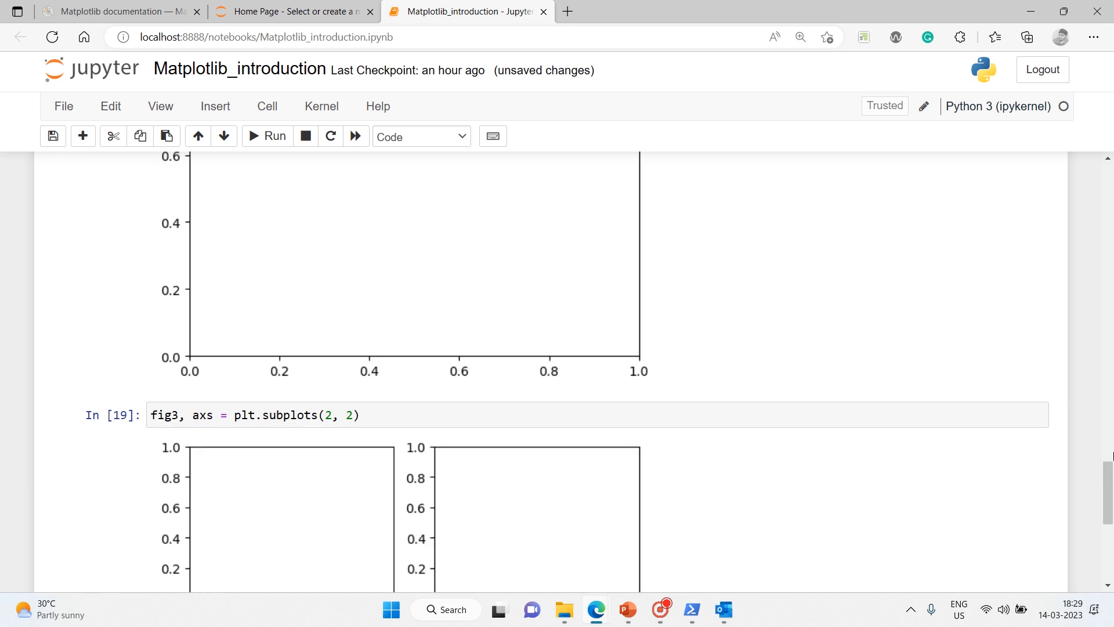
Scroll around the cells and select the earlier subplots cell for editing.
scroll(down, 3)
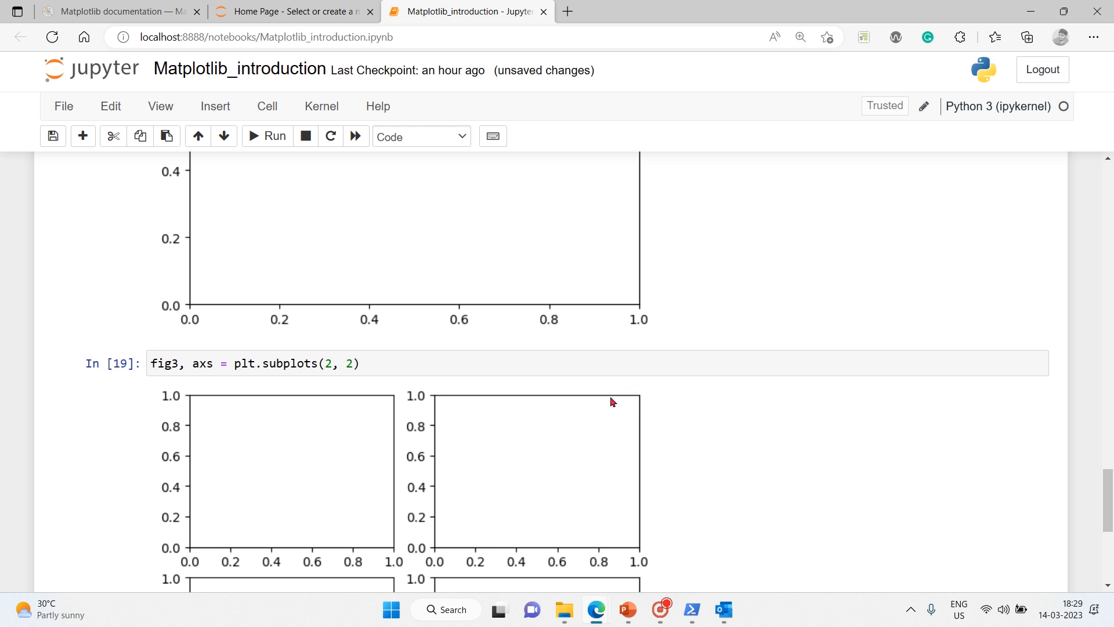
scroll(up, 3)
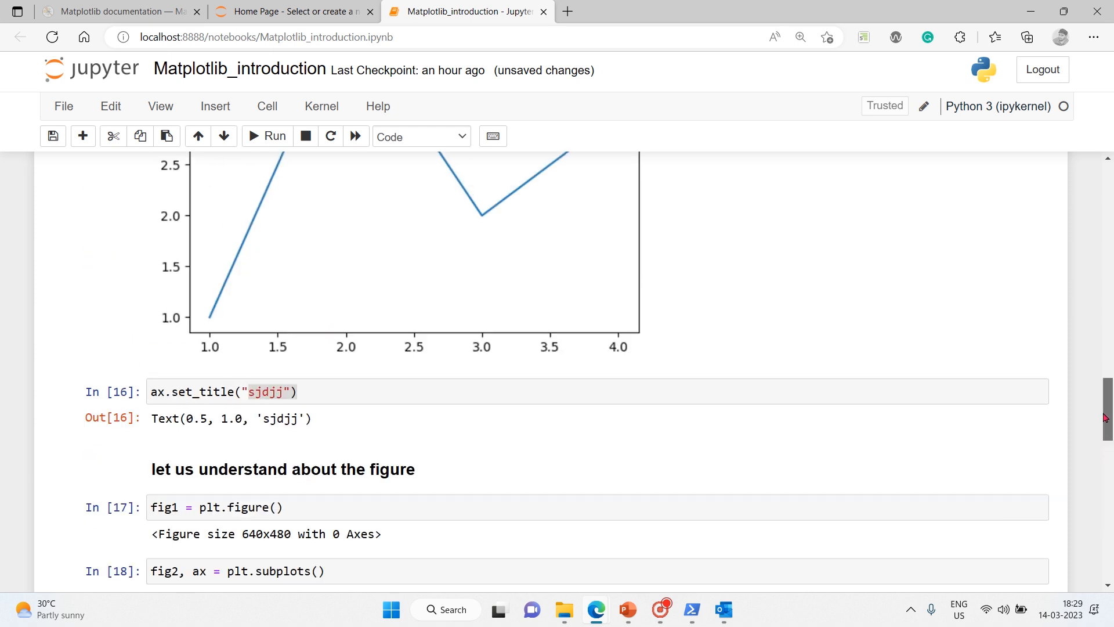
scroll(down, 3)
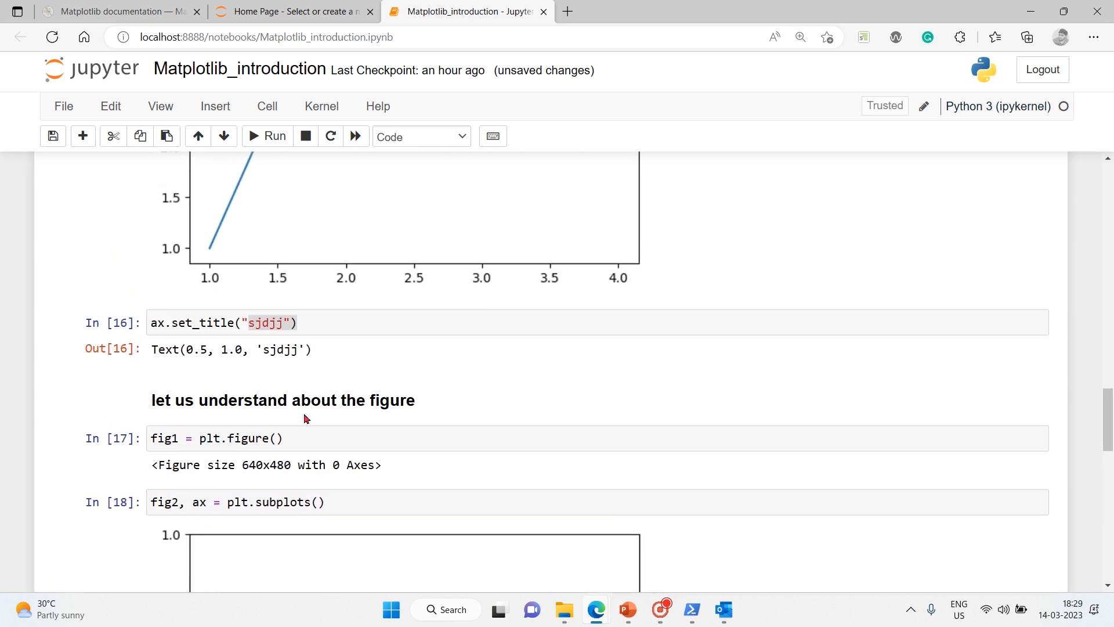
click(226, 438)
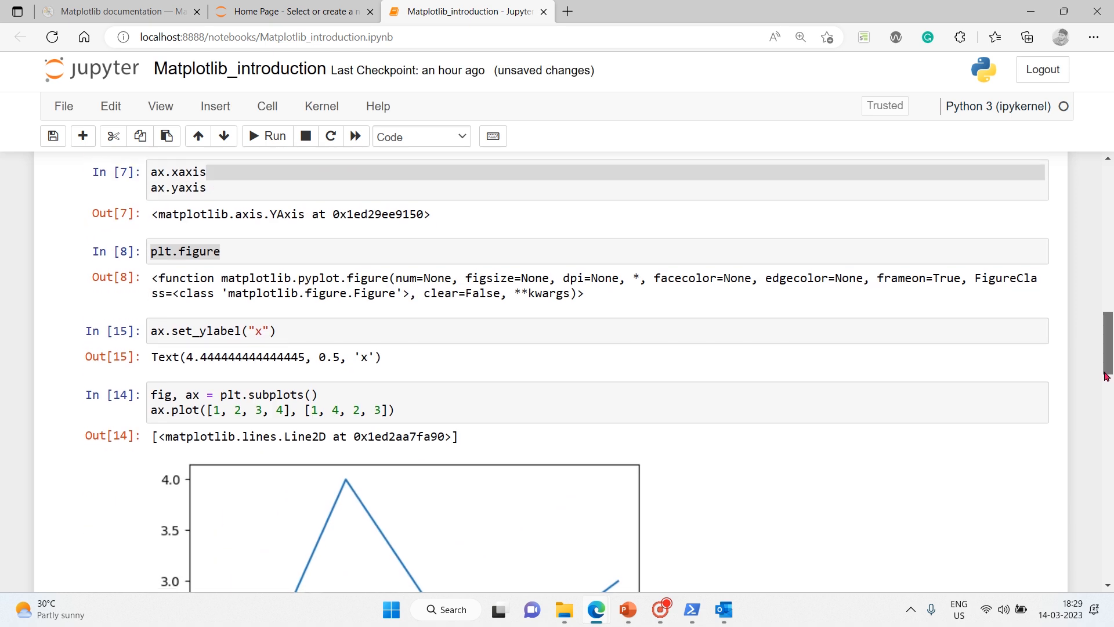
Add ax.plot([2, 2, 5, 4], [5, 4, 2, 3]) to the subplots cell and rerun it to draw a second line.
scroll(down, 3)
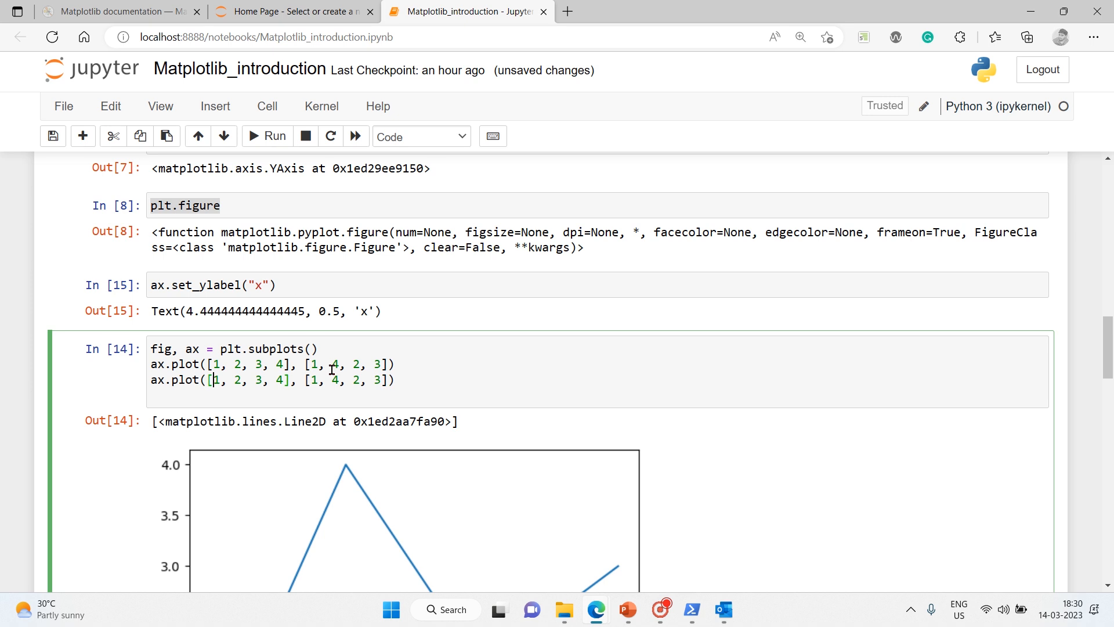
text(2)
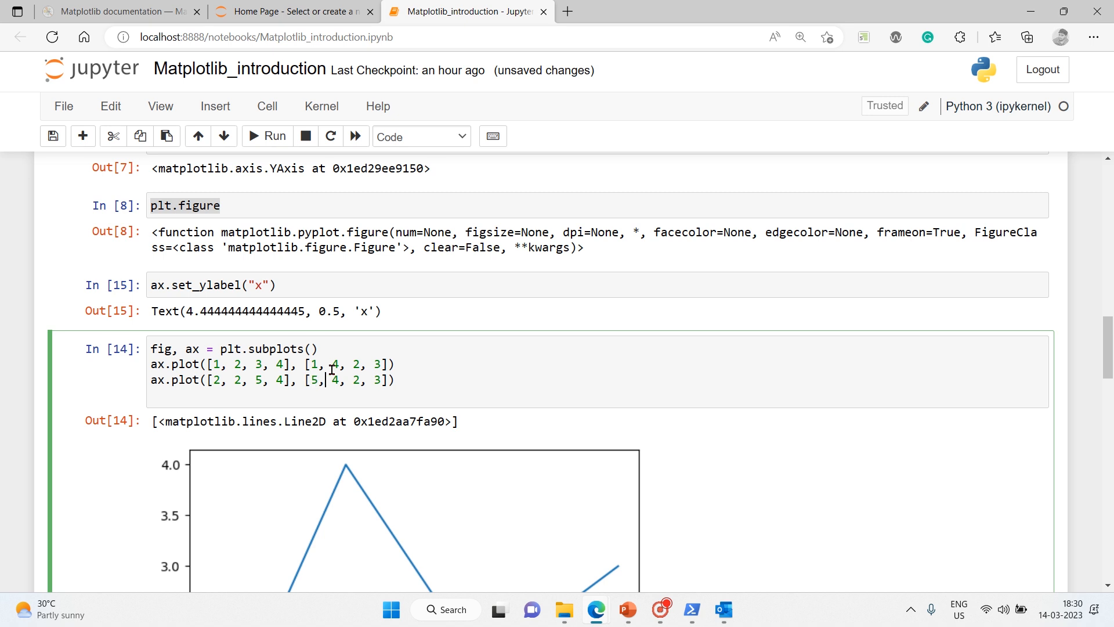
click(272, 136)
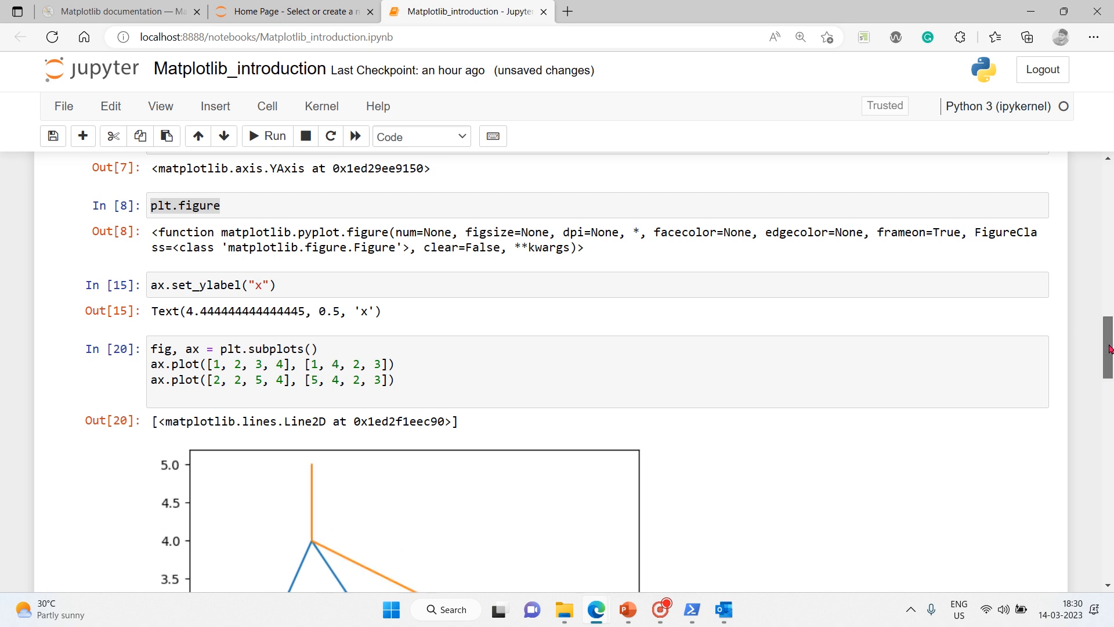
scroll(down, 3)
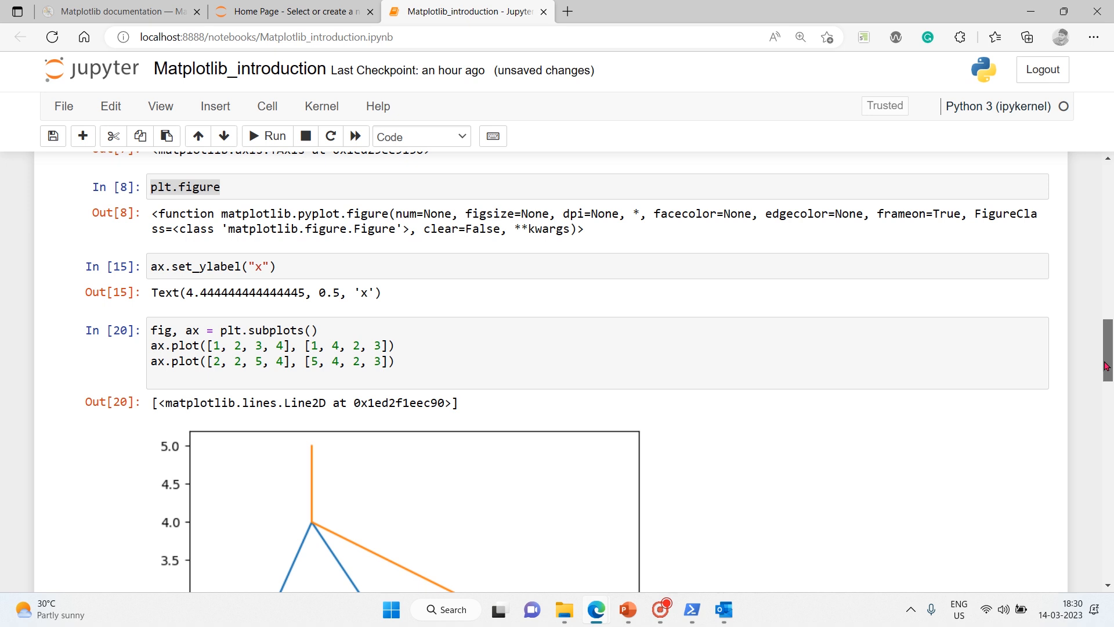
scroll(down, 3)
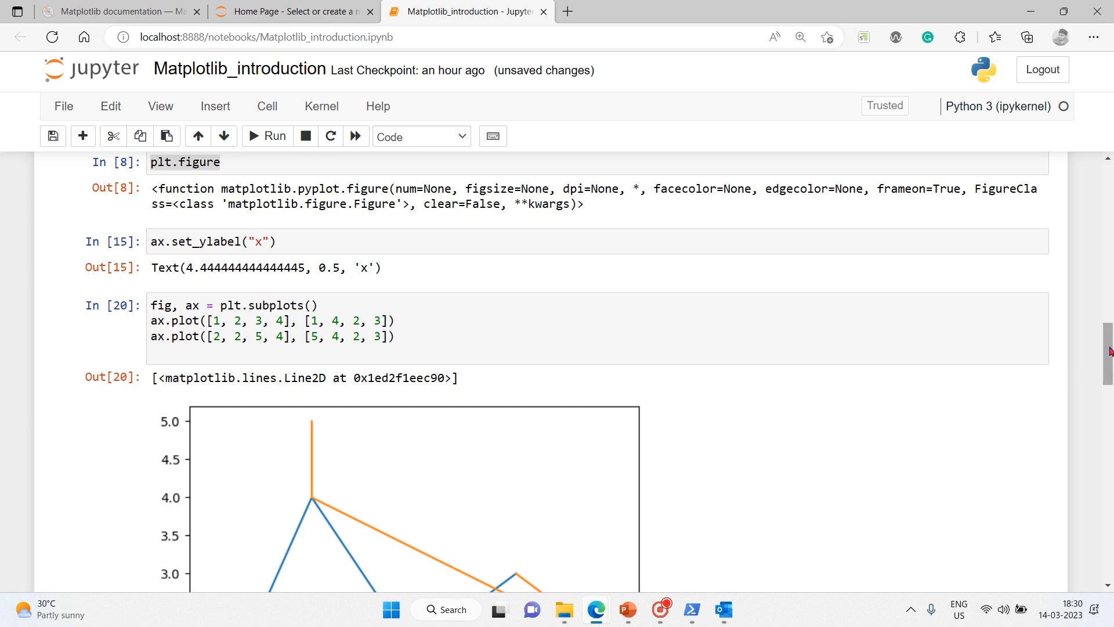
Scroll down to the 2×2 grid output and move into the empty cell beneath it.
scroll(down, 3)
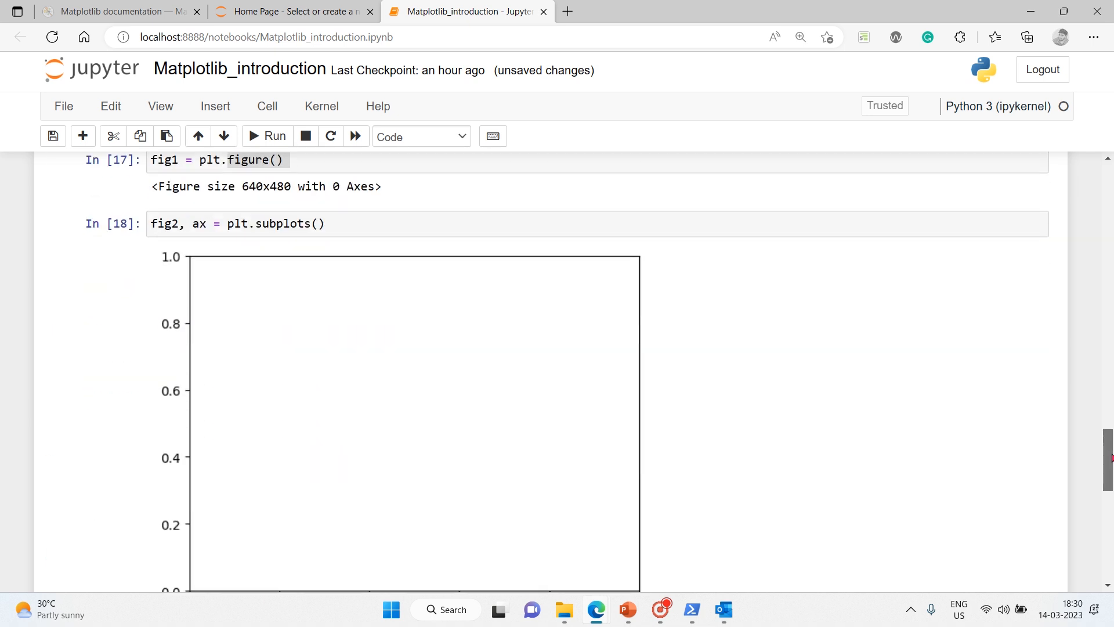
scroll(down, 3)
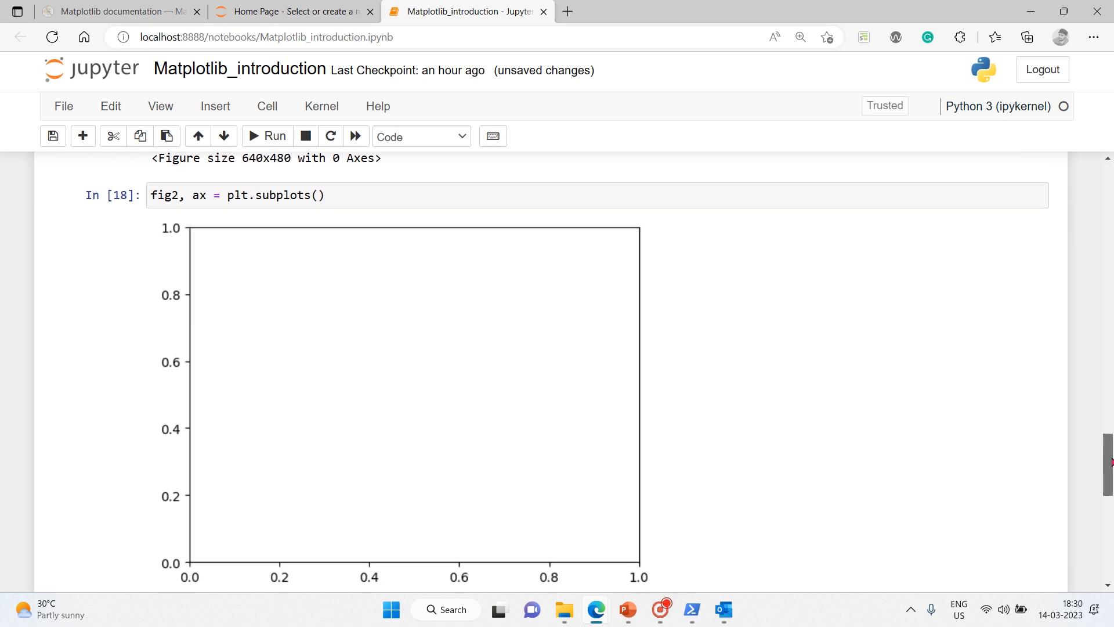
scroll(down, 3)
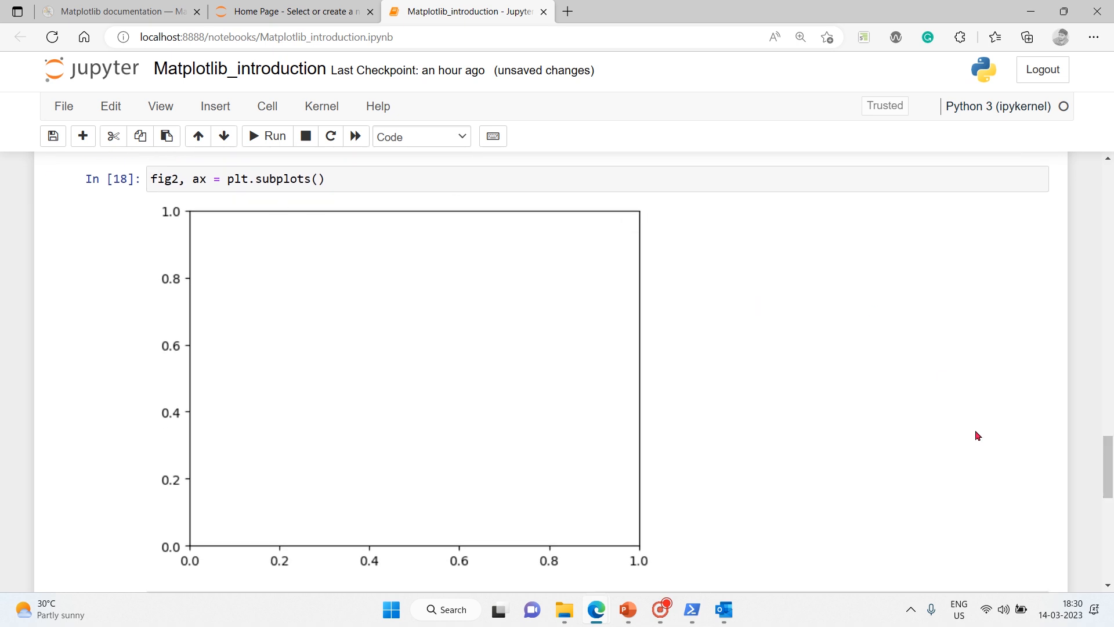
scroll(down, 3)
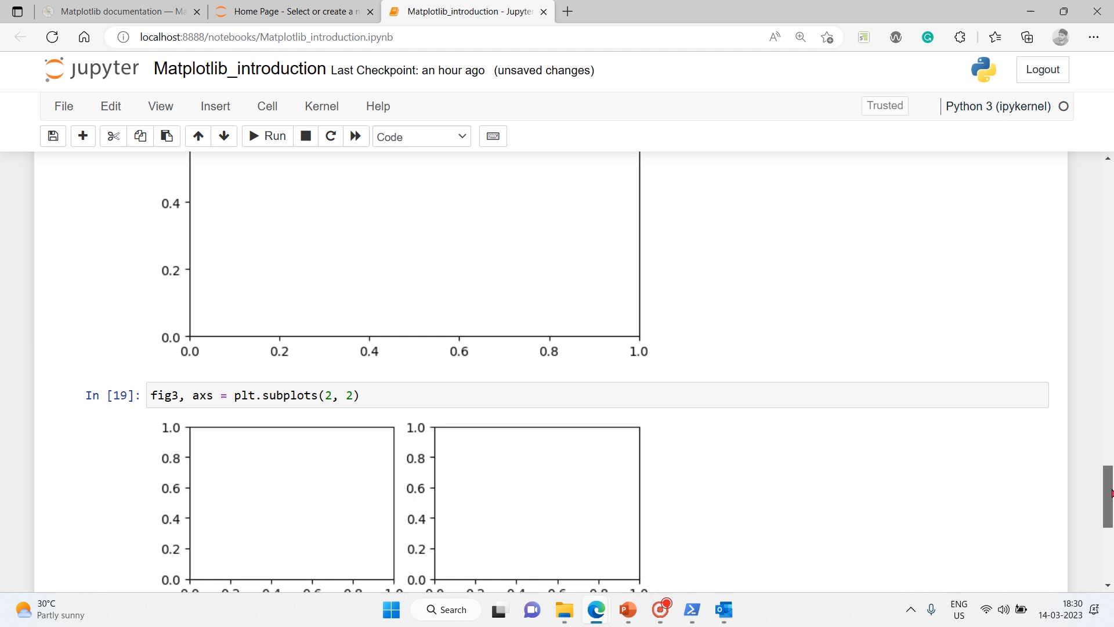
scroll(down, 3)
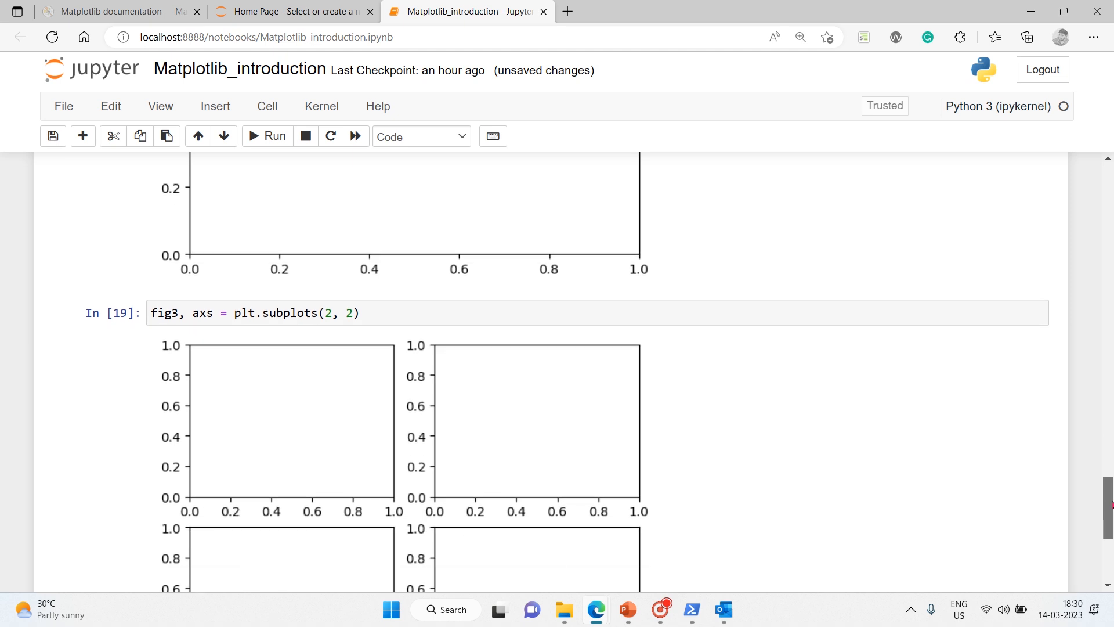
scroll(down, 3)
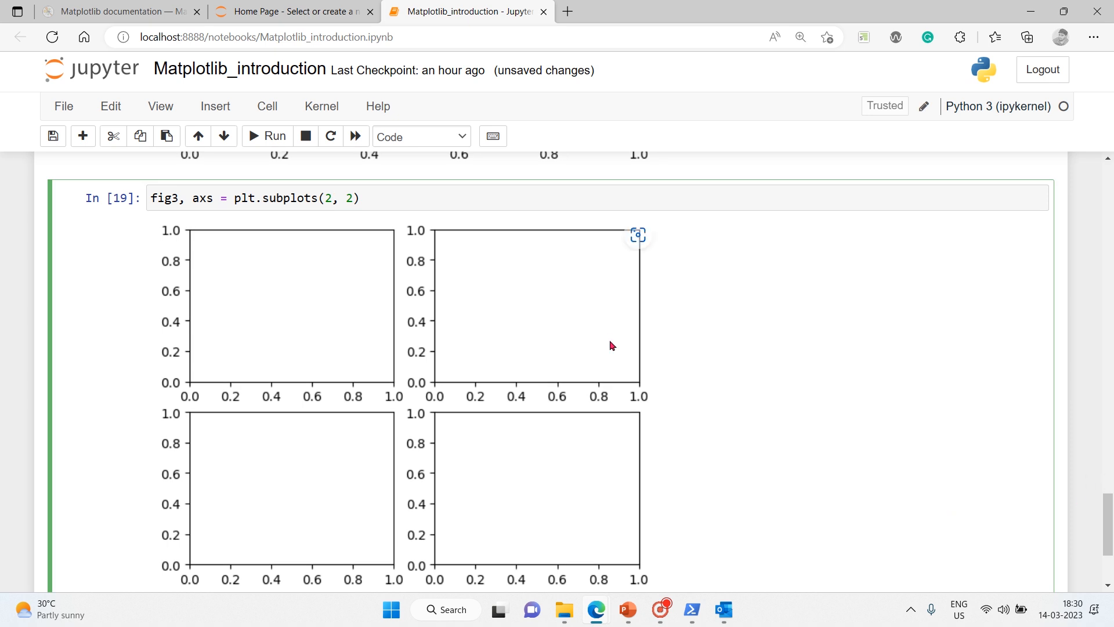
mouse_move(531, 346)
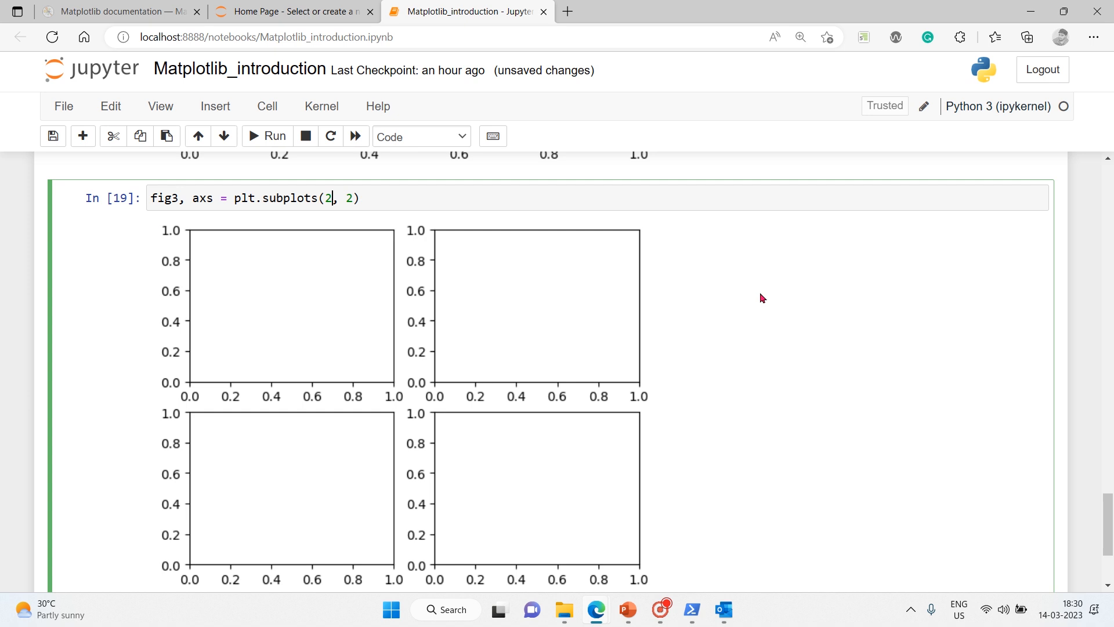
mouse_move(615, 390)
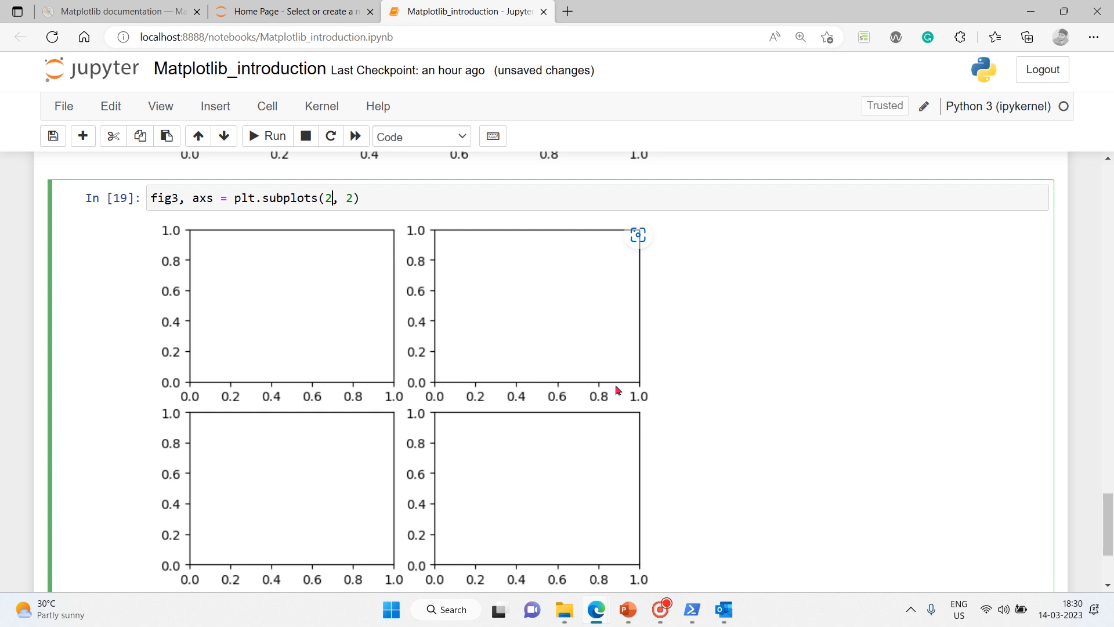
mouse_move(469, 412)
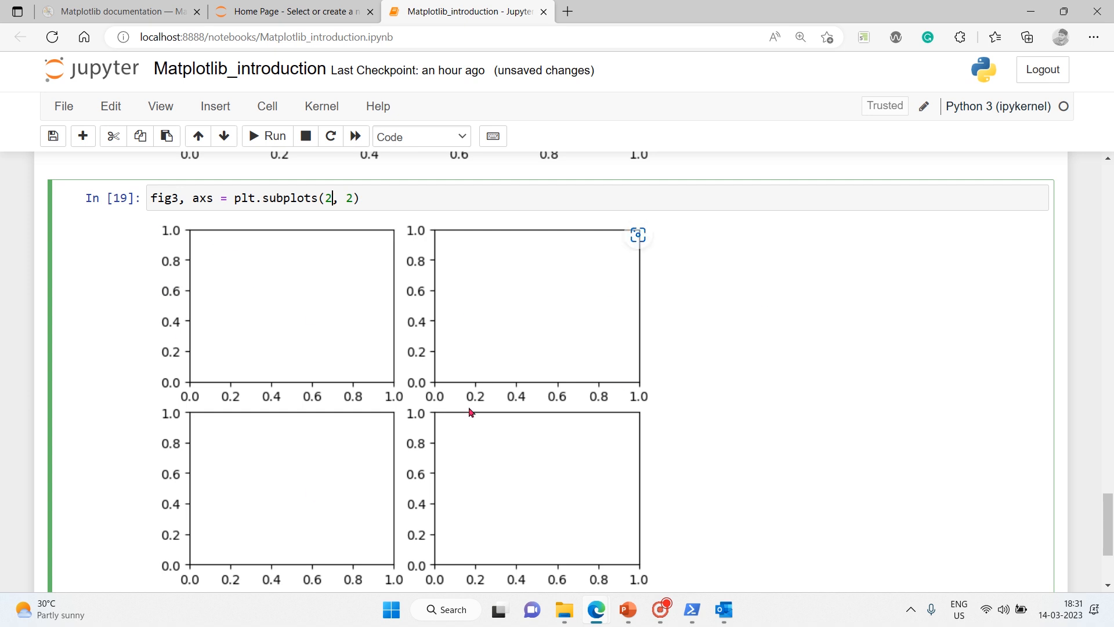
mouse_move(463, 359)
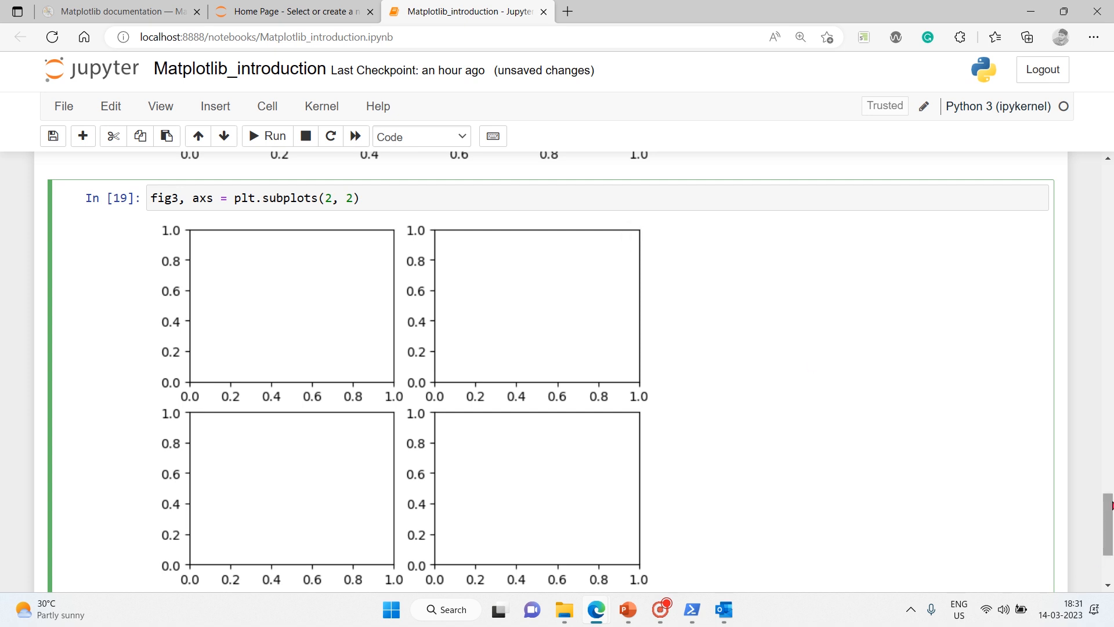
scroll(down, 3)
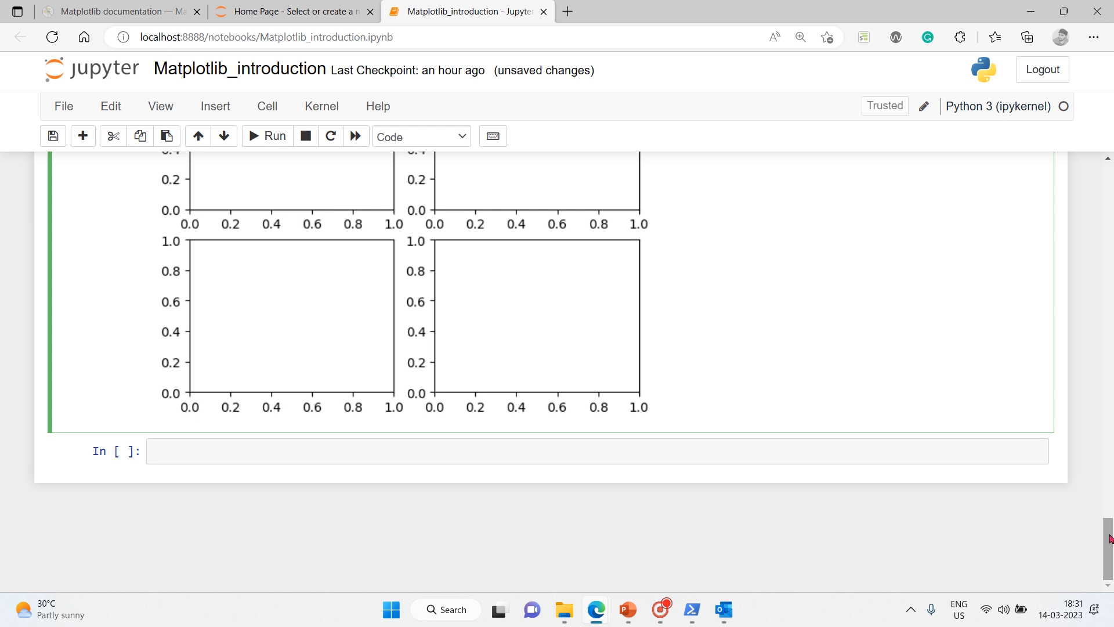
mouse_move(1072, 597)
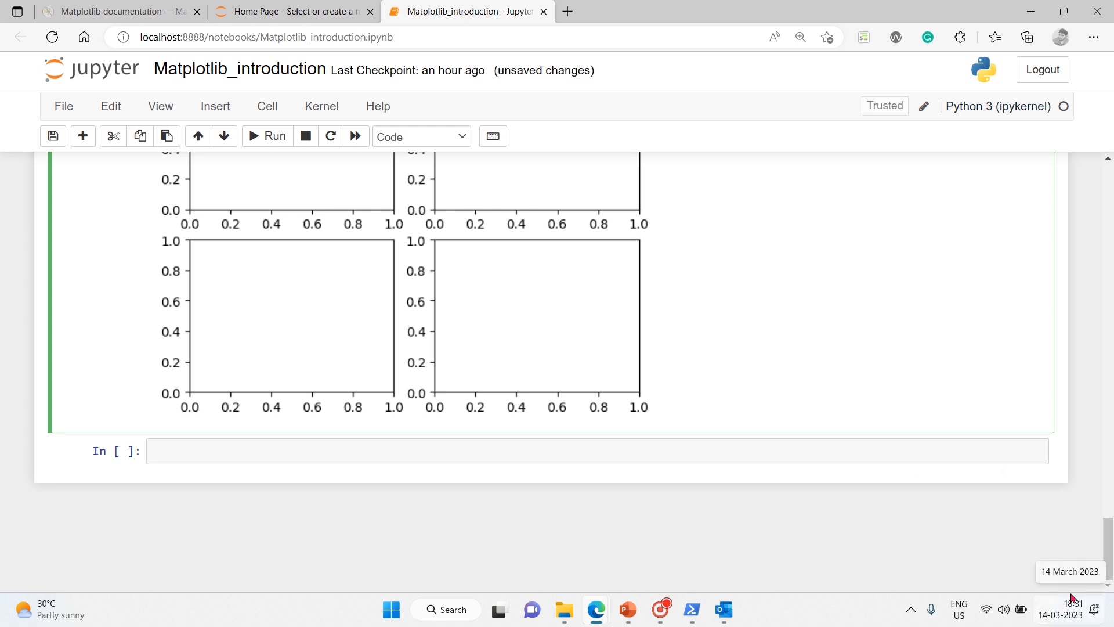
mouse_move(566, 514)
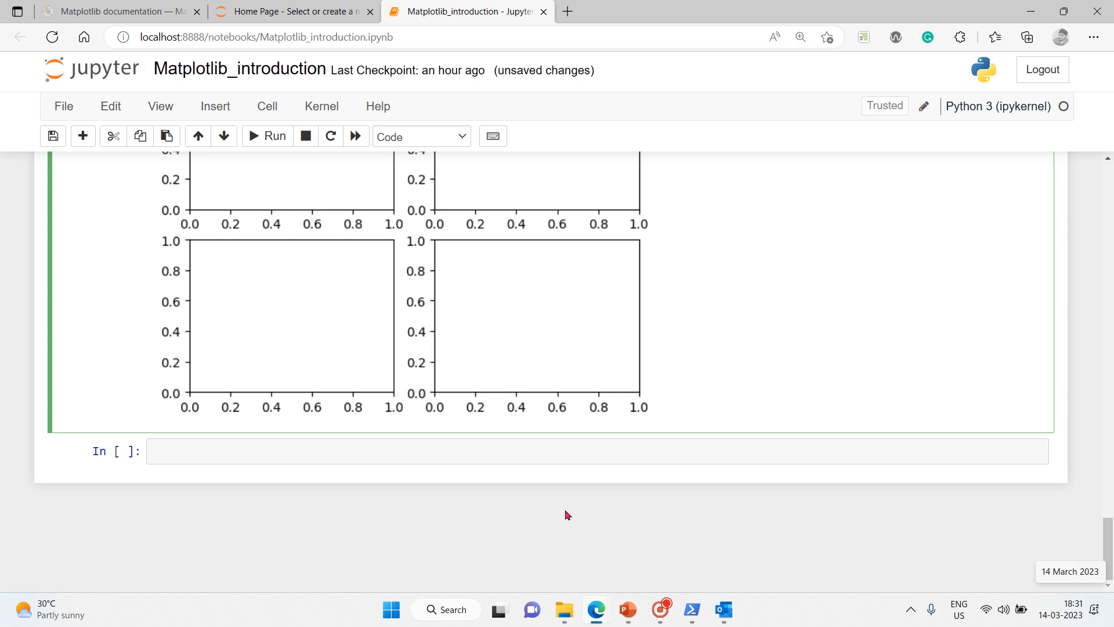
click(355, 451)
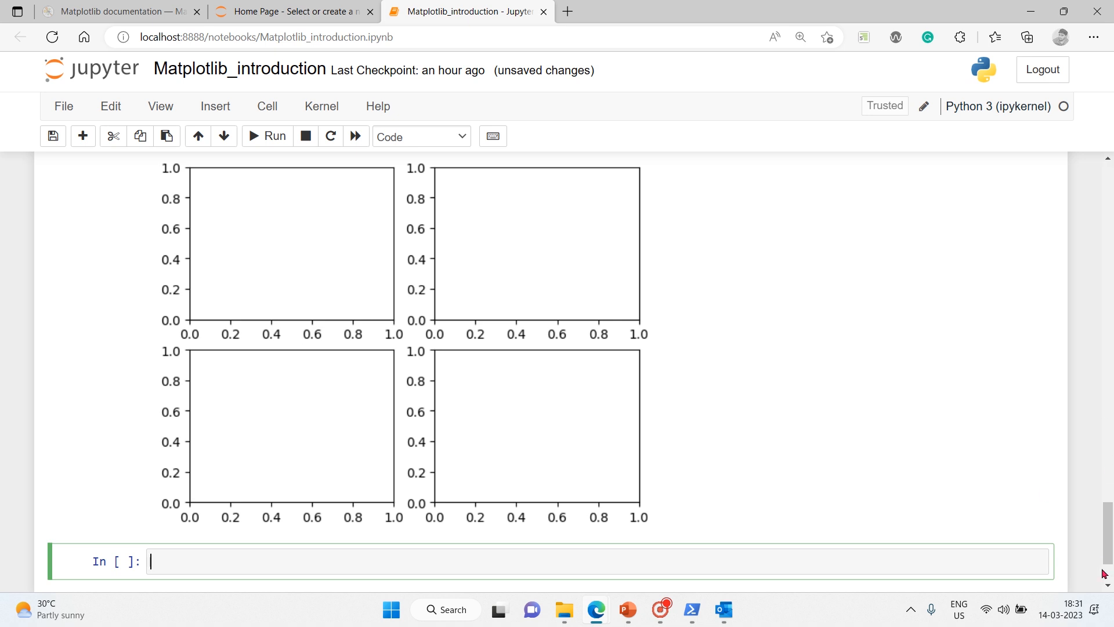
Start fig4, axs = plt.subplot_mosaic, completing subplot_mosaic from suggestions.
scroll(down, 3)
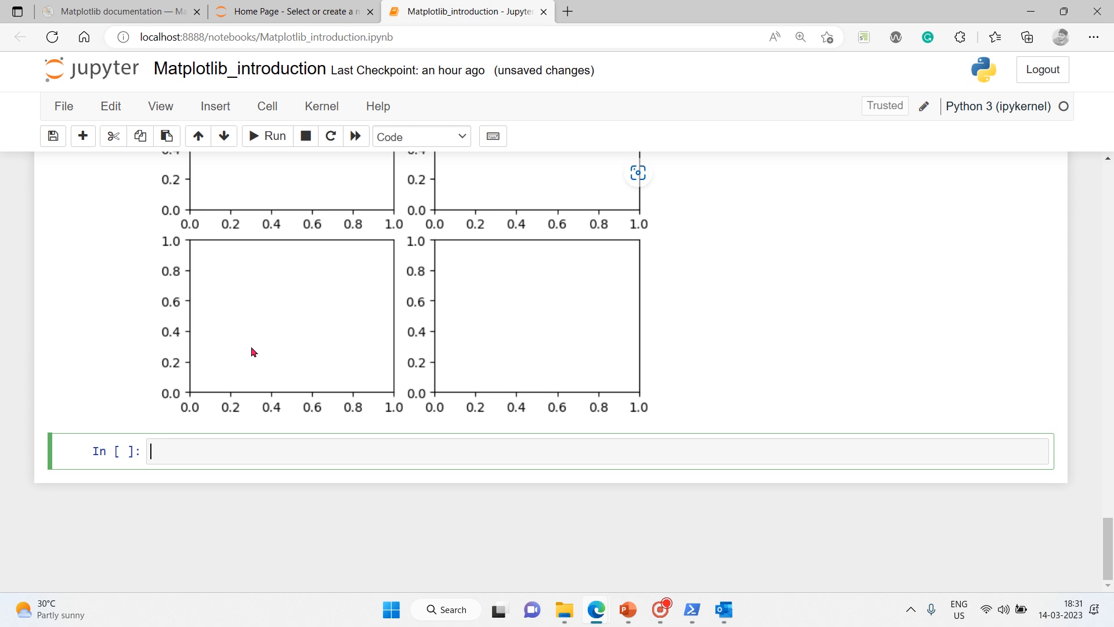
mouse_move(291, 448)
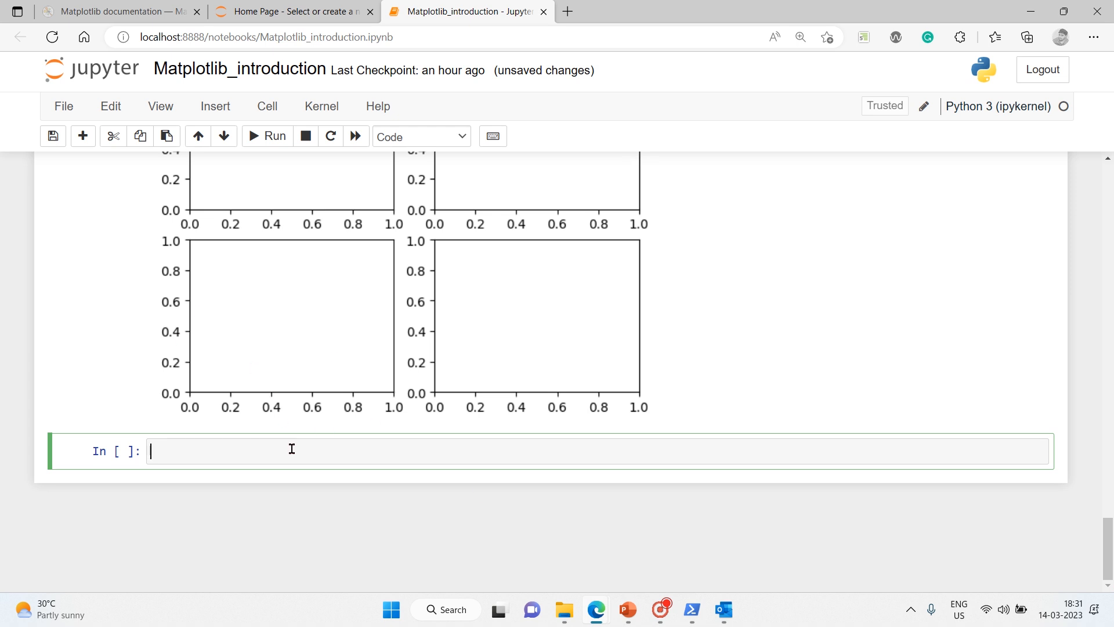
text(fig4,)
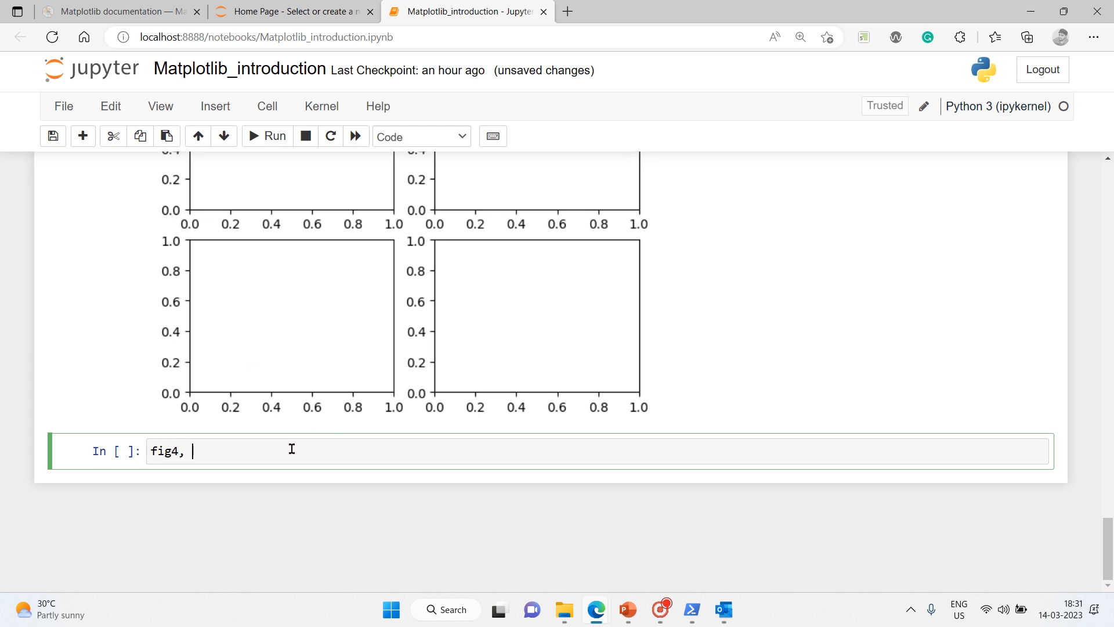
text(axs)
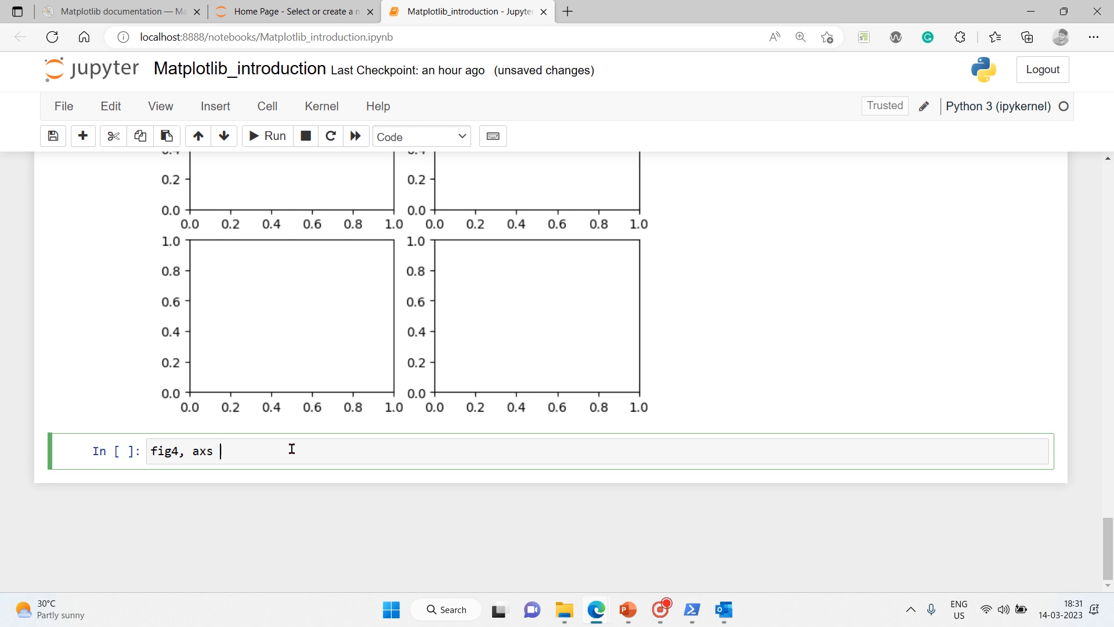
text(= p)
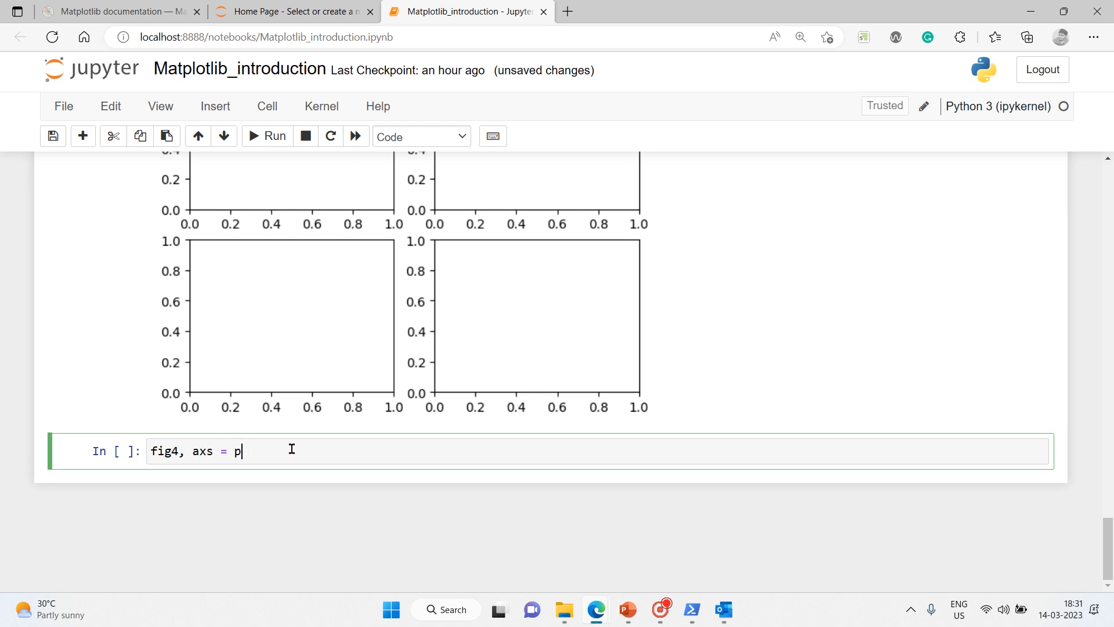
text(lt.su)
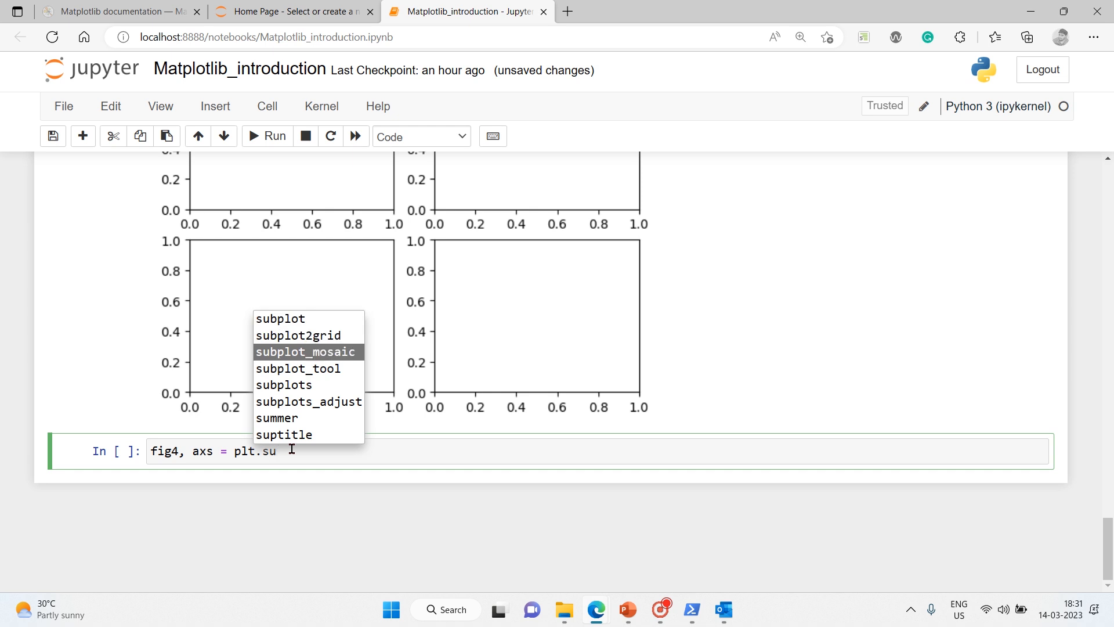
key(Down)
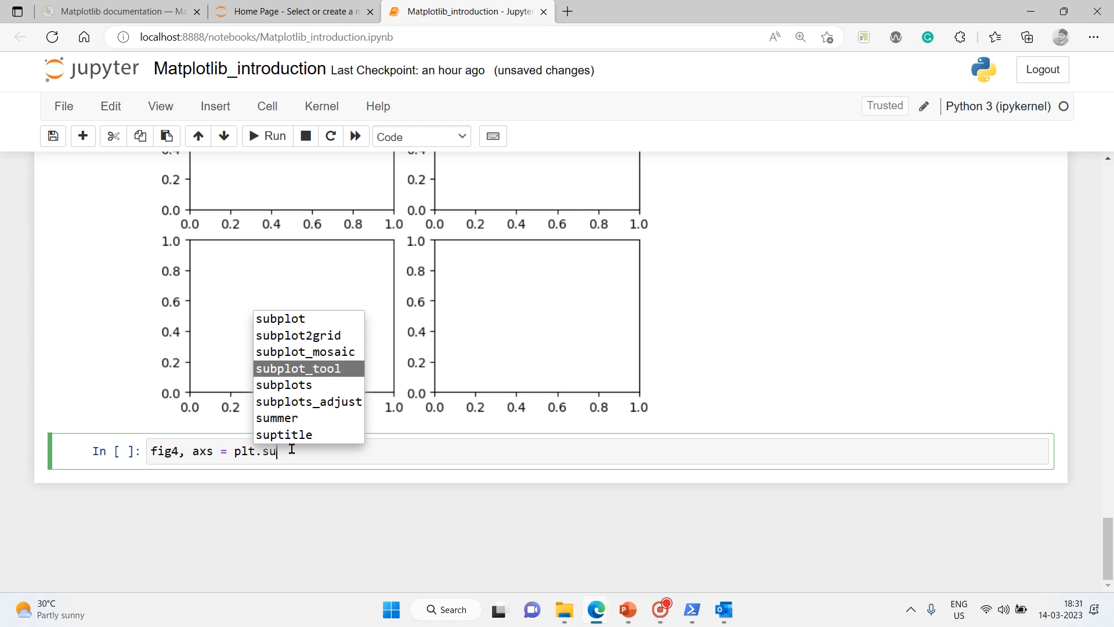
text(b)
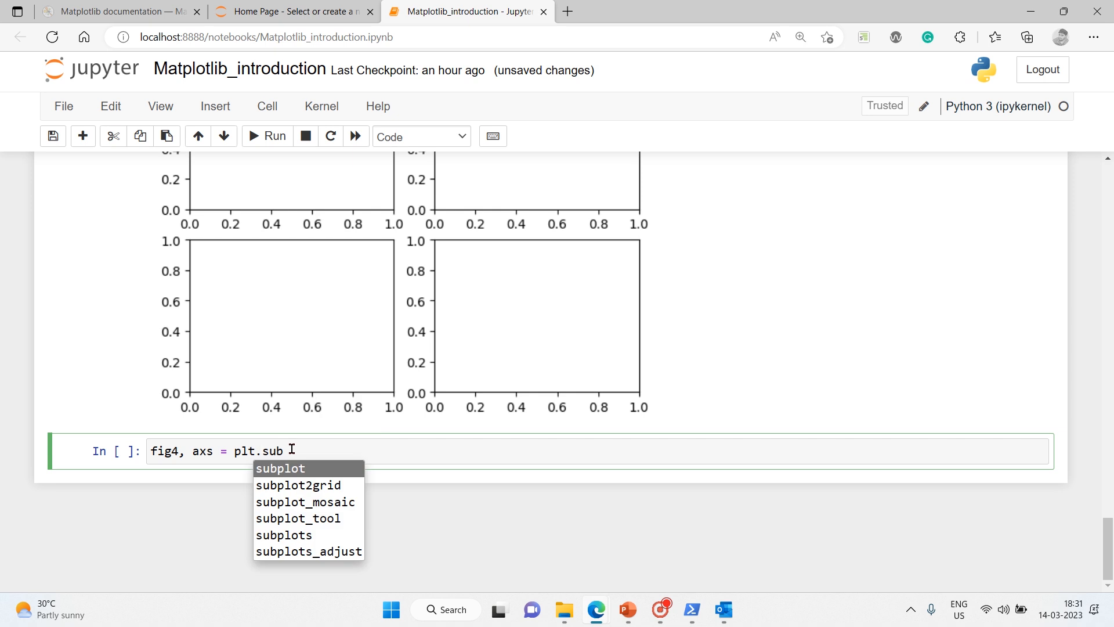
key(Down)
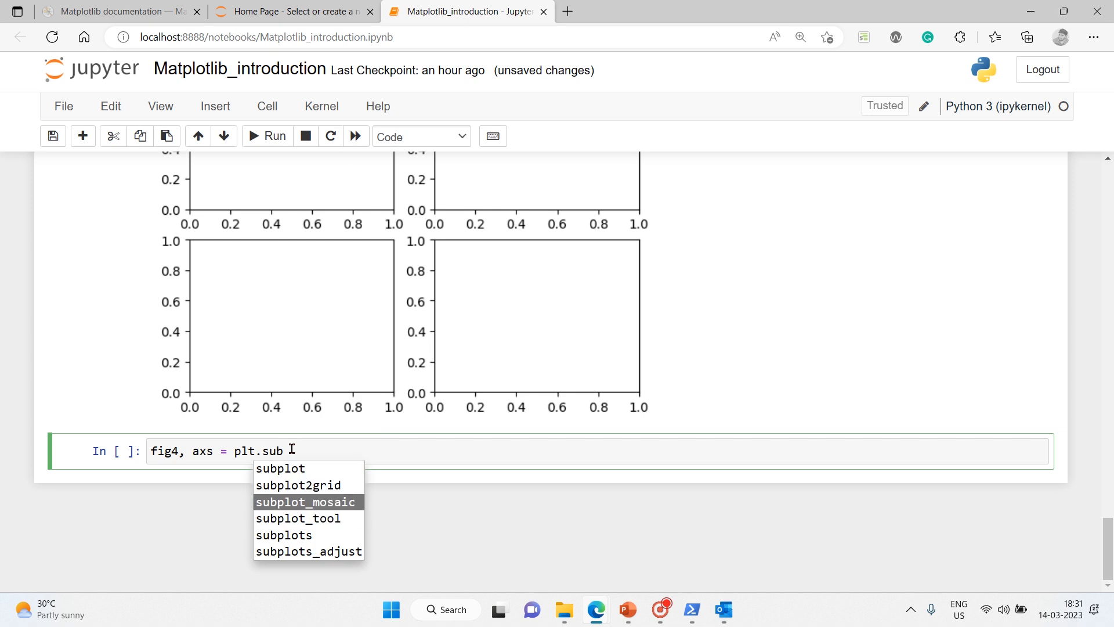
click(305, 501)
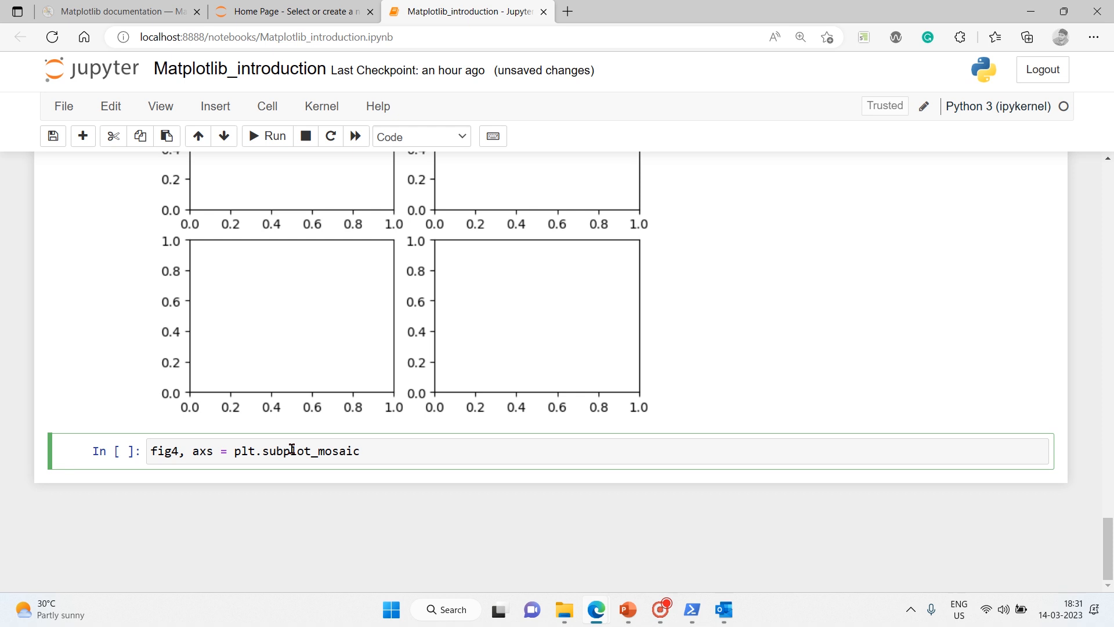
Write the mosaic rows ['left', 'right-top'] and ['left', 'right-bottom'] inside the call.
text(([]))
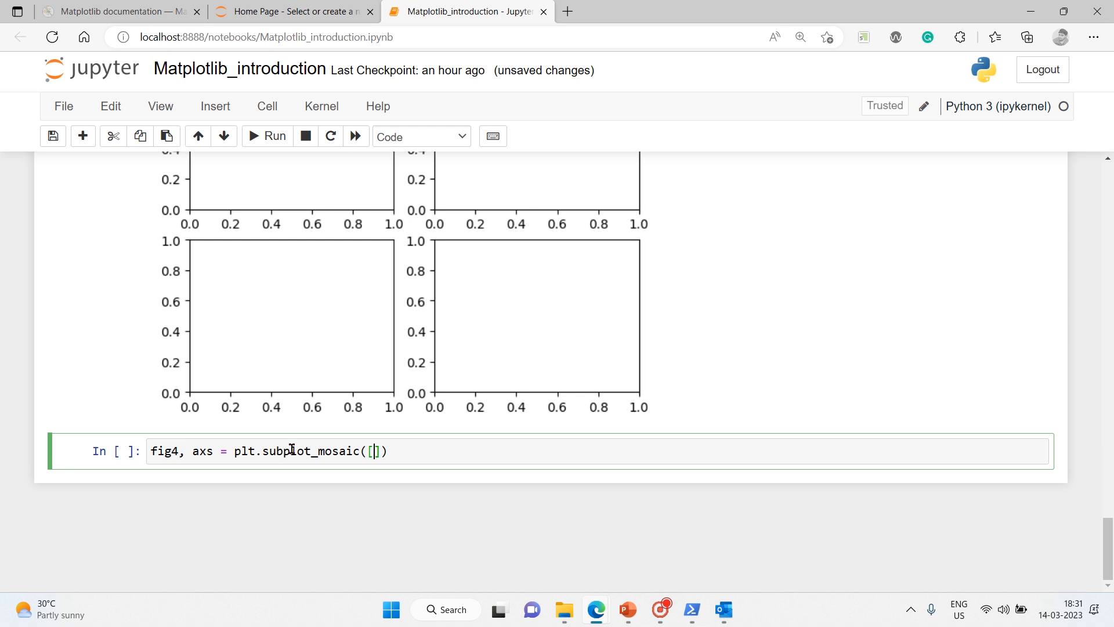
text(')
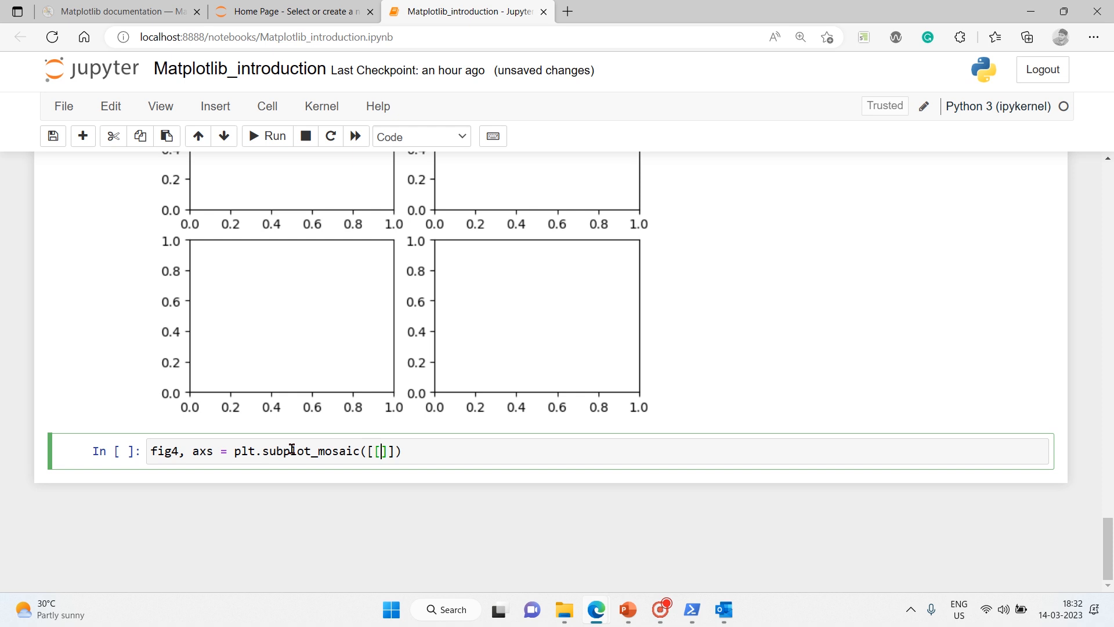
text(,)
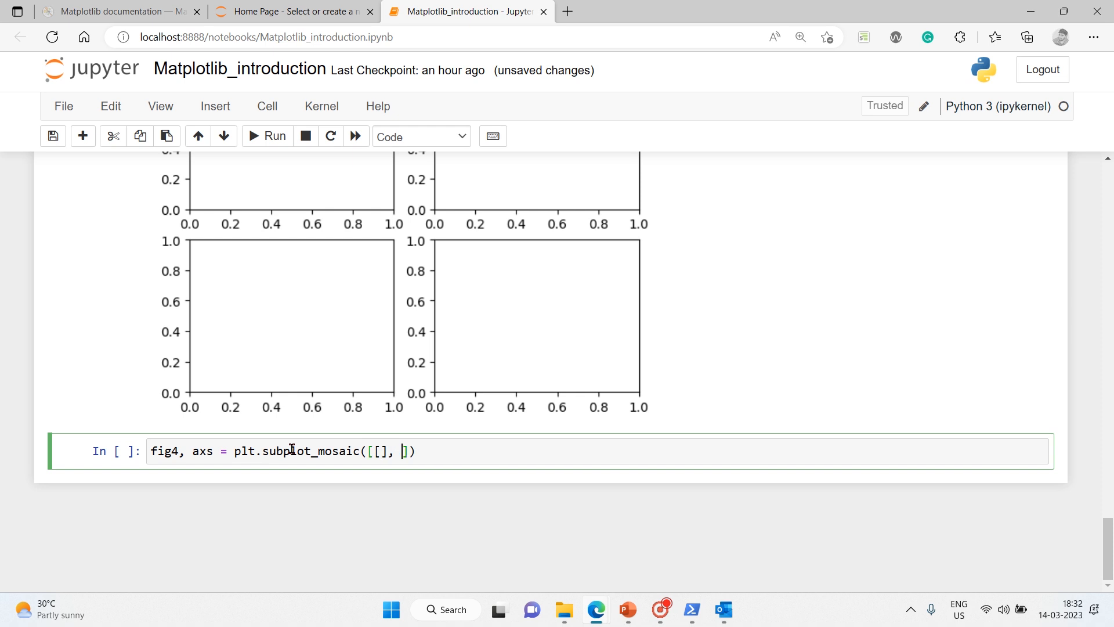
text([])
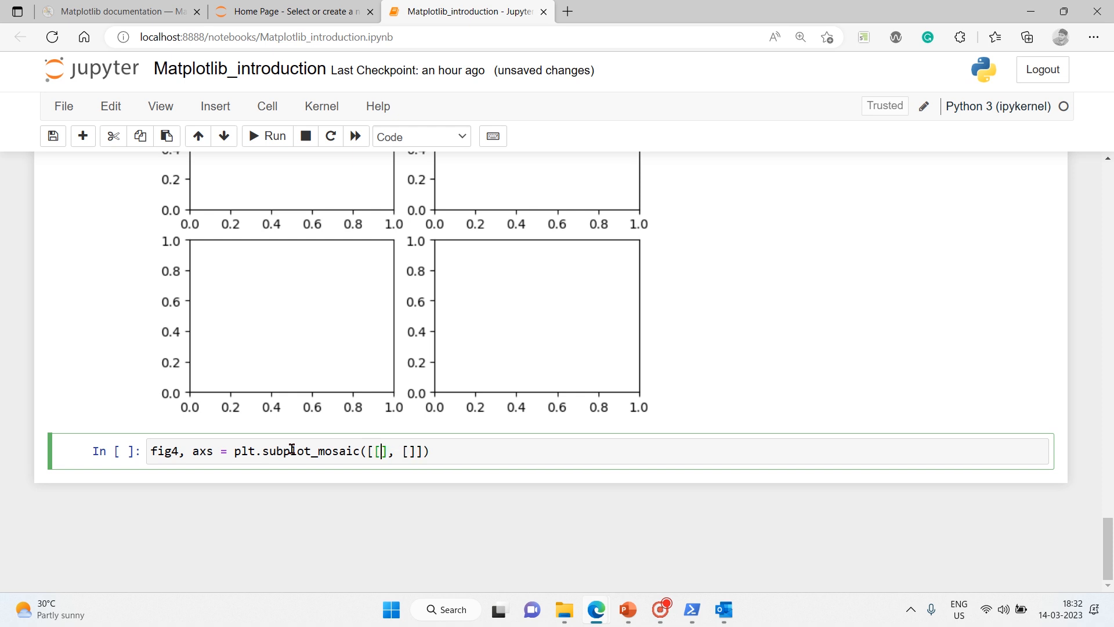
text('left')
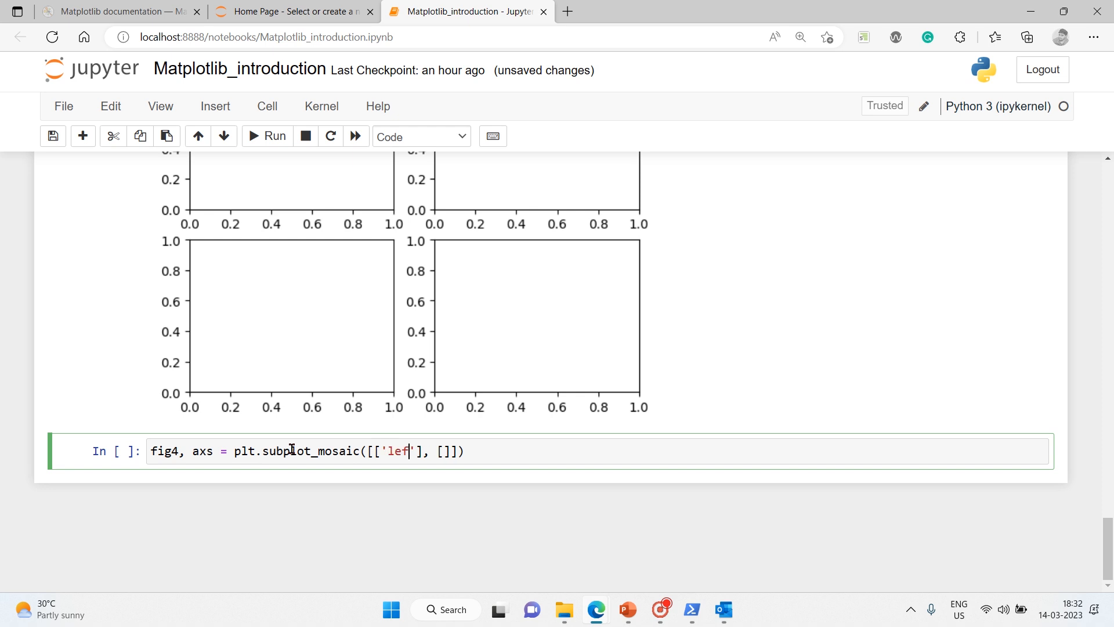
text(t', 'r)
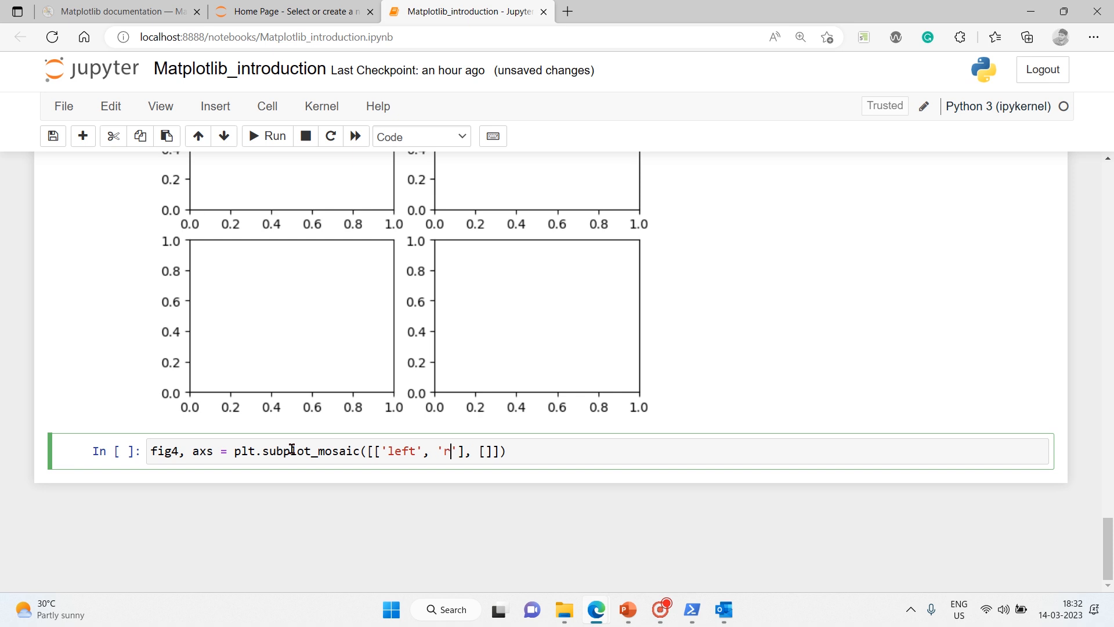
text(ight)
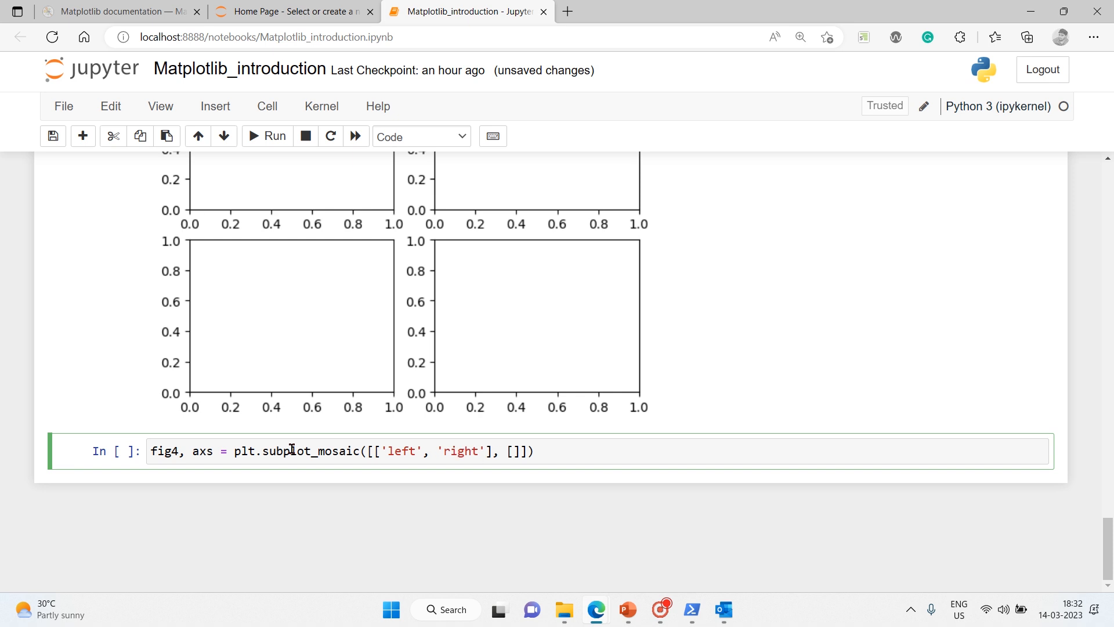
text(-t)
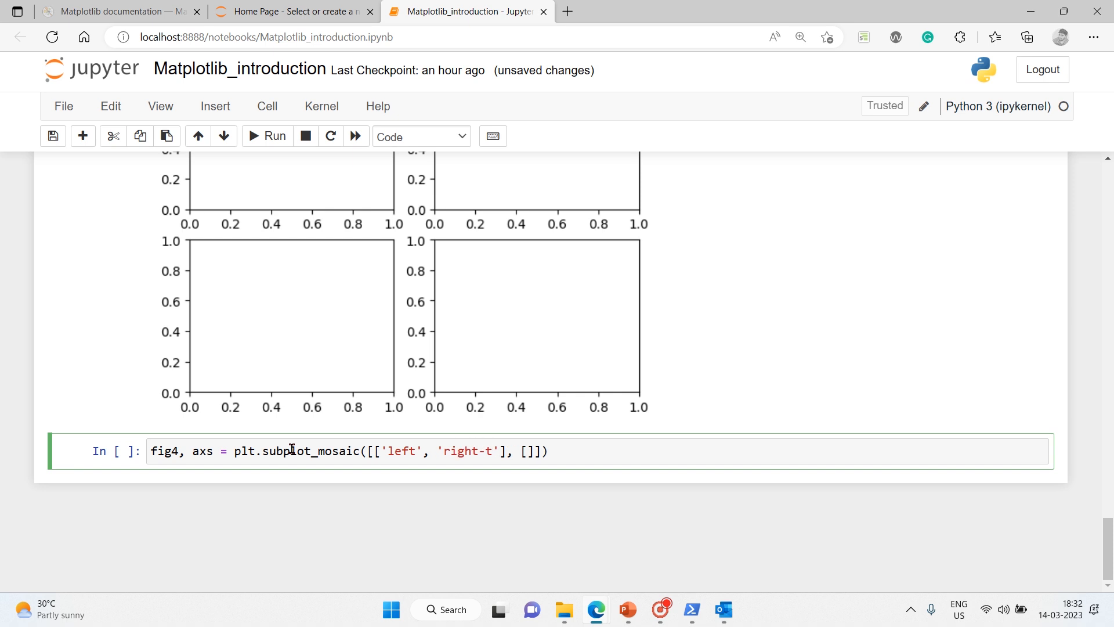
text(op)
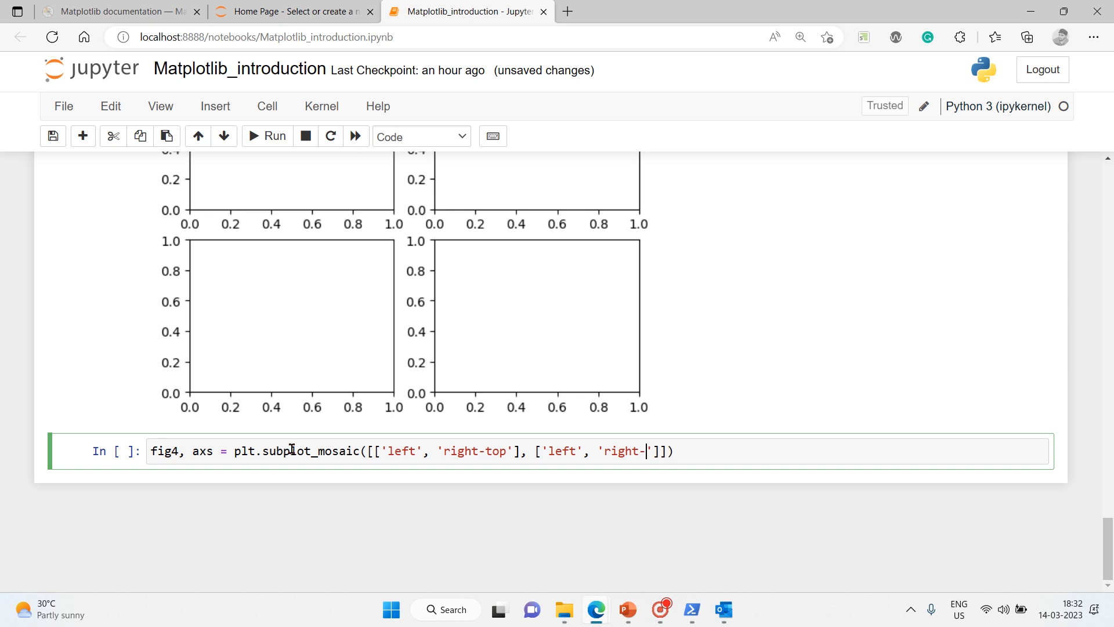
text(bottom)
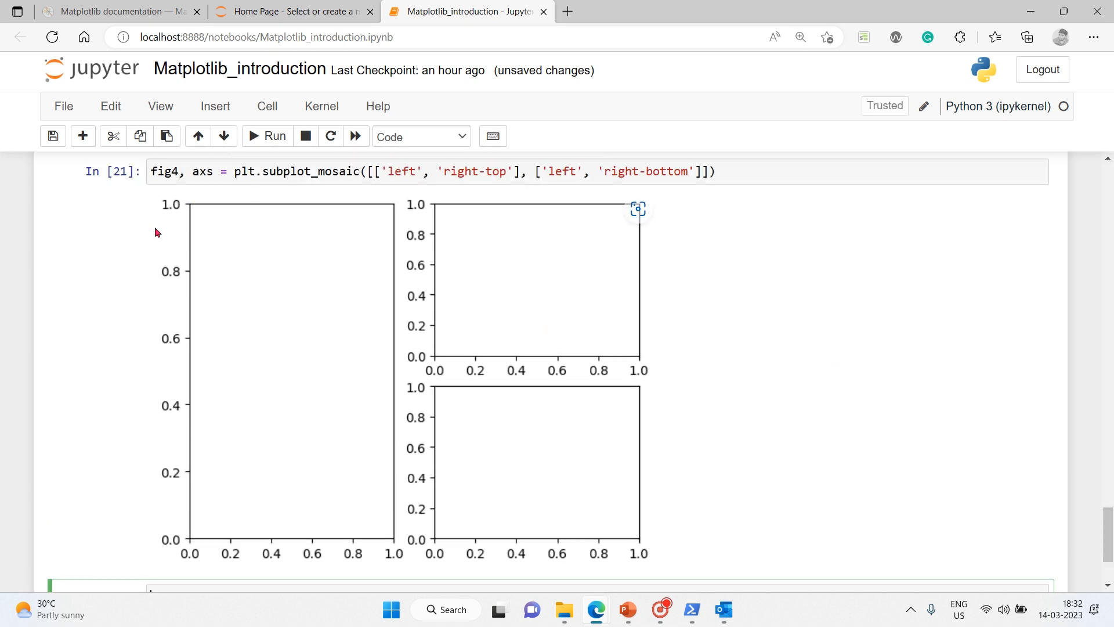
mouse_move(548, 269)
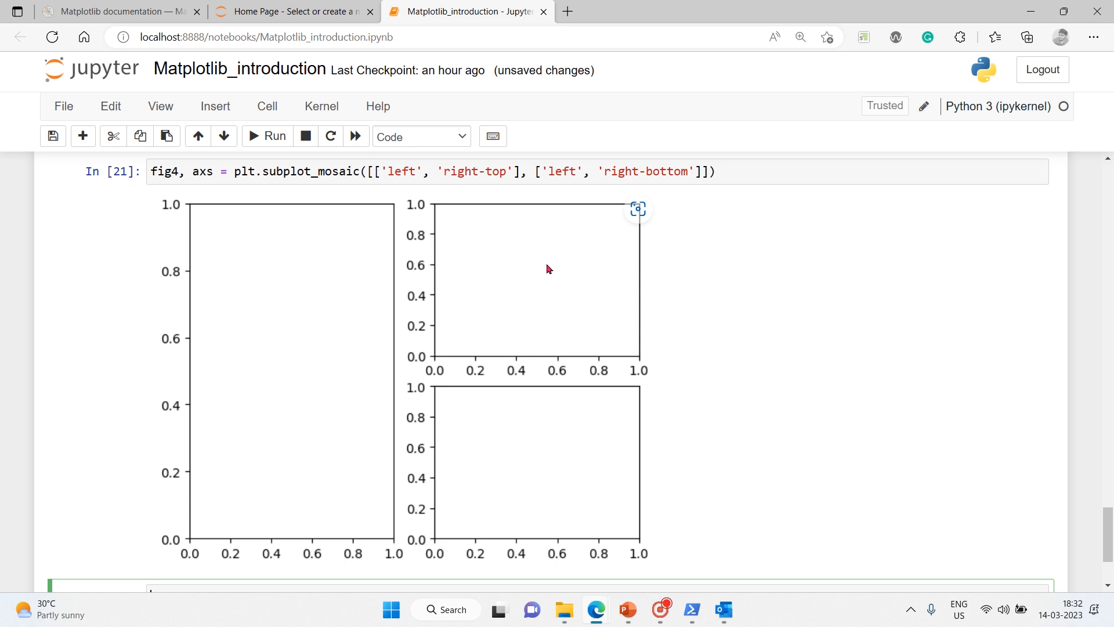
mouse_move(166, 276)
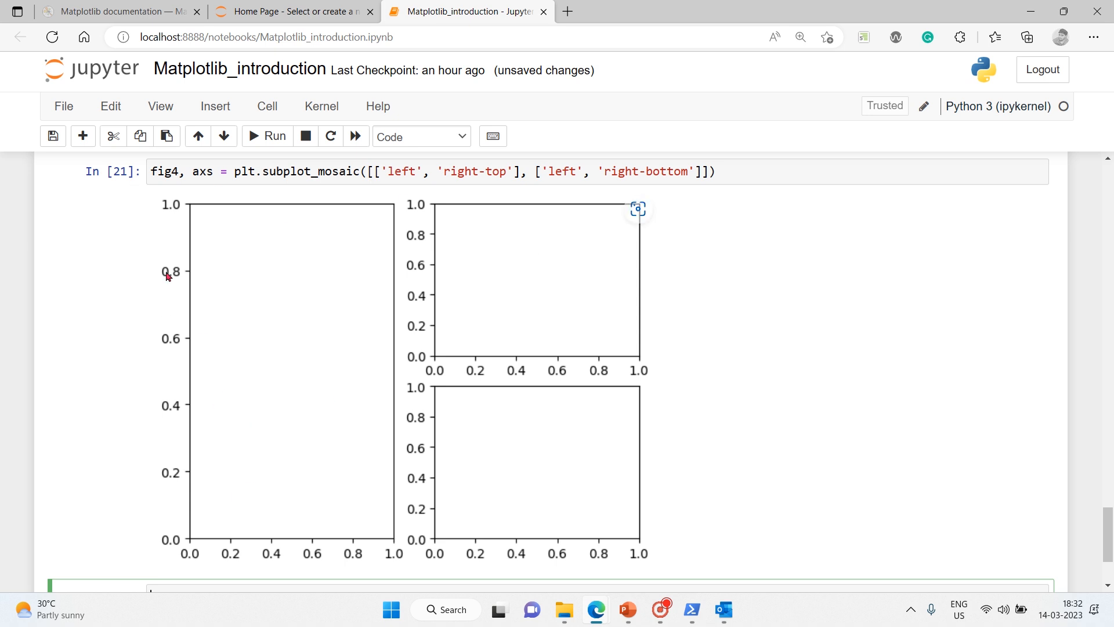
mouse_move(292, 470)
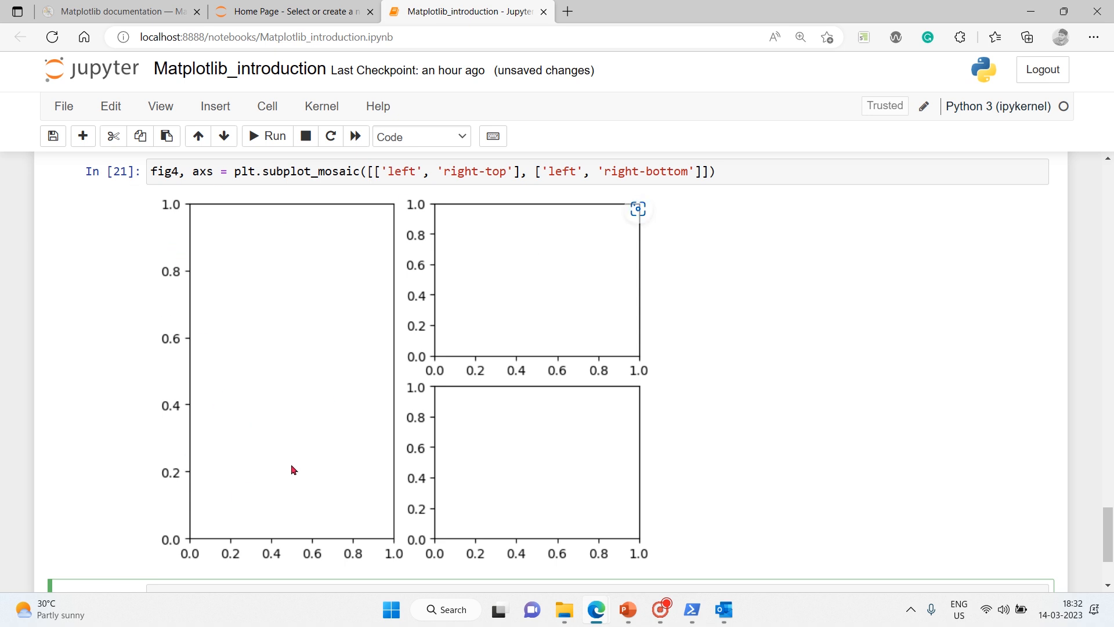
mouse_move(493, 300)
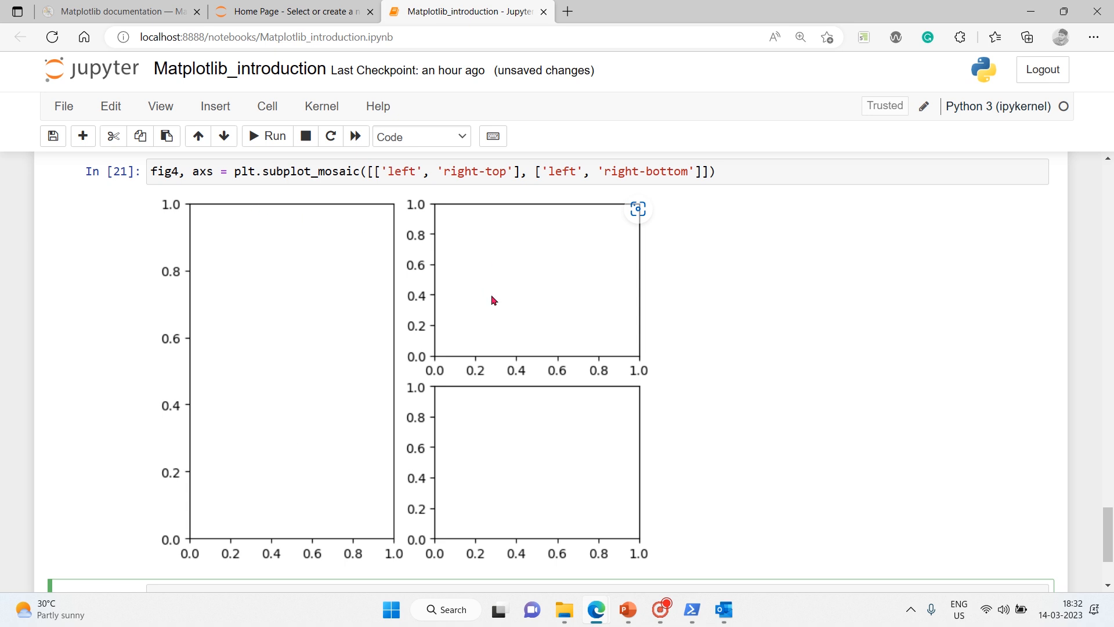
mouse_move(502, 500)
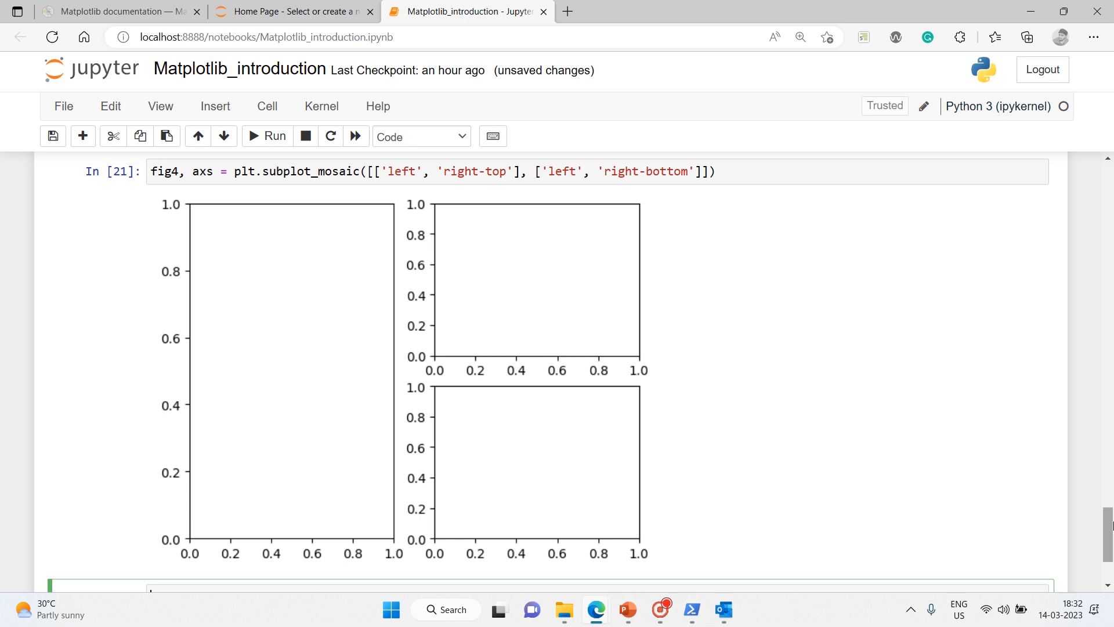
scroll(down, 3)
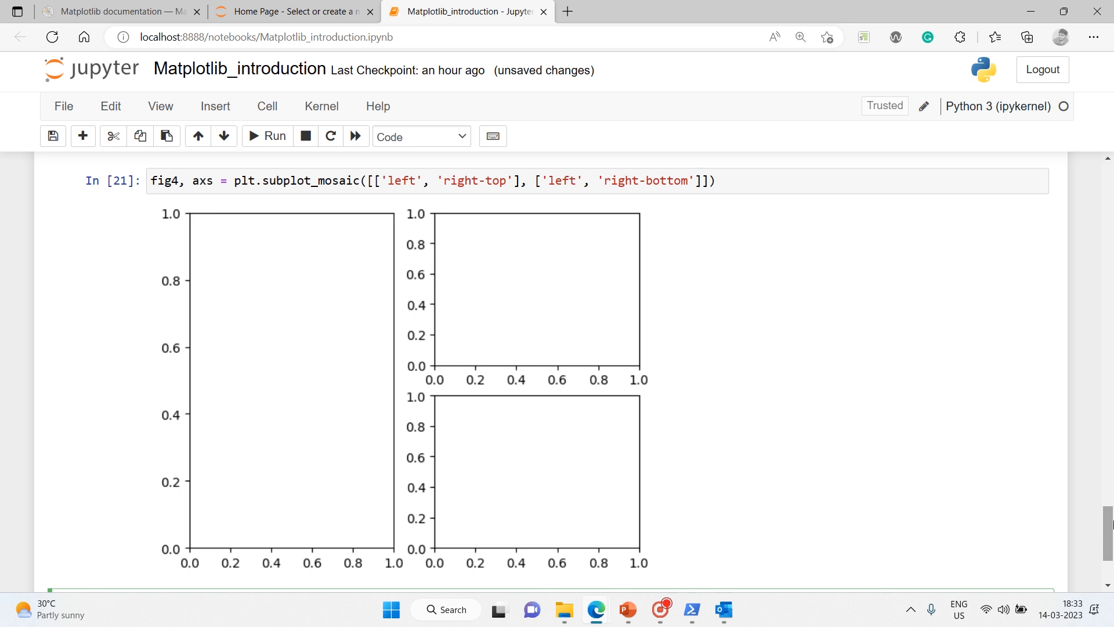
mouse_move(1106, 524)
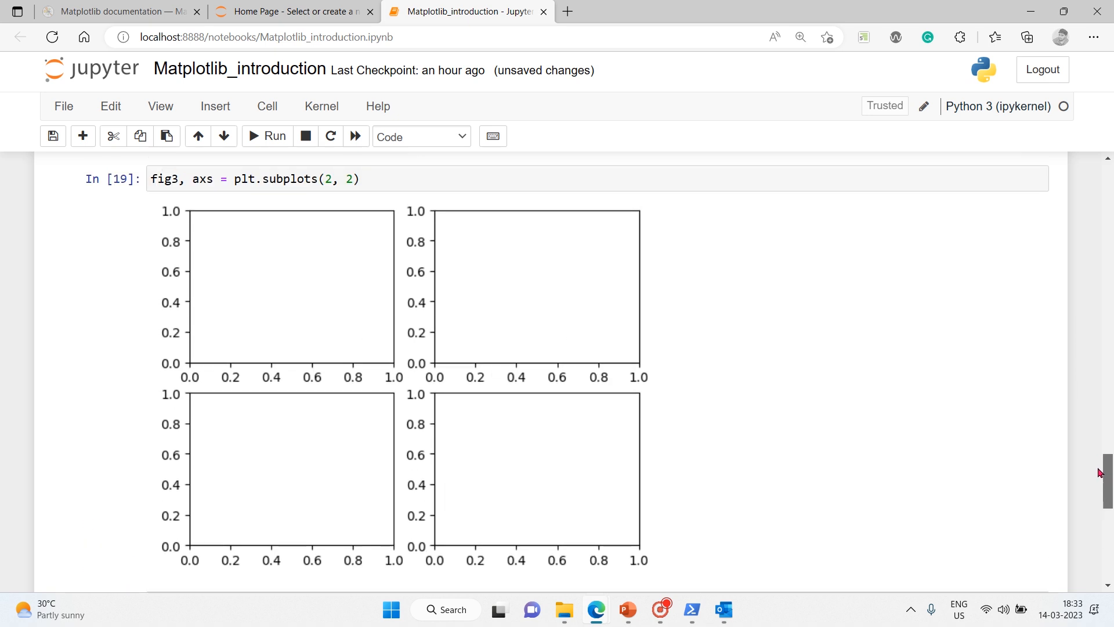
scroll(down, 3)
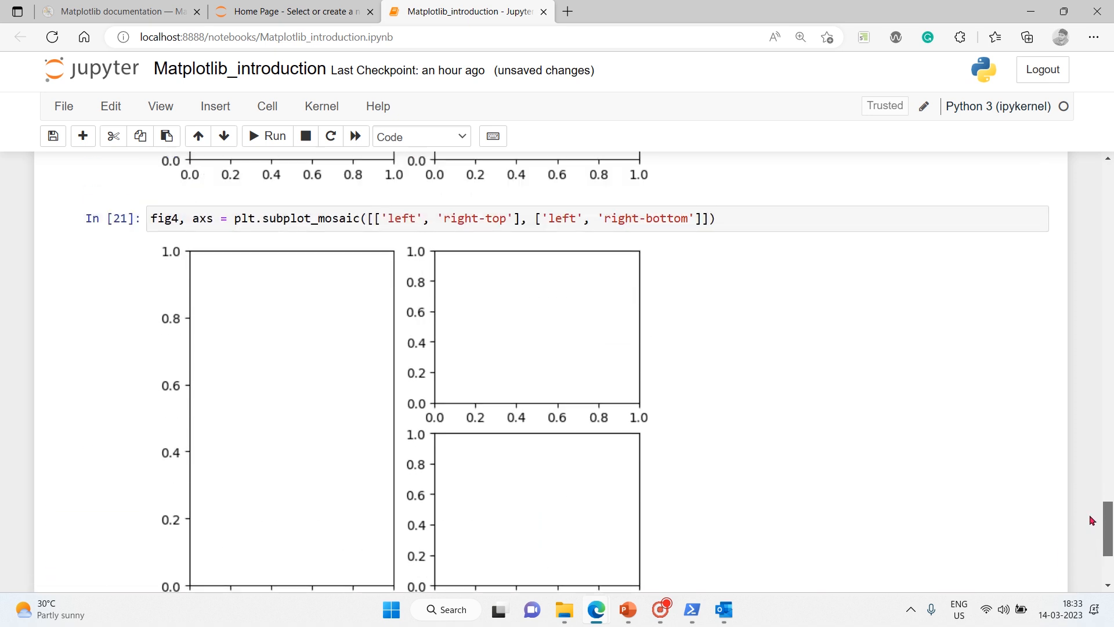
scroll(down, 3)
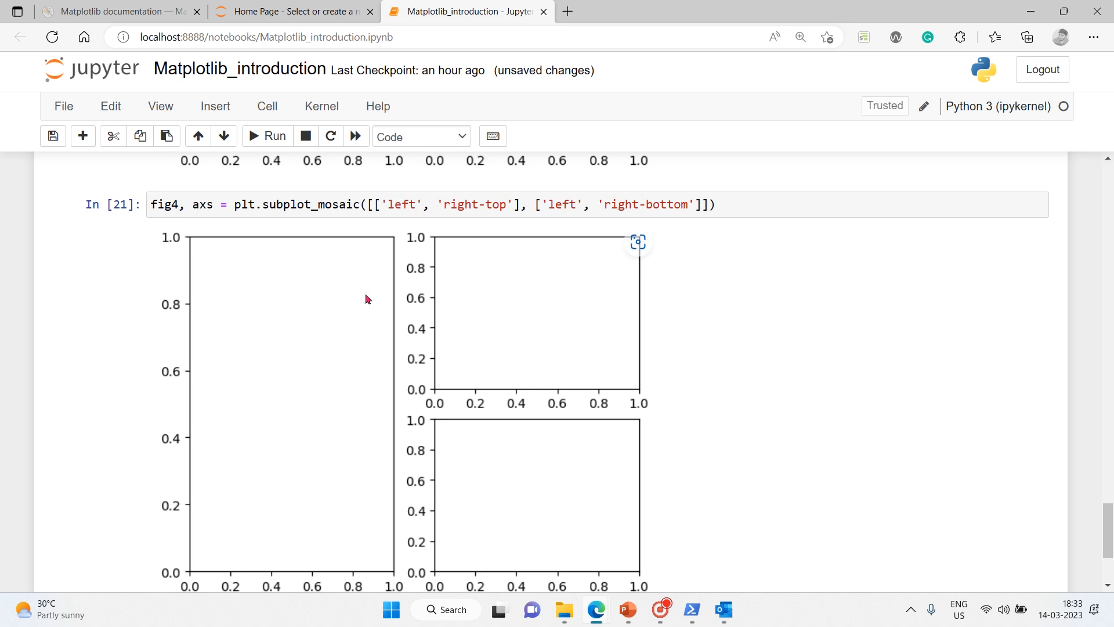
mouse_move(212, 251)
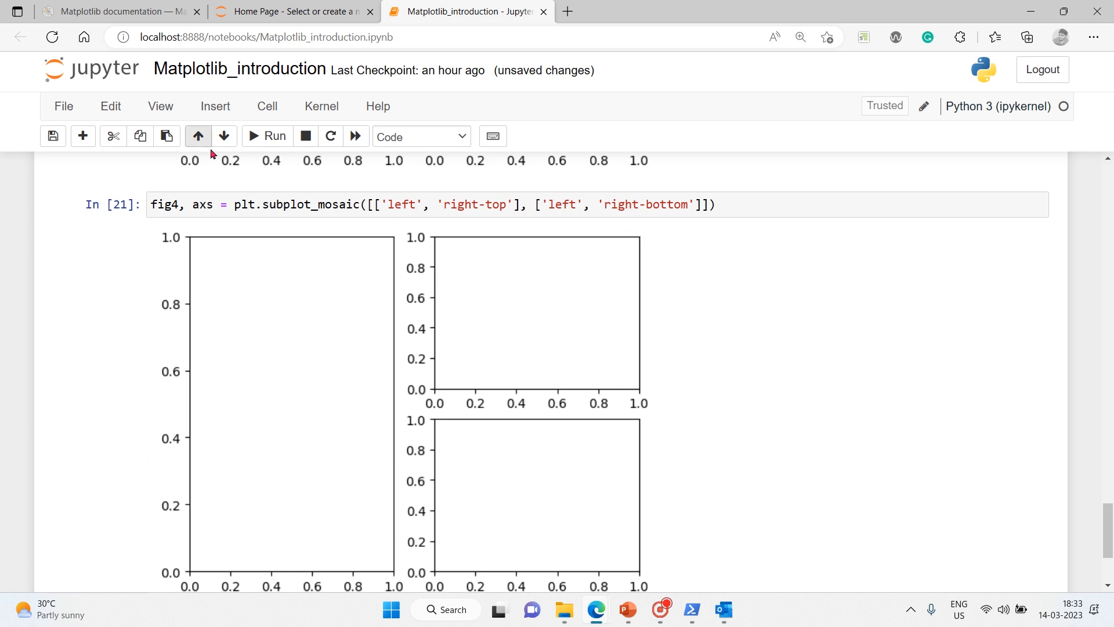
mouse_move(167, 245)
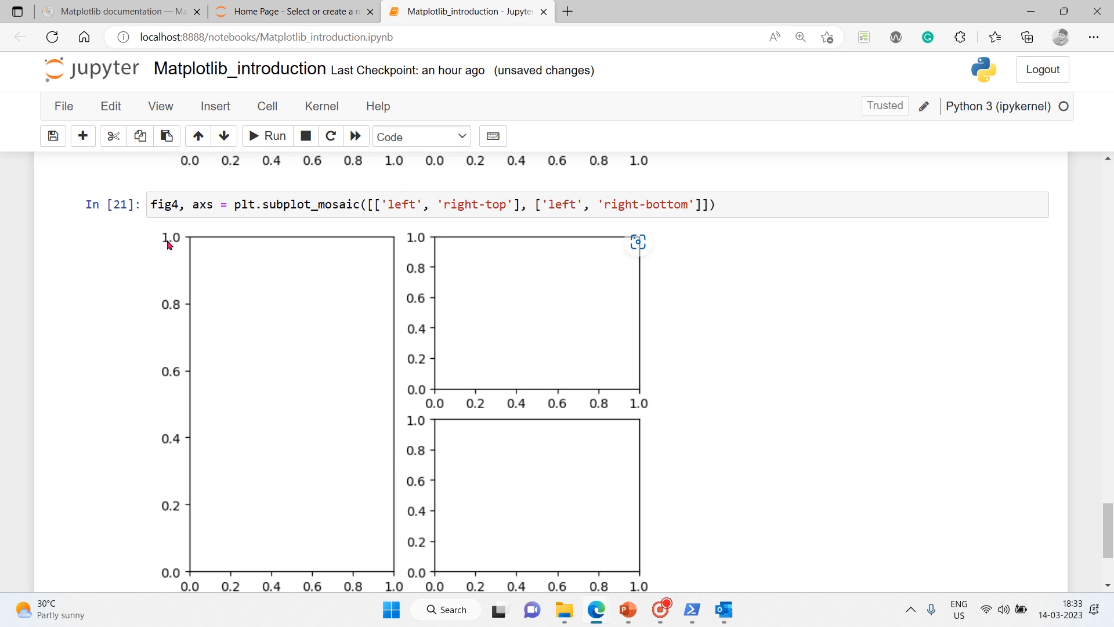
mouse_move(448, 268)
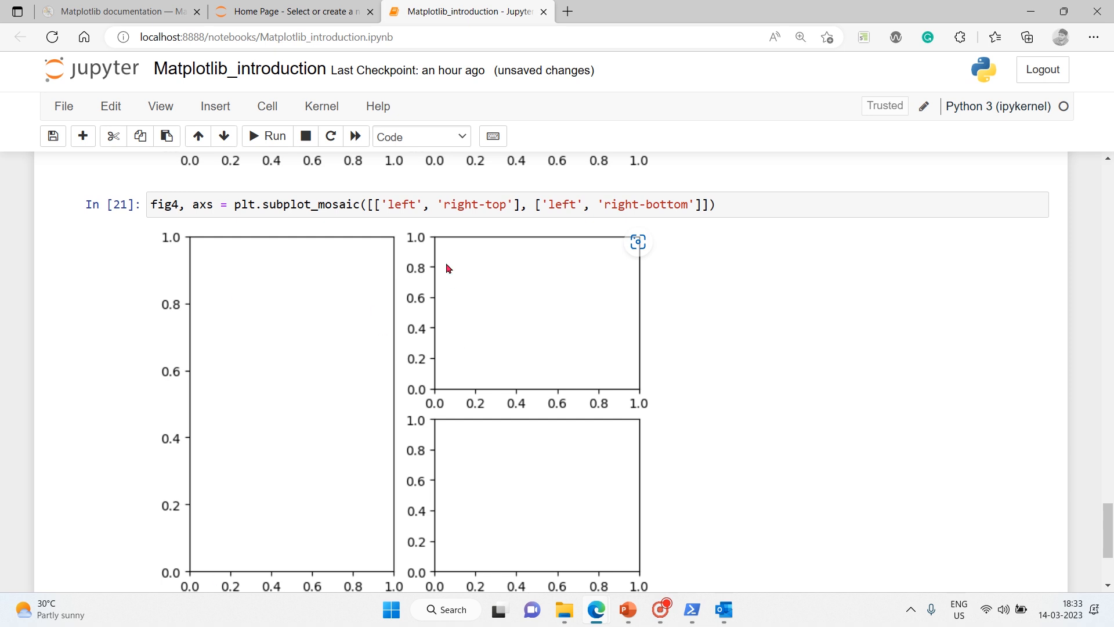
mouse_move(473, 489)
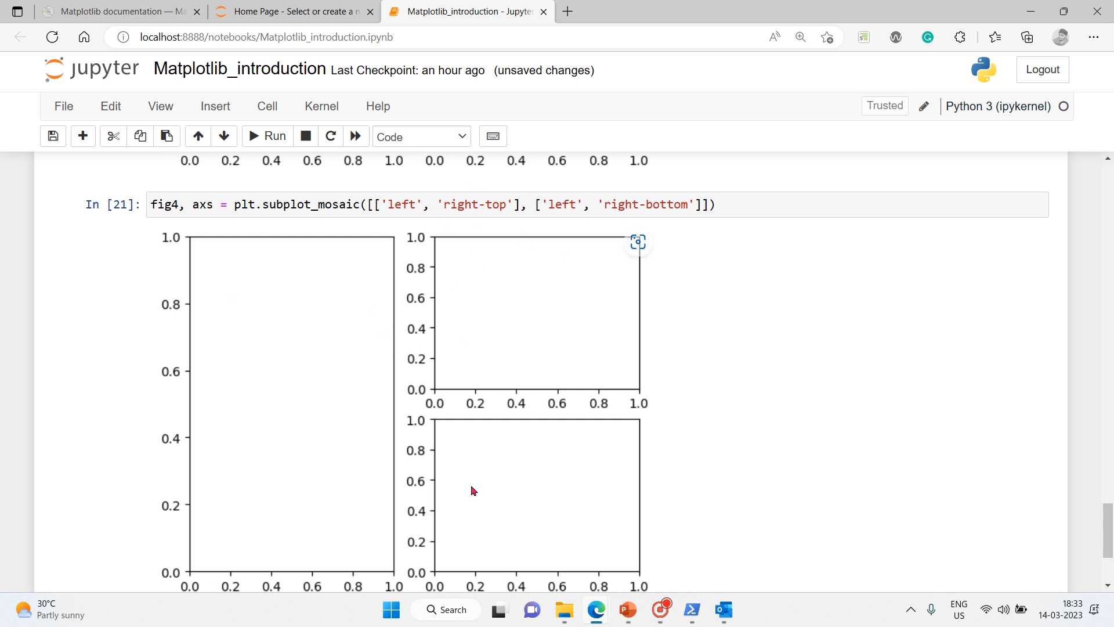
mouse_move(468, 281)
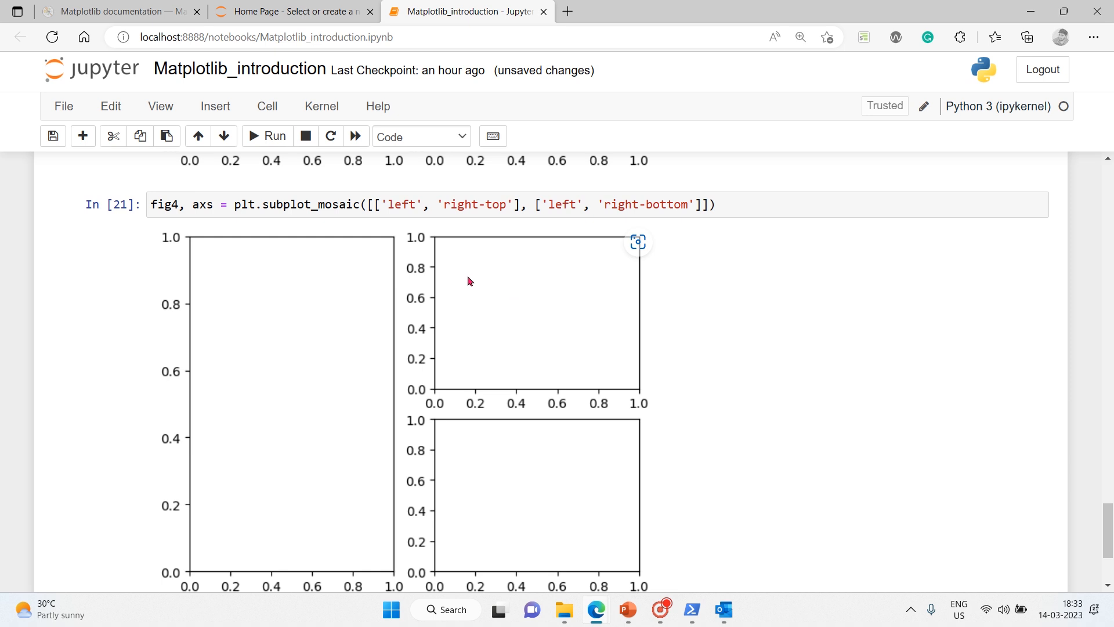
mouse_move(478, 314)
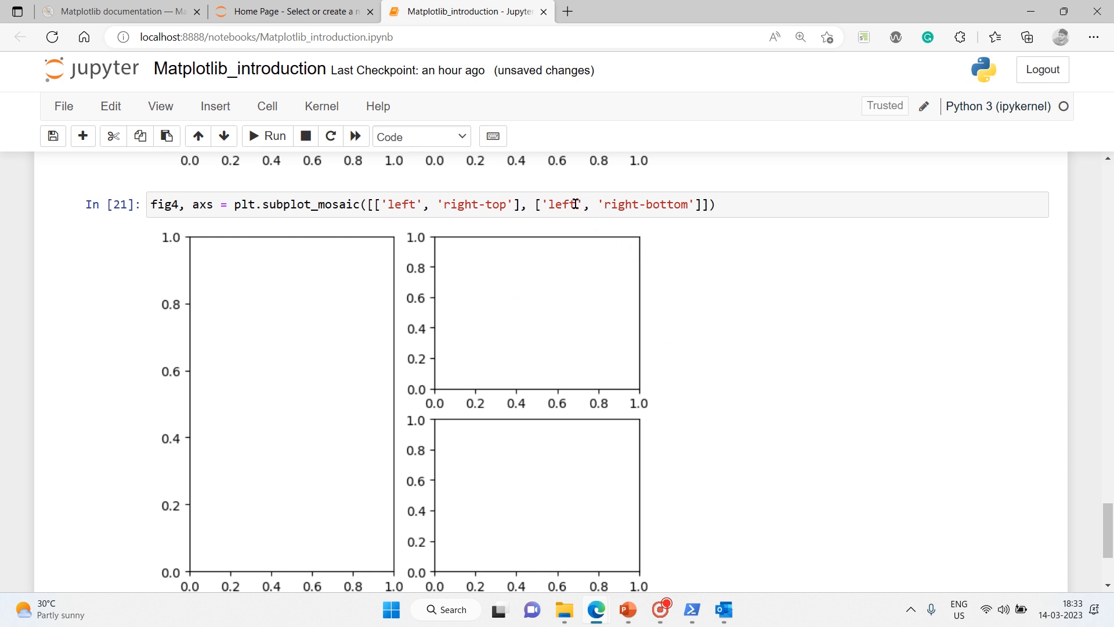
click(577, 204)
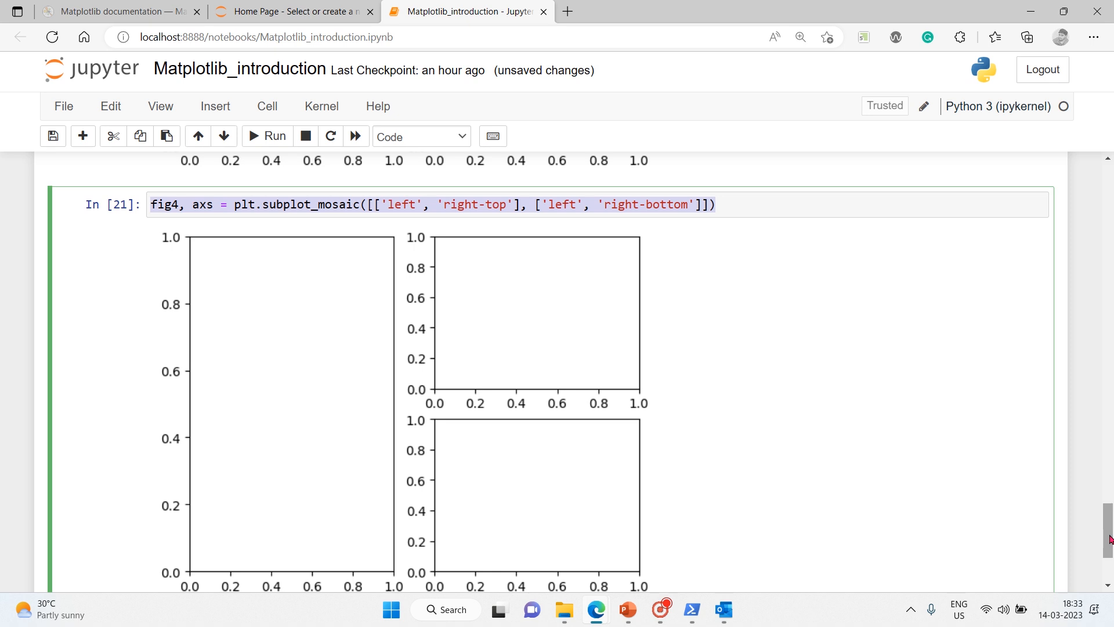
Paste the mosaic code and rename its panels to 'left-top', 'right' and 'left-bottom'.
scroll(down, 3)
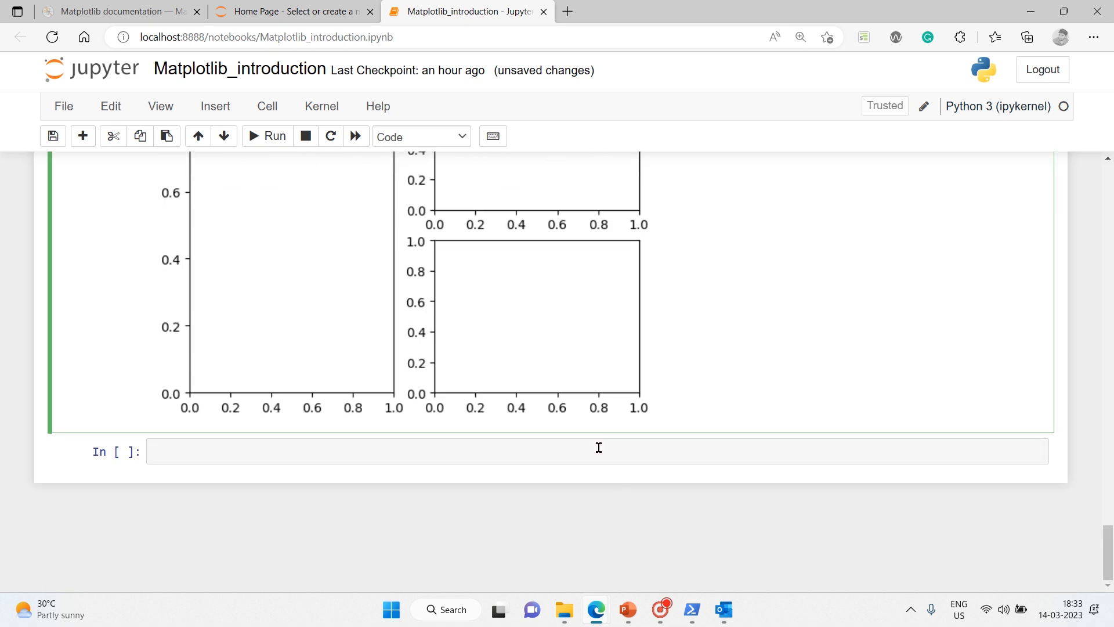
text(fig4, axs = plt.subplot_mosaic([['left', 'right-top'], ['left', 'right-bottom']]))
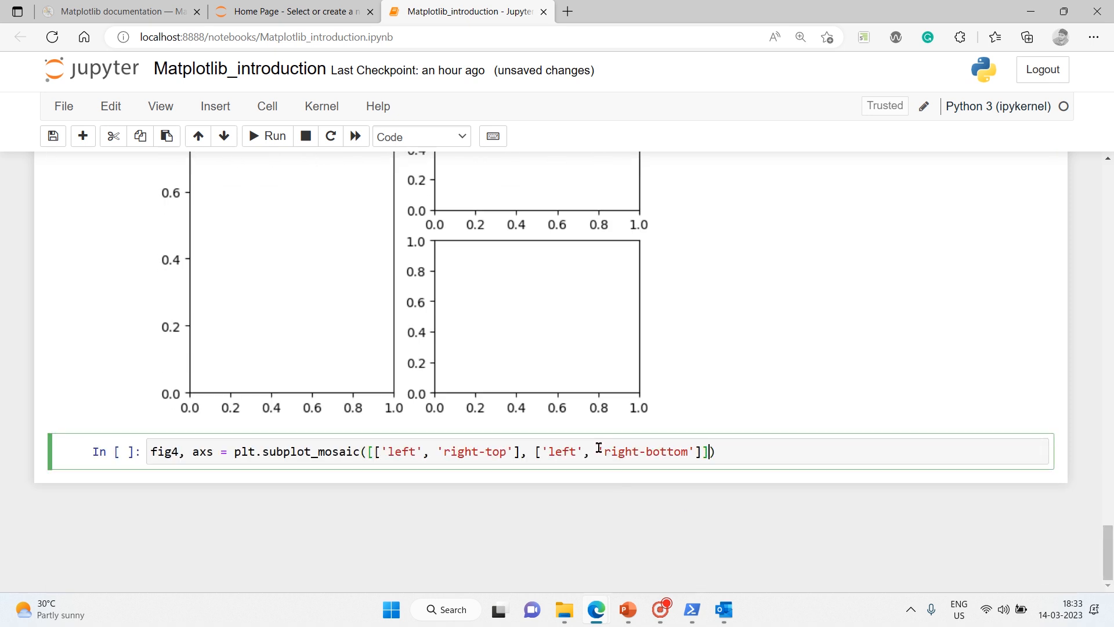
click(416, 451)
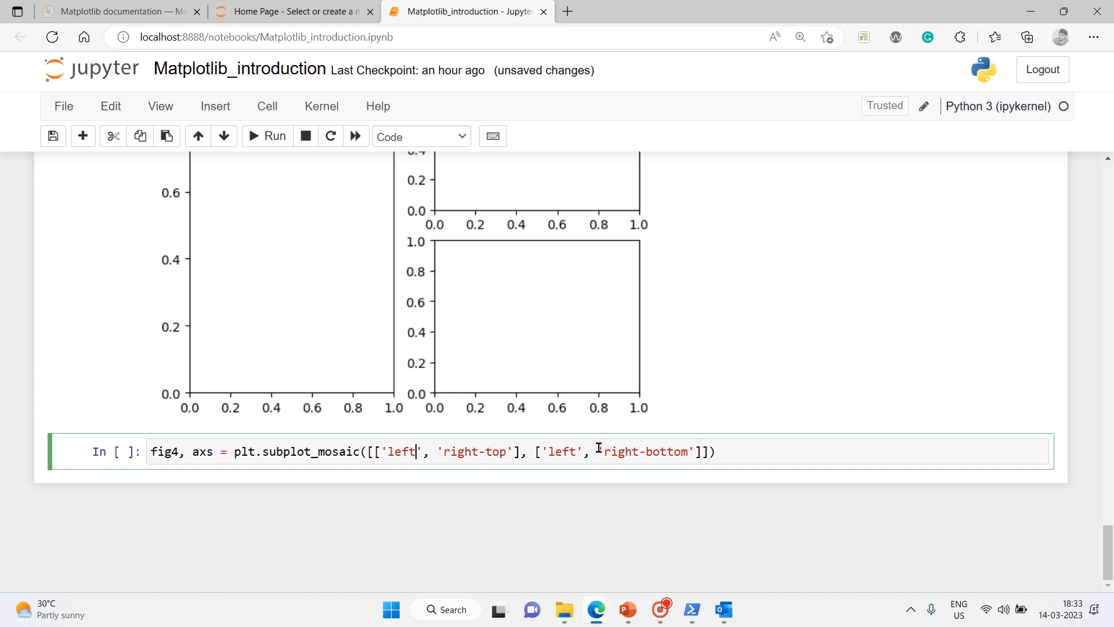
text(-)
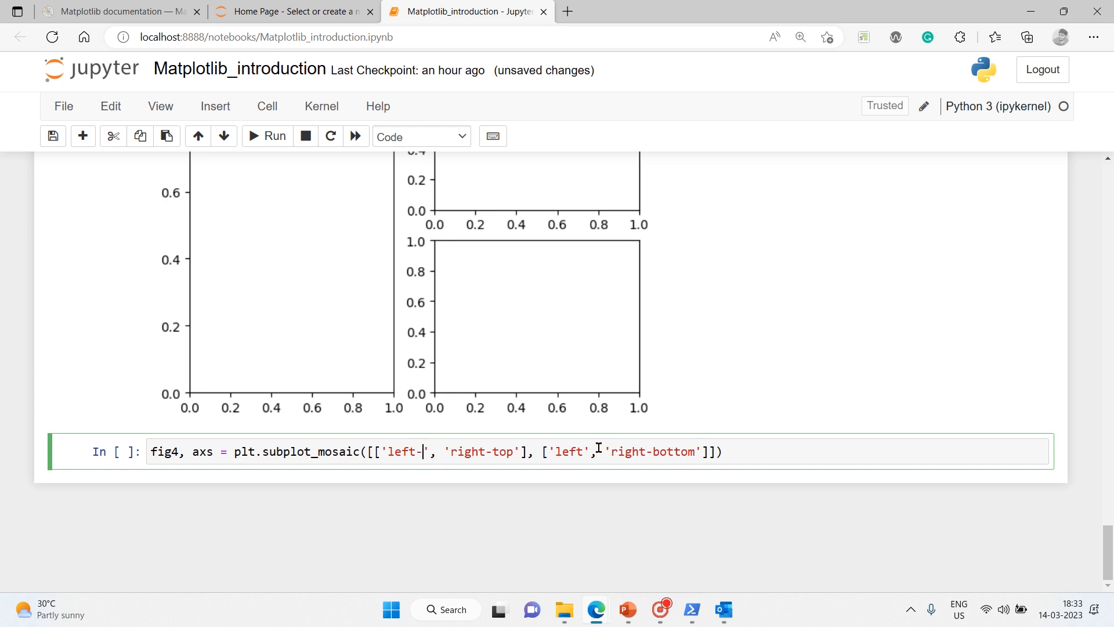
text(top)
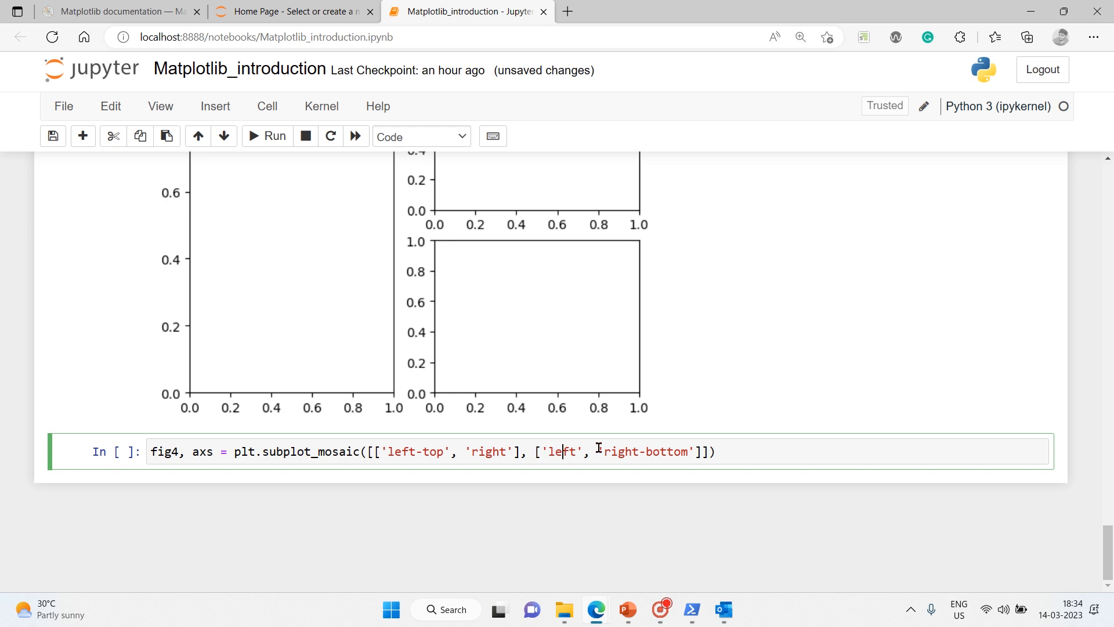
text(-bottom)
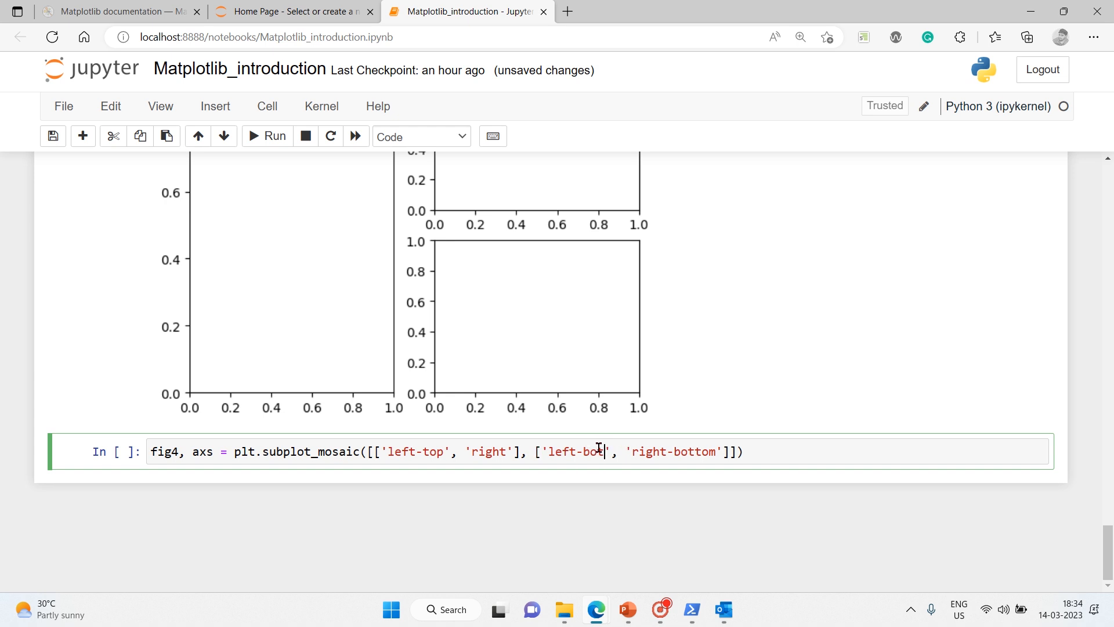
text(tom)
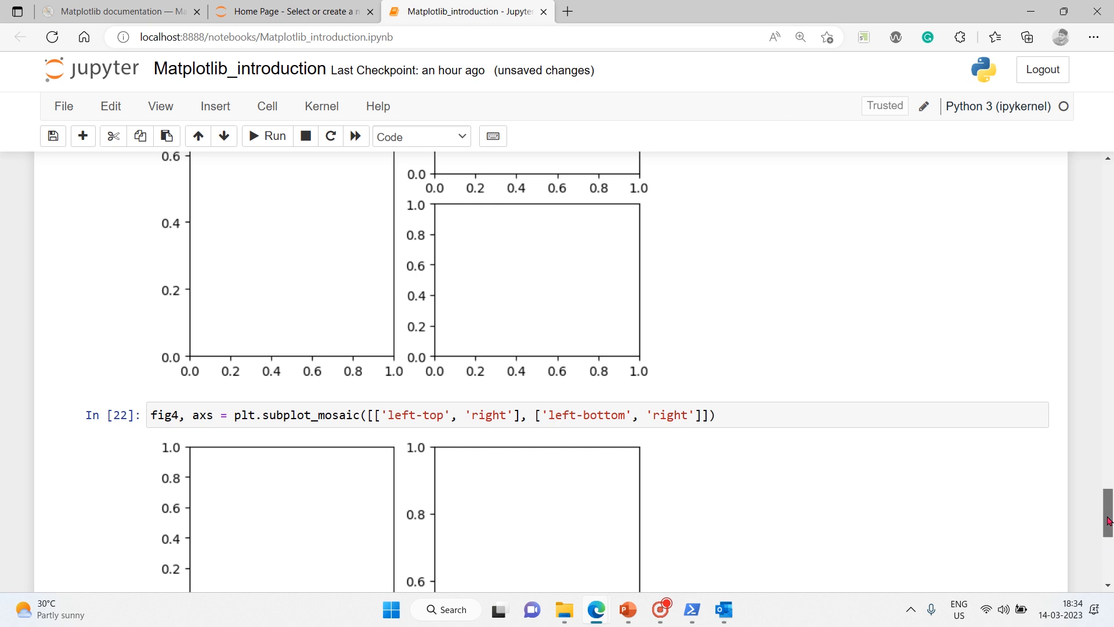
Scroll down to view the merged-right mosaic figure and the empty cell below it.
scroll(down, 3)
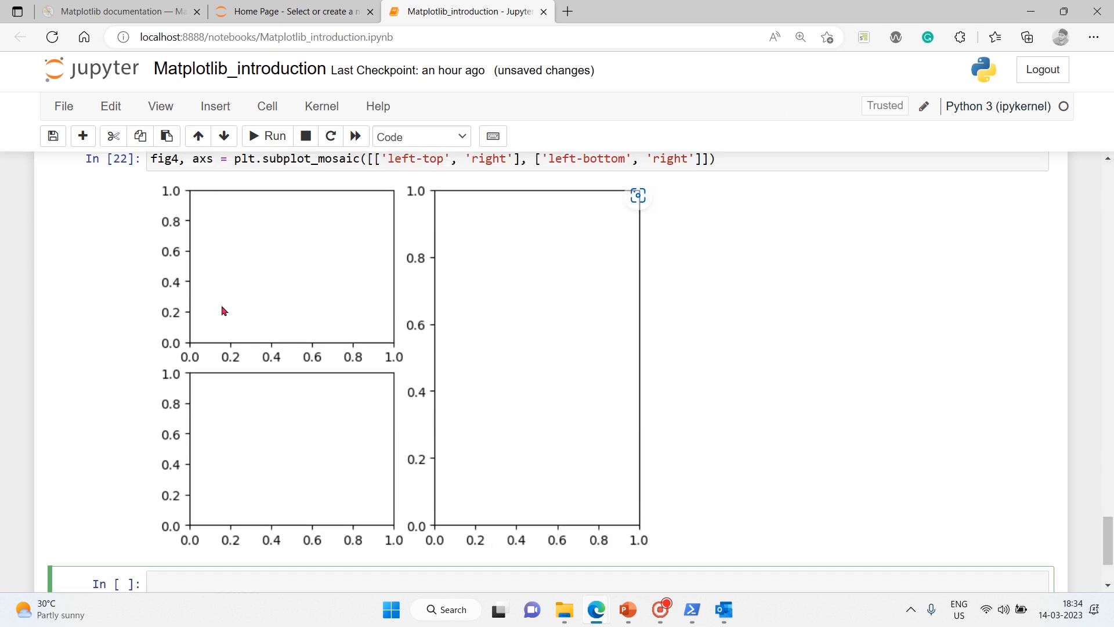
mouse_move(368, 477)
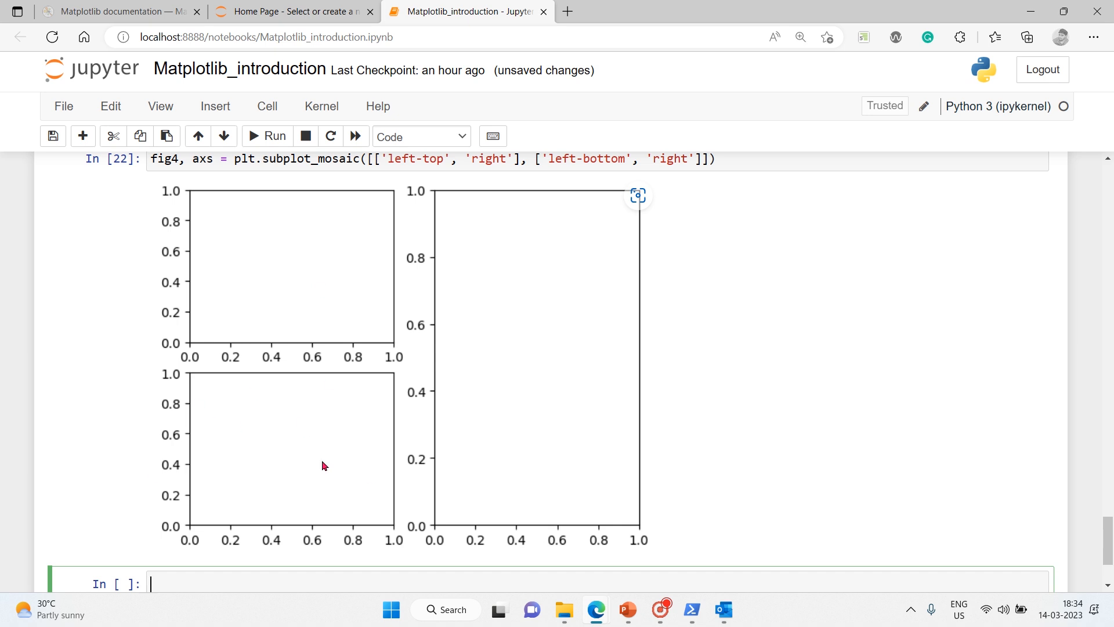
mouse_move(435, 198)
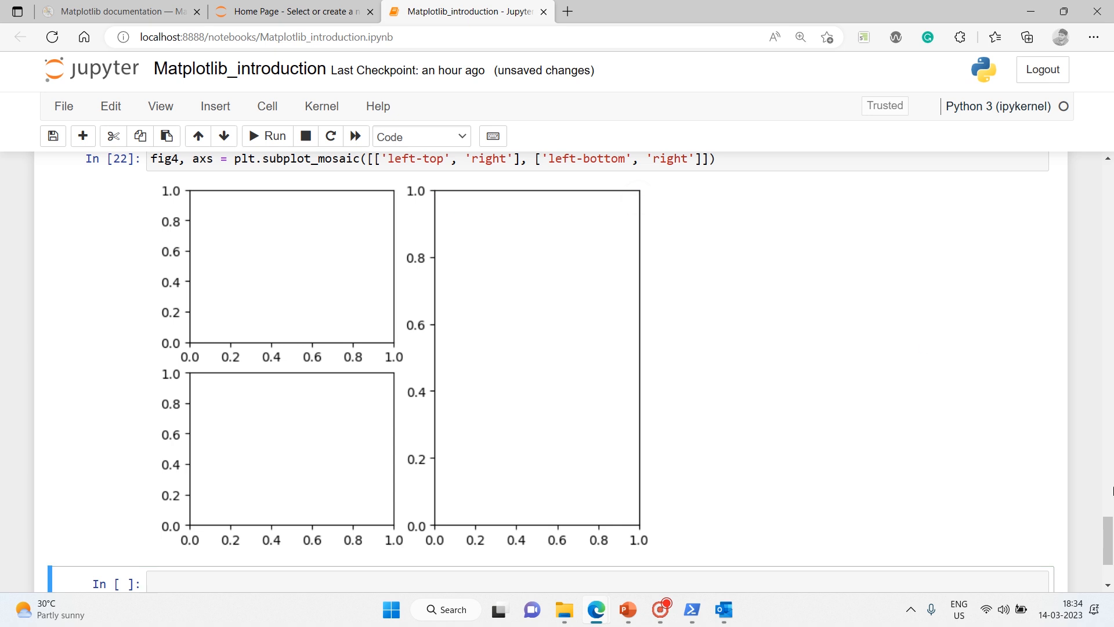
mouse_move(1106, 479)
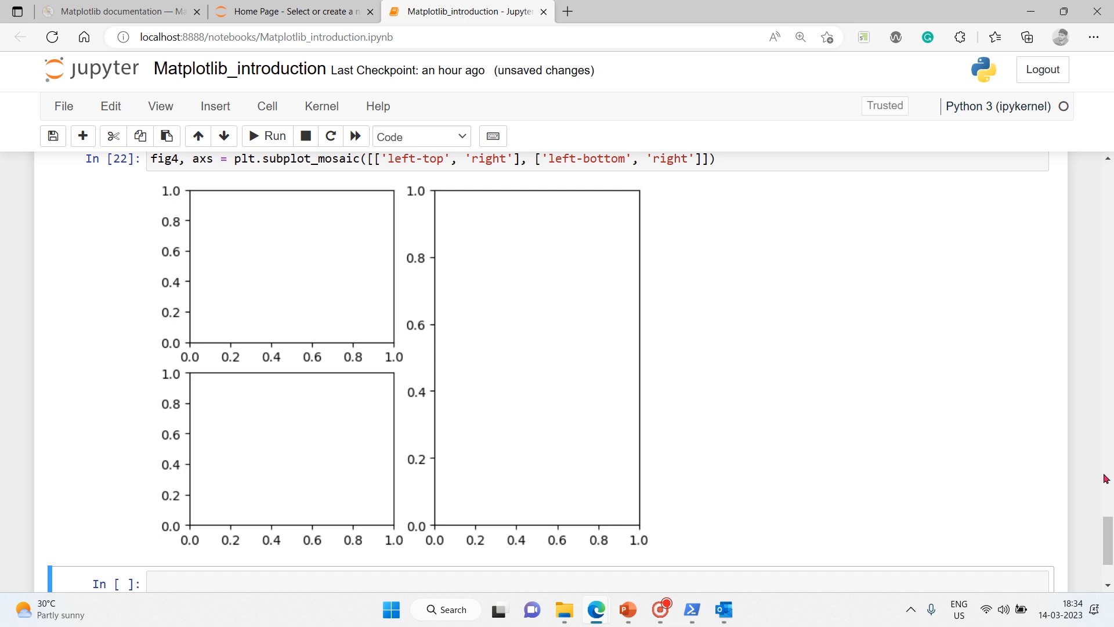
scroll(down, 3)
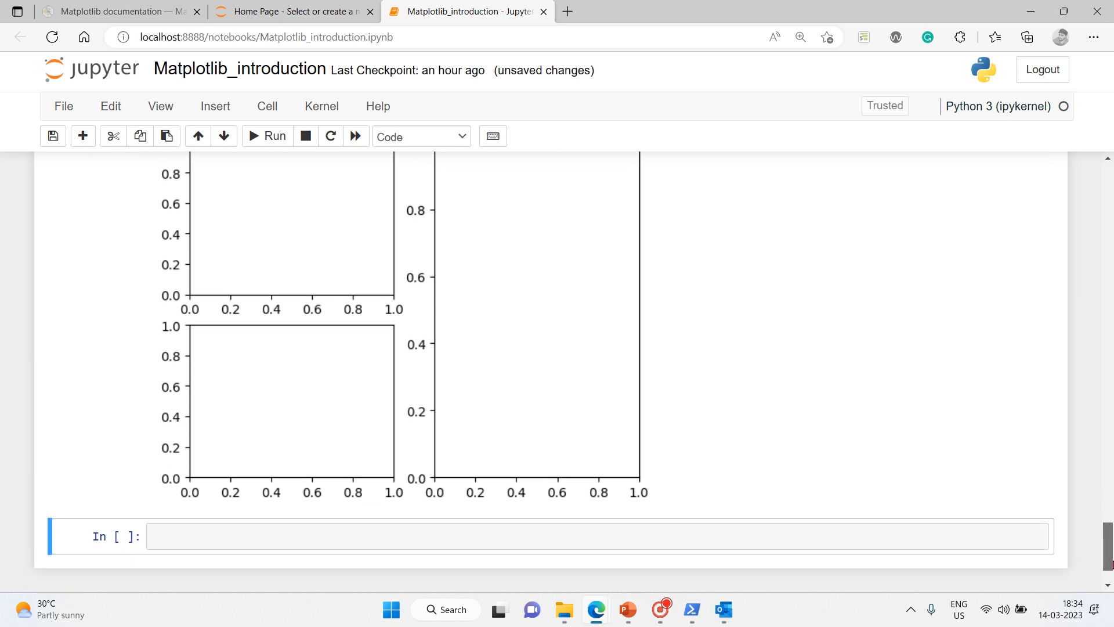
scroll(down, 3)
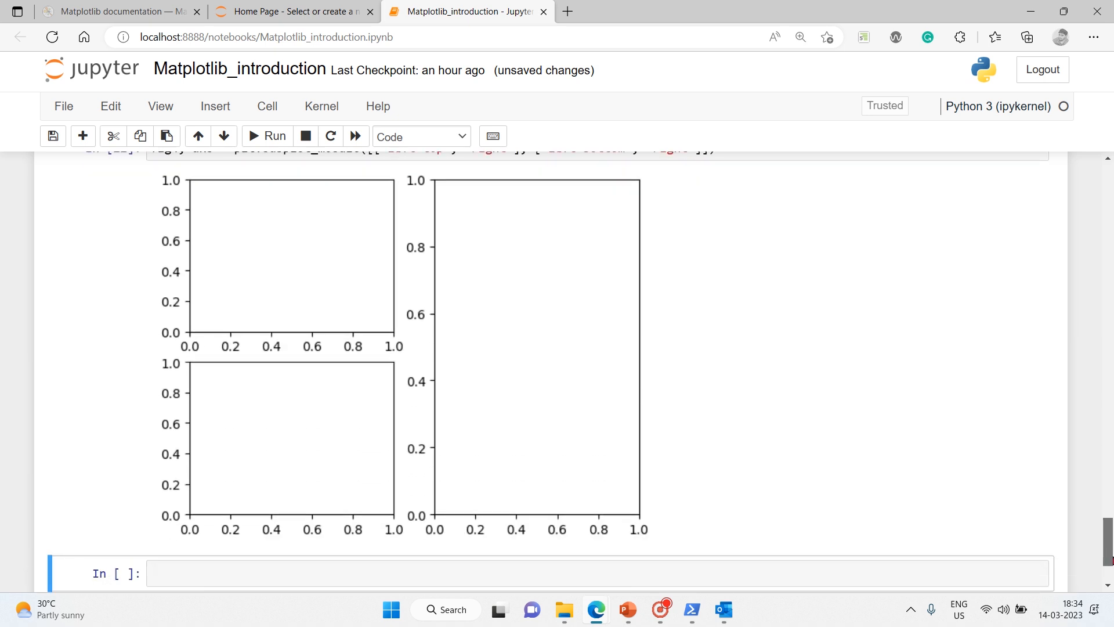